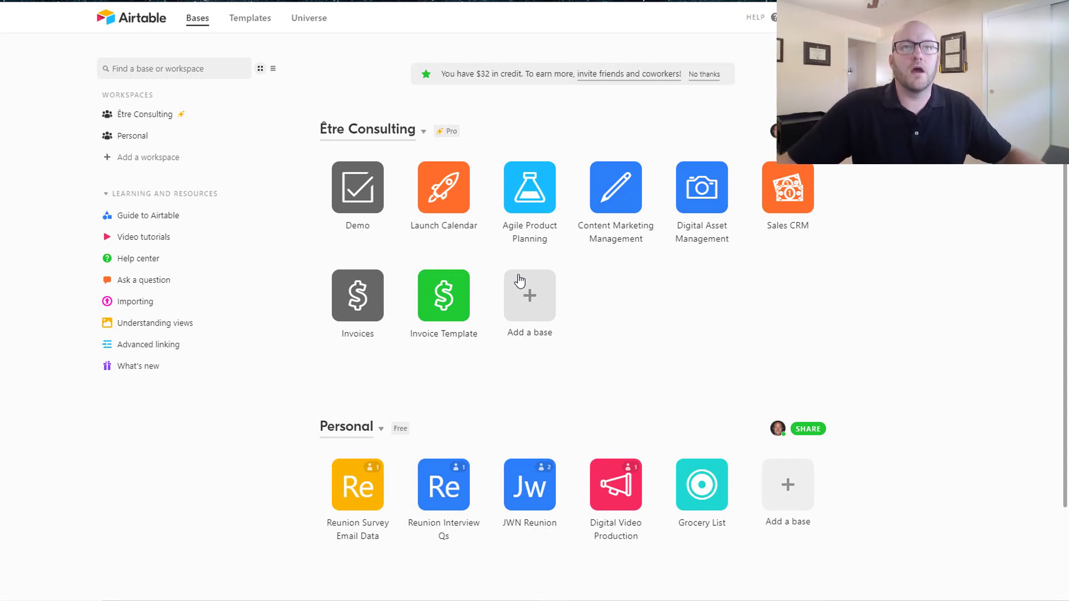
pyautogui.moveTo(325, 135)
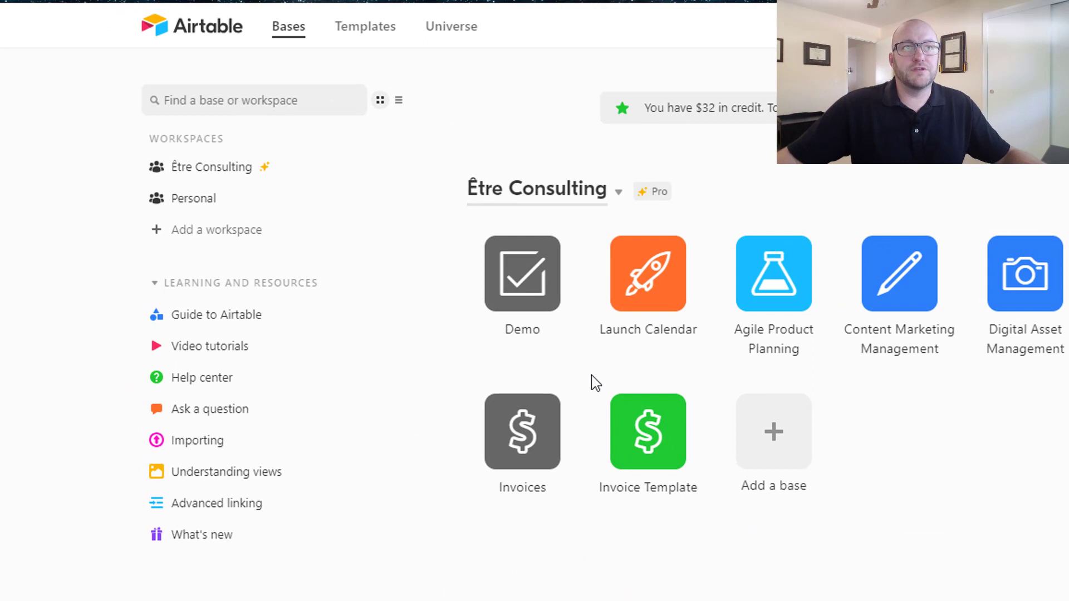
pyautogui.moveTo(217, 229)
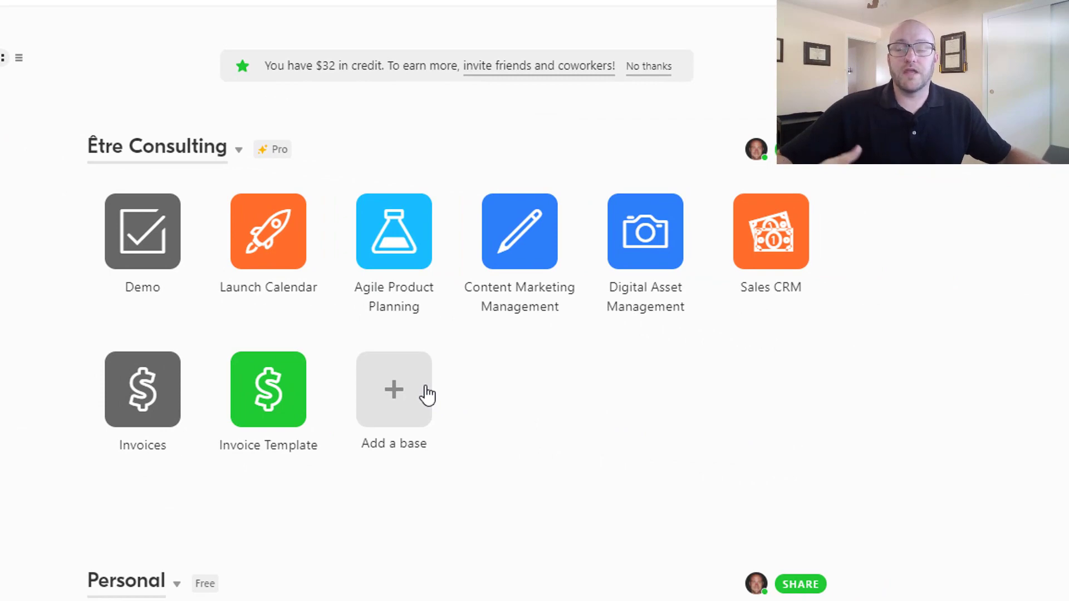
# Open the Être Consulting 'Add a base' options: template, import, or from scratch.
pyautogui.scroll(-3)
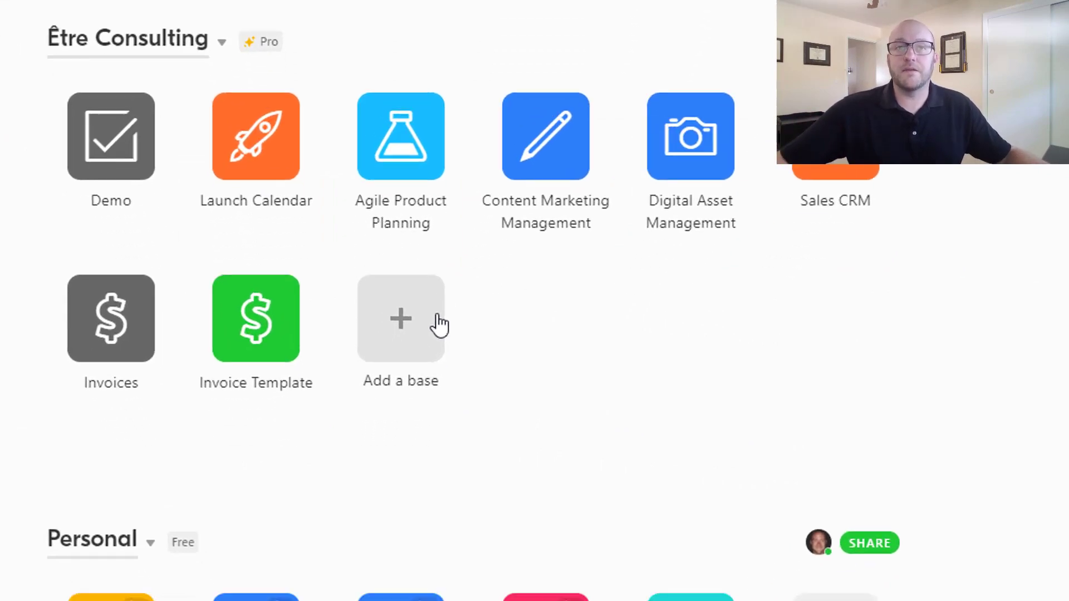
pyautogui.scroll(-3)
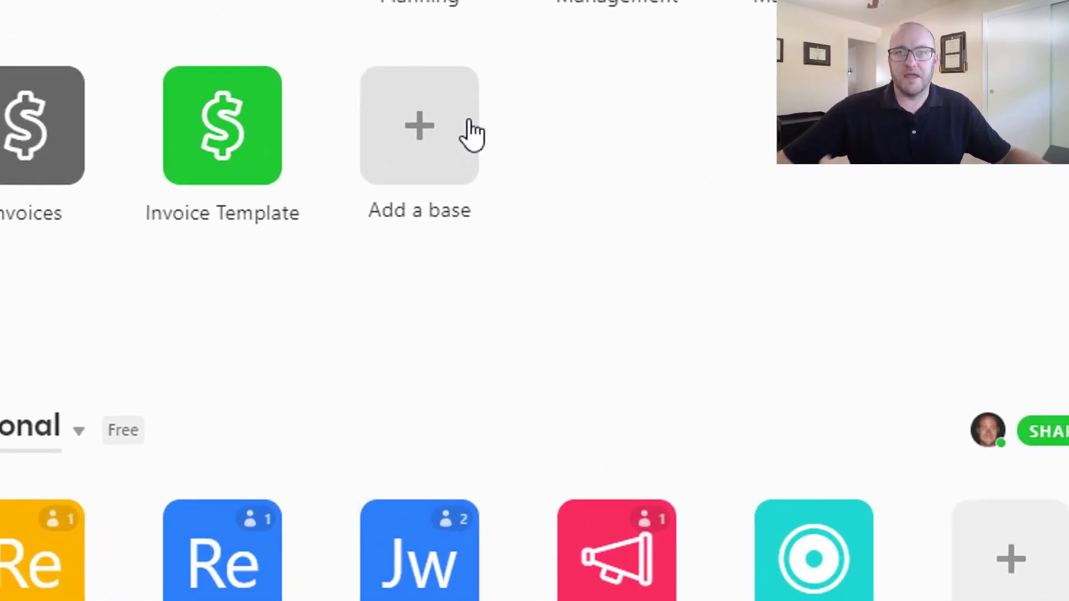
pyautogui.moveTo(428, 145)
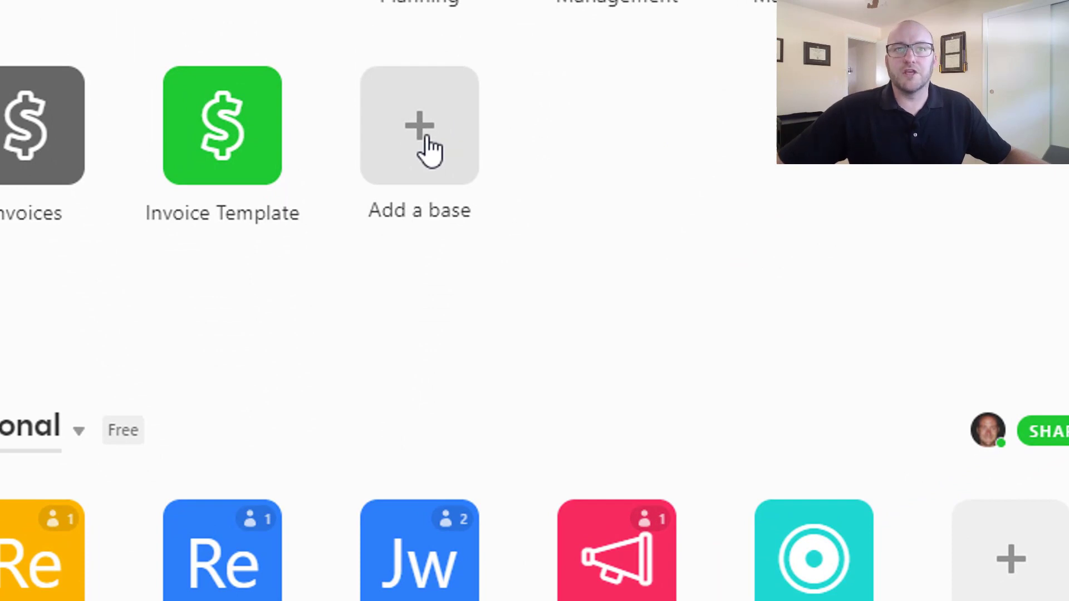
pyautogui.click(418, 125)
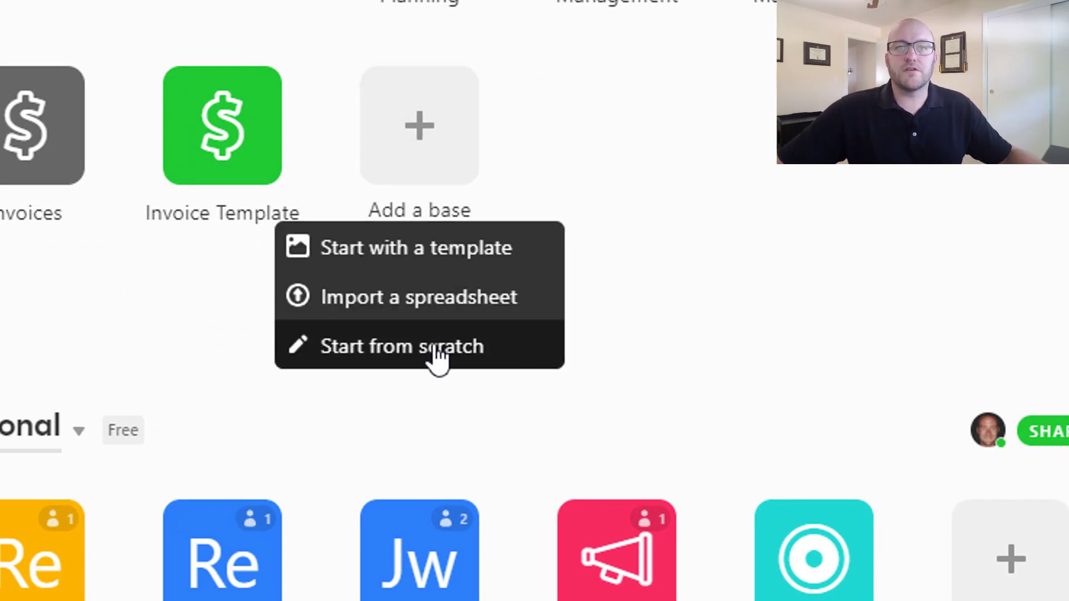
pyautogui.moveTo(388, 266)
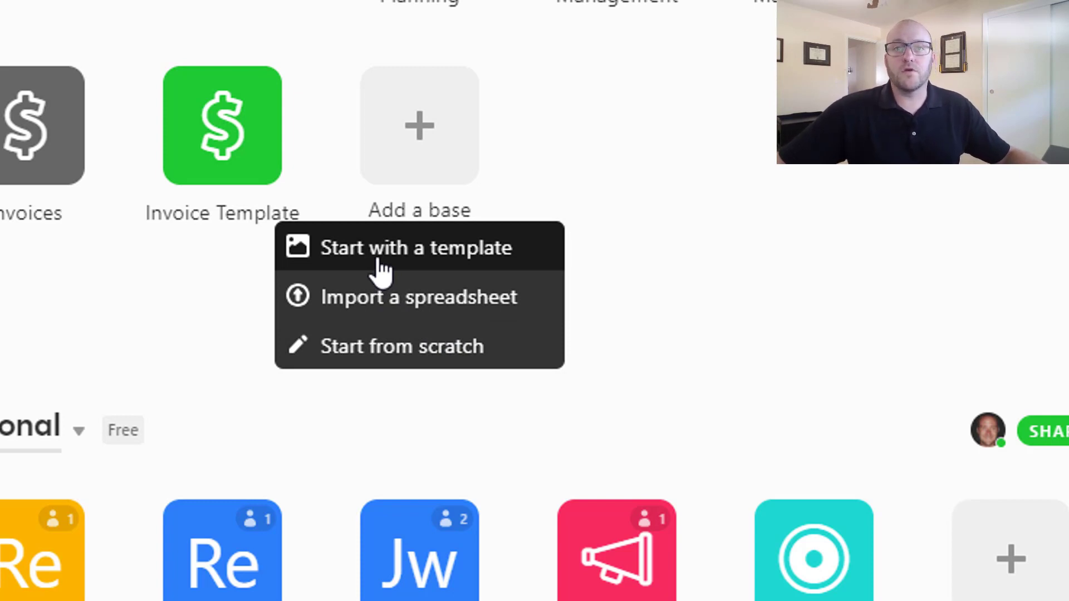
pyautogui.moveTo(416, 297)
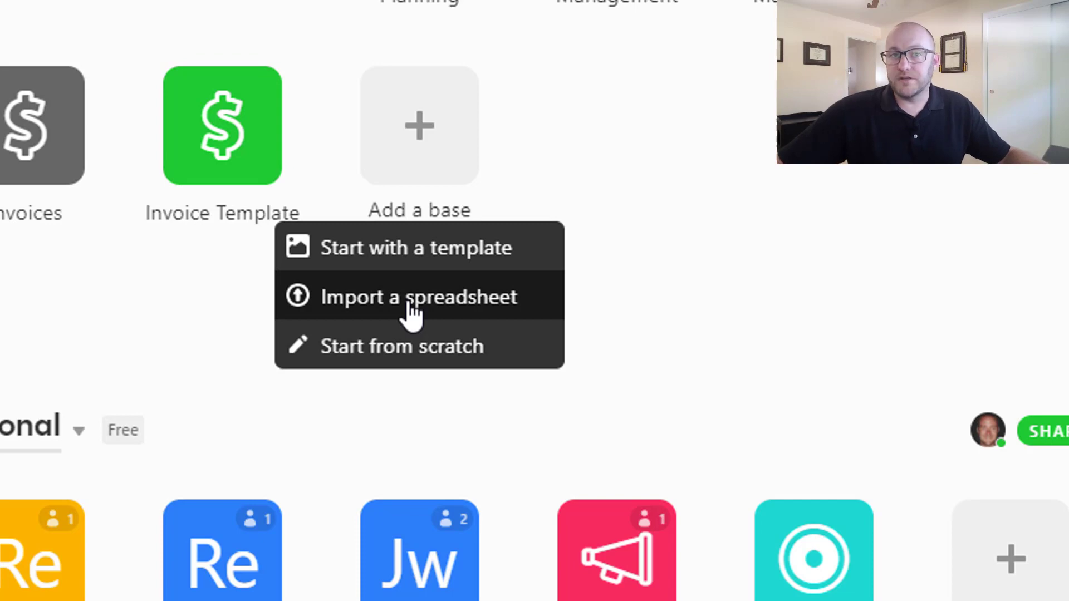
pyautogui.moveTo(419, 346)
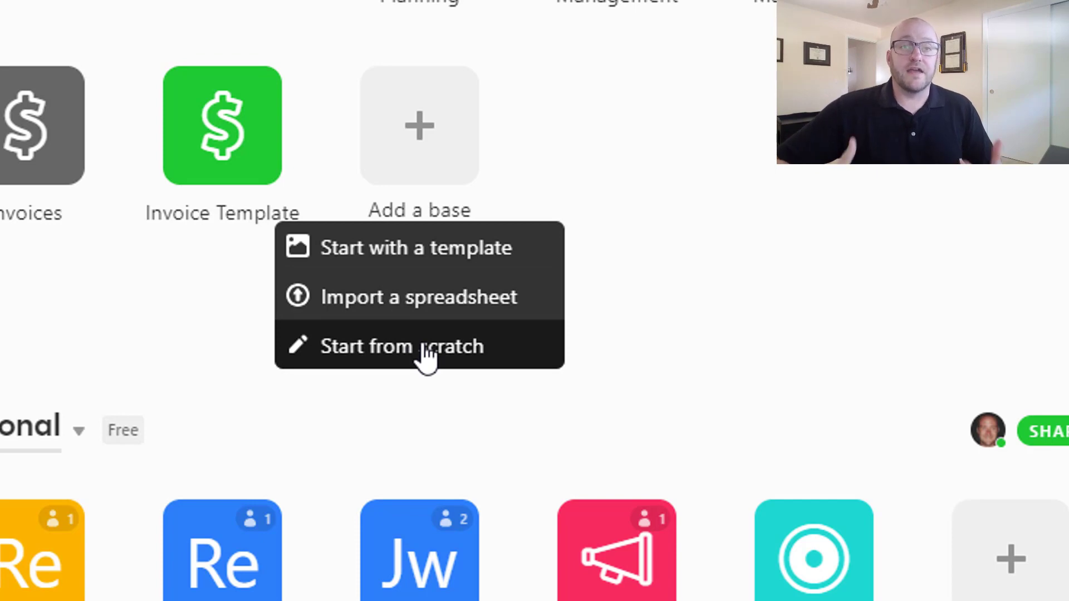
pyautogui.scroll(3)
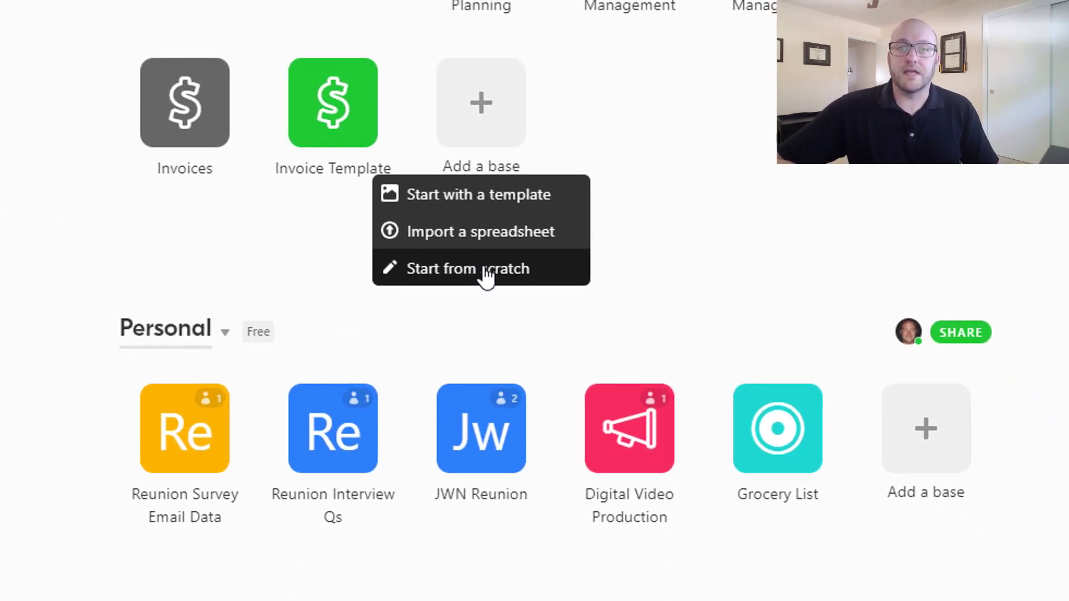
# Create a blank base named 'Demonstration' with an orange checkmark icon.
pyautogui.click(481, 269)
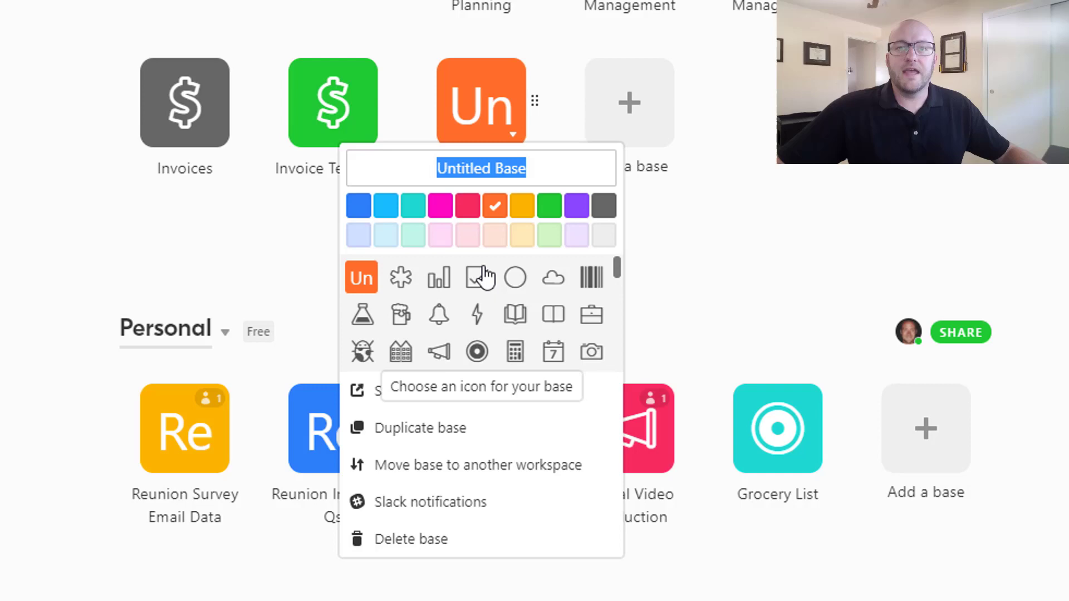
pyautogui.moveTo(494, 205)
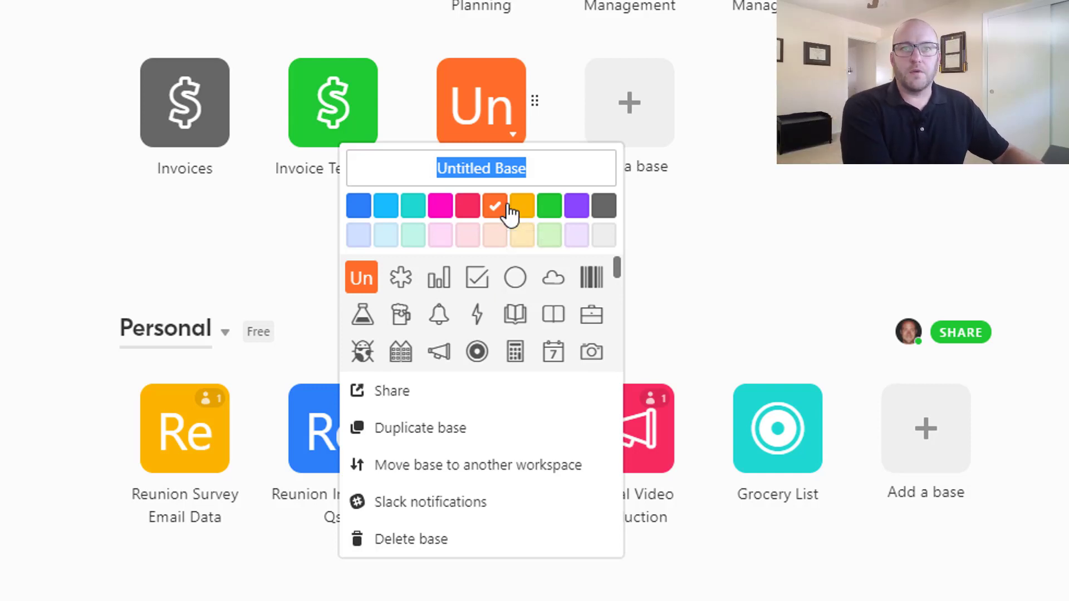
pyautogui.write('Demo')
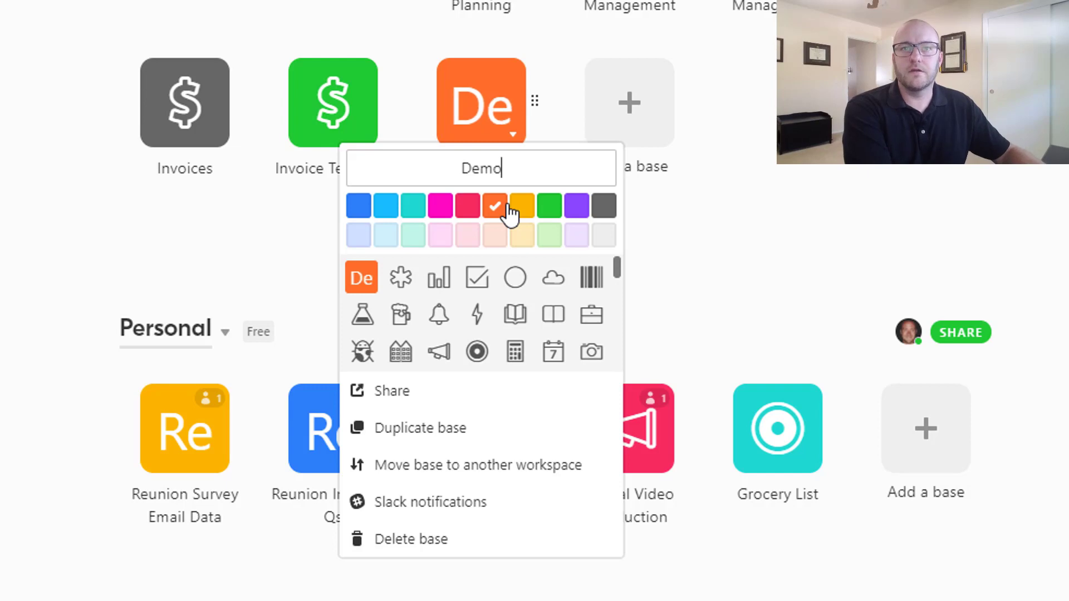
pyautogui.write('nstration')
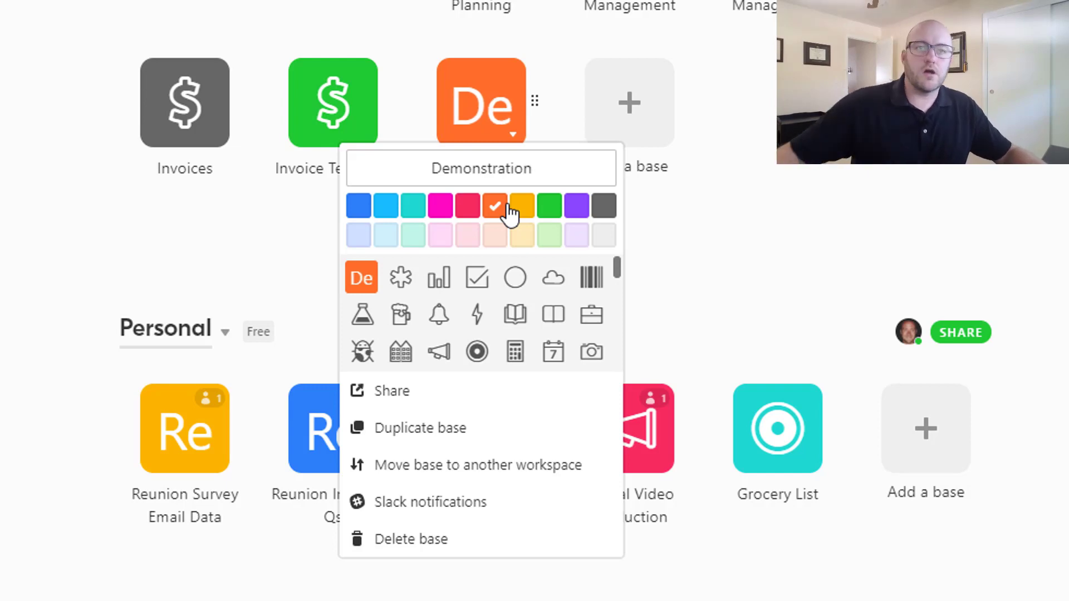
pyautogui.click(476, 278)
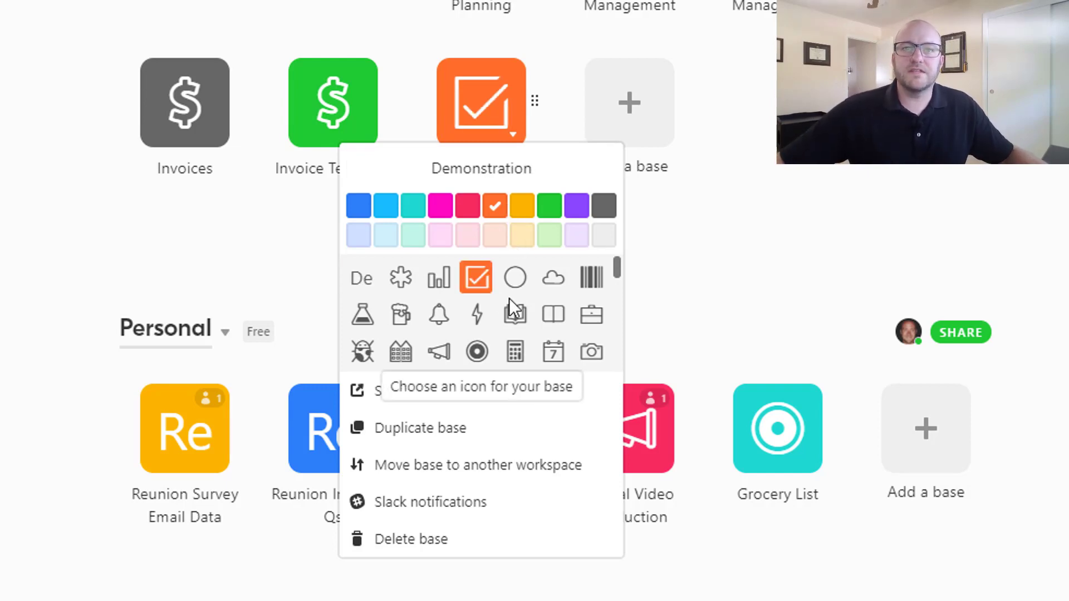
pyautogui.moveTo(498, 228)
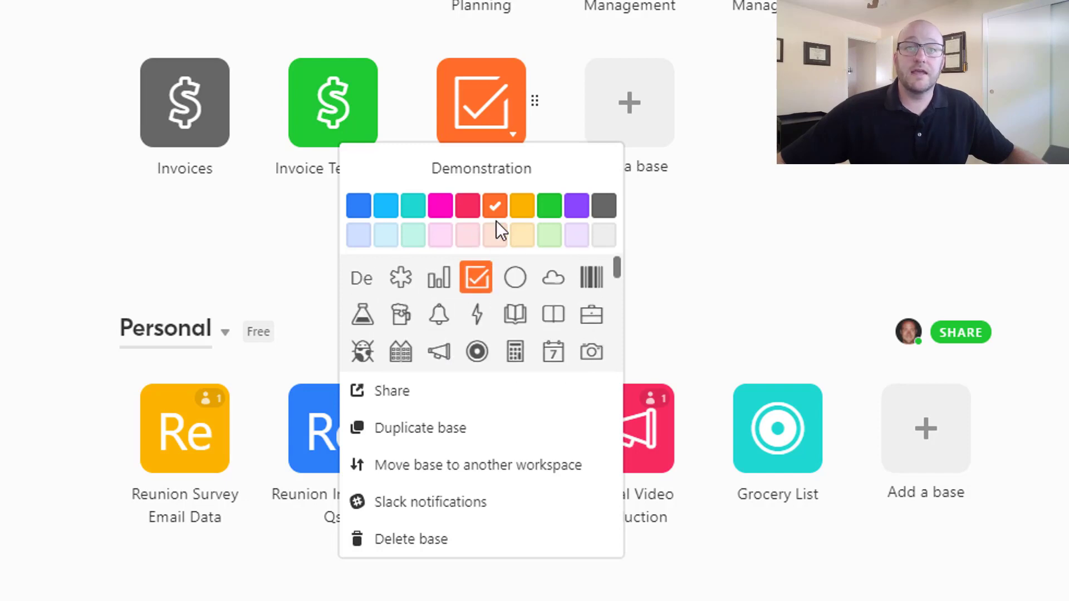
pyautogui.click(550, 205)
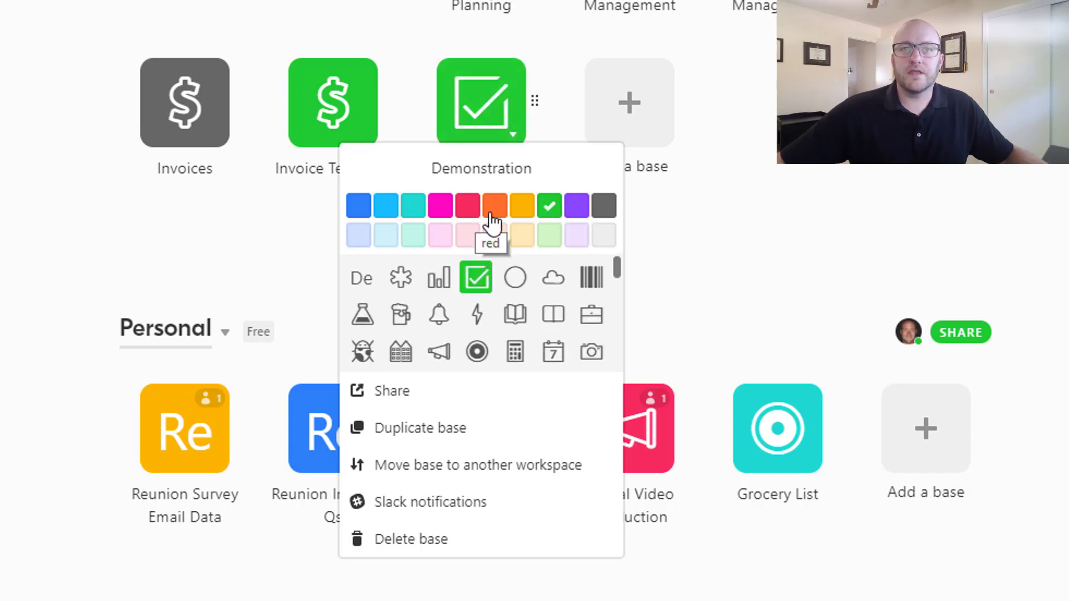
pyautogui.click(494, 206)
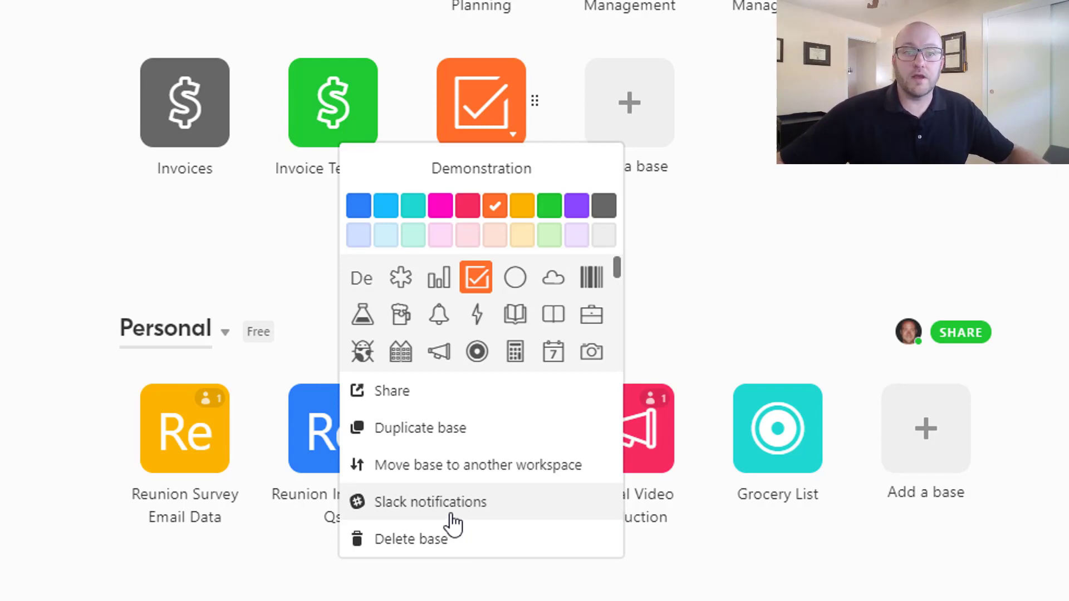
pyautogui.moveTo(681, 304)
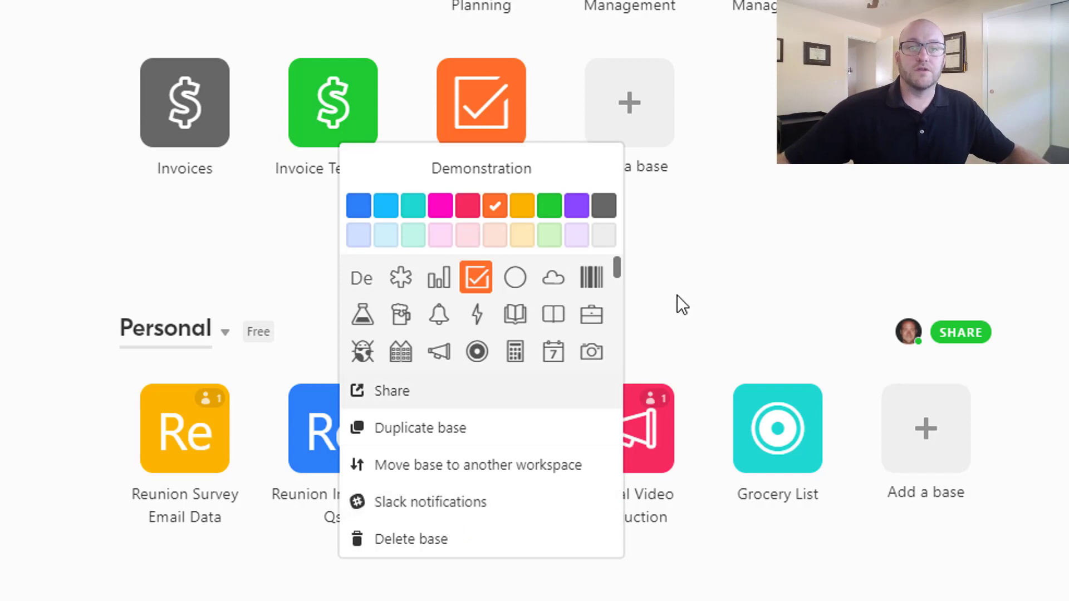
pyautogui.click(683, 304)
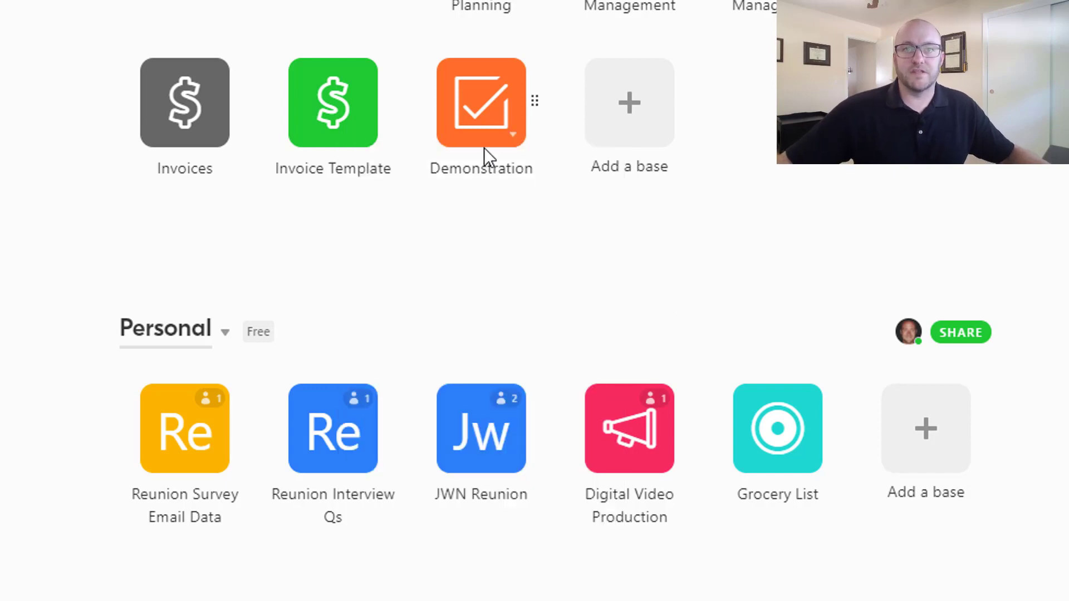
# Open the Demonstration base and its Table 1 tab dropdown.
pyautogui.click(481, 102)
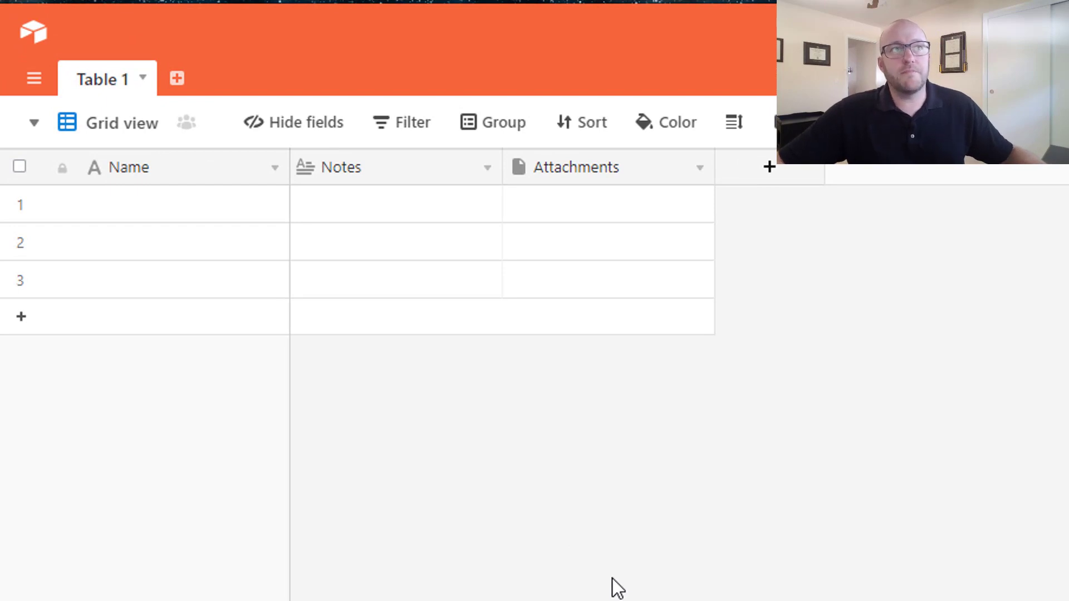
pyautogui.moveTo(578, 180)
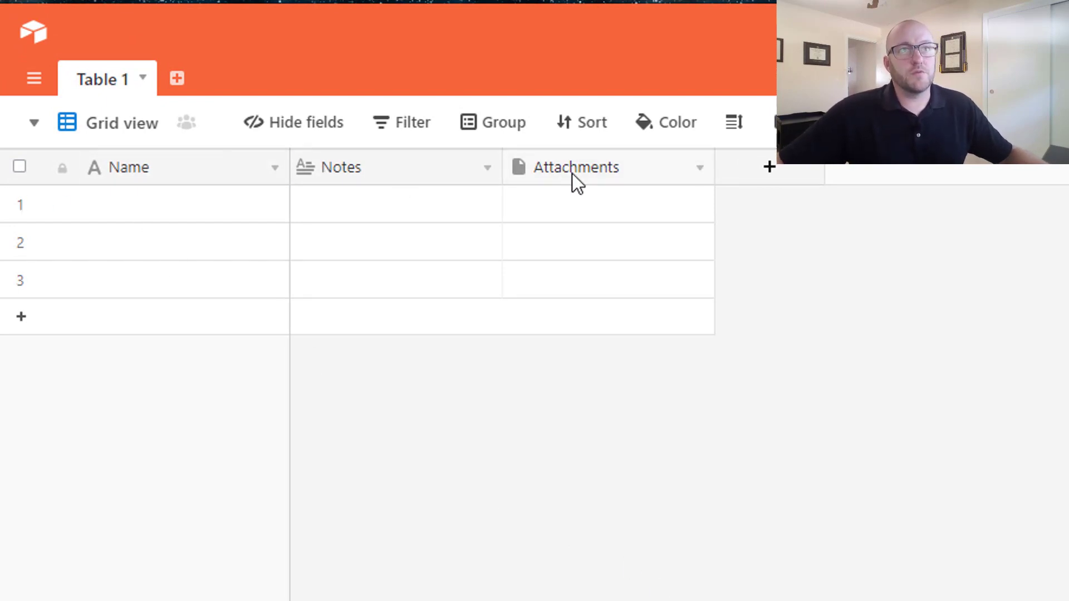
pyautogui.moveTo(576, 167)
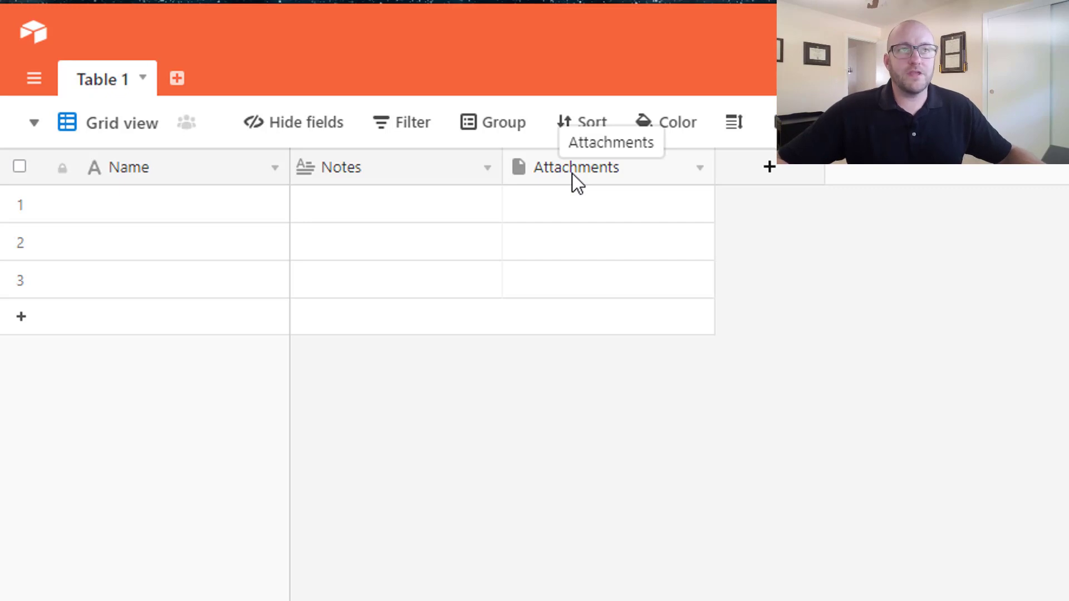
pyautogui.moveTo(583, 494)
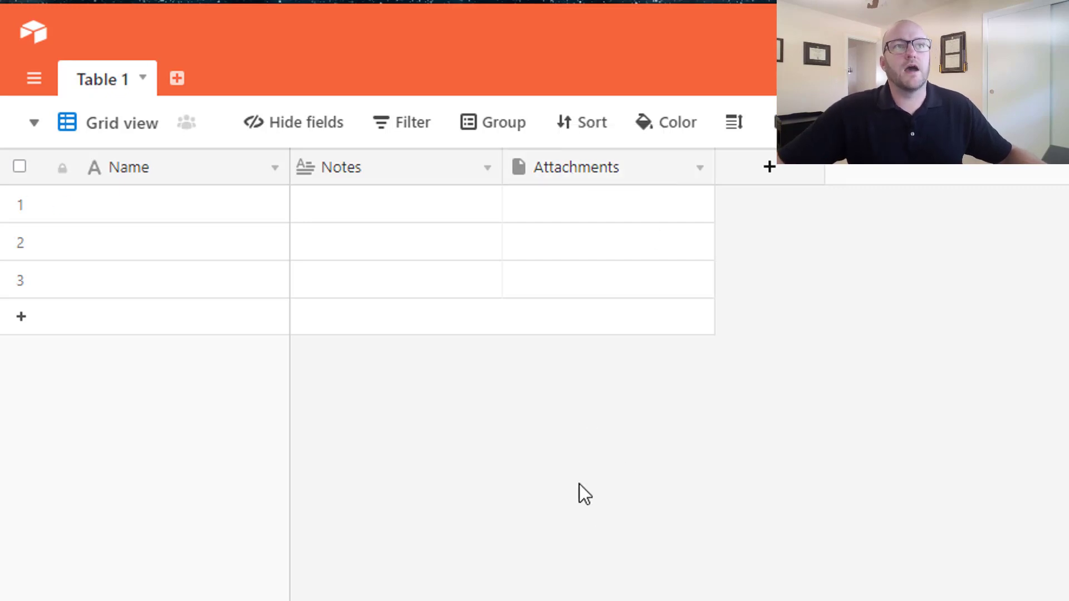
pyautogui.moveTo(150, 218)
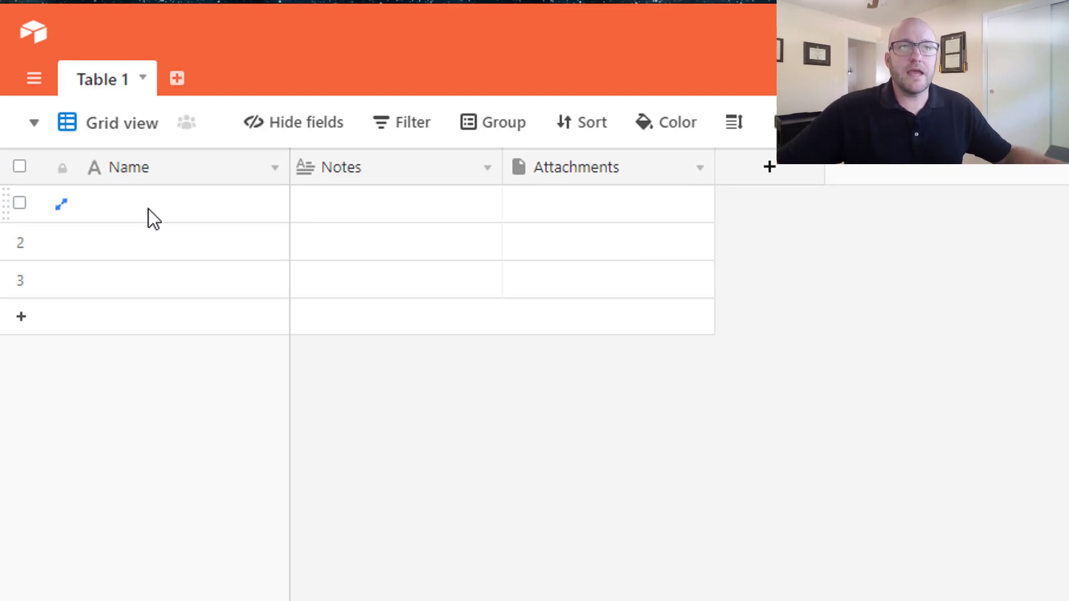
pyautogui.click(143, 79)
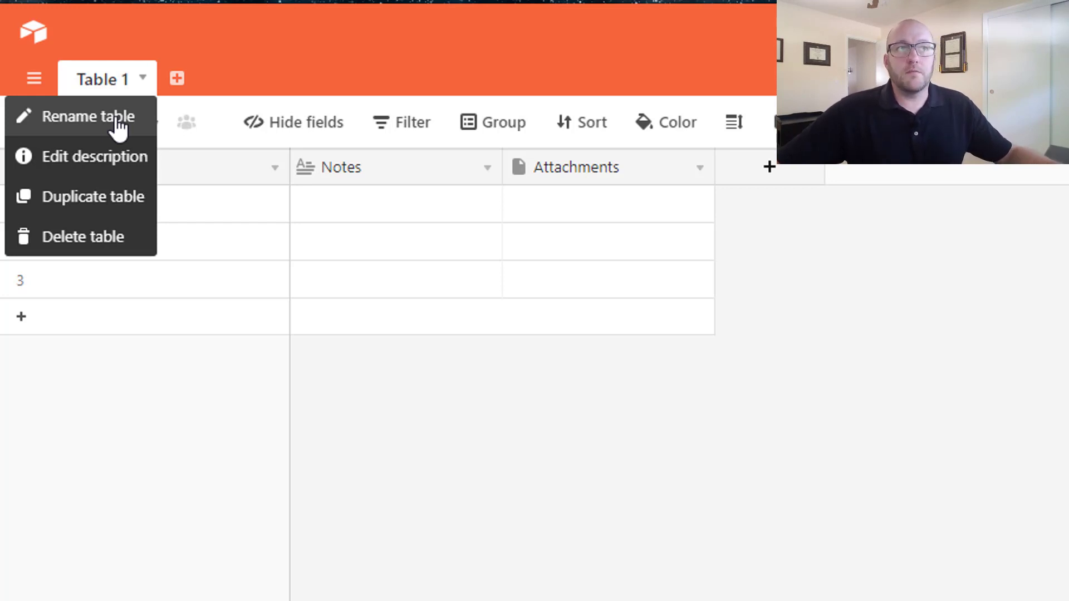
# Rename Table 1 to 'Freelancers'.
pyautogui.click(84, 116)
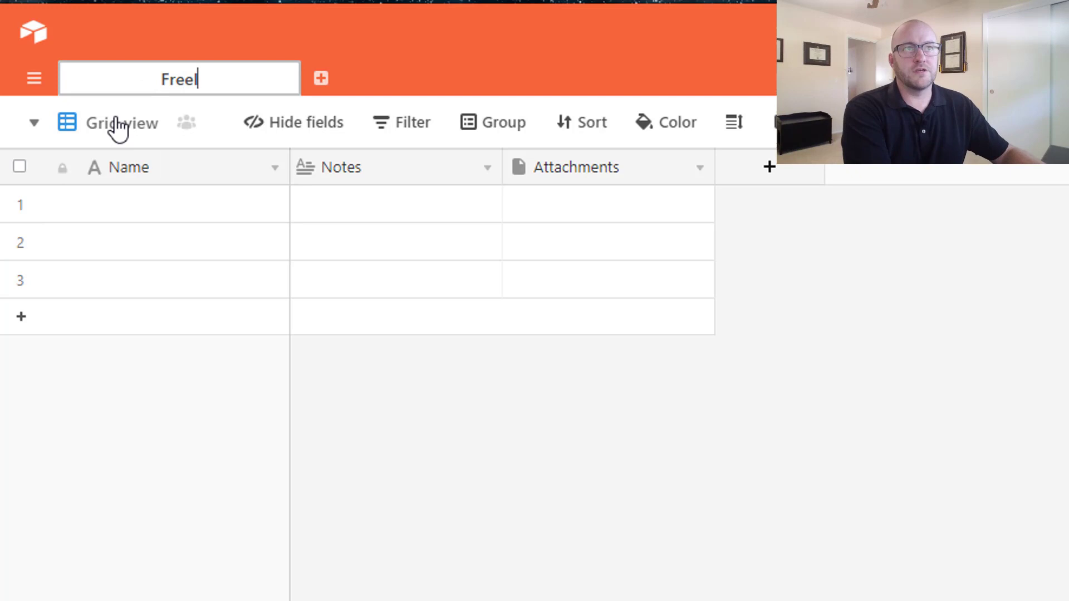
pyautogui.write('ancers')
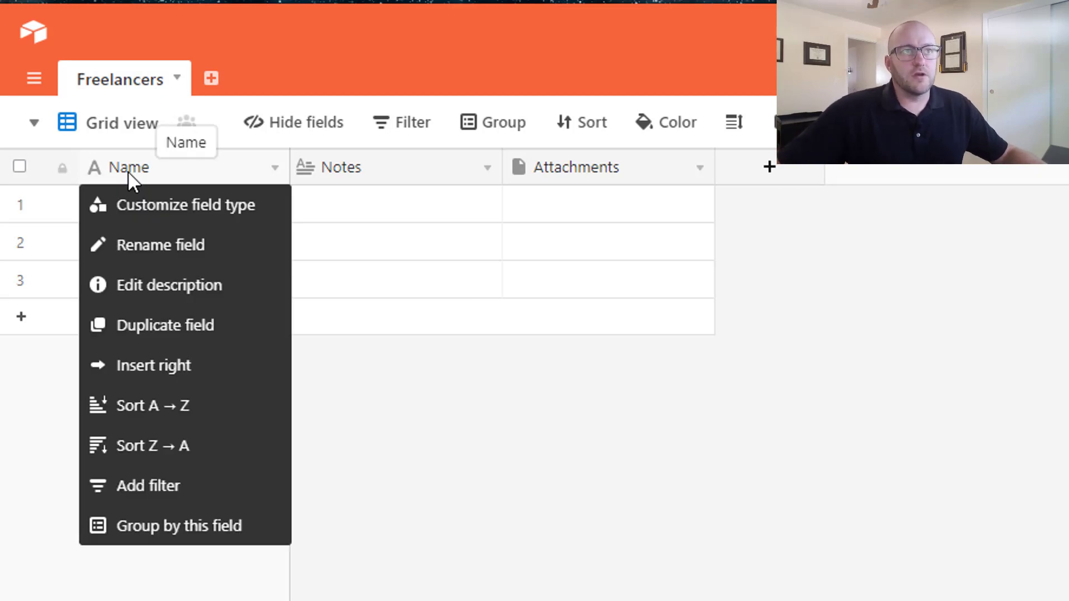
pyautogui.moveTo(187, 542)
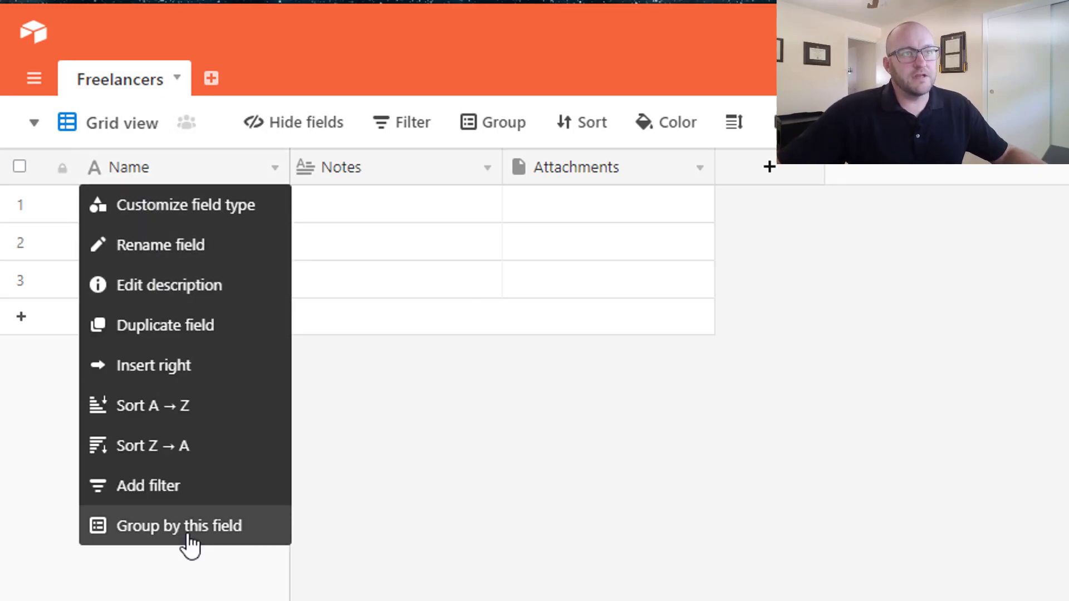
pyautogui.moveTo(177, 205)
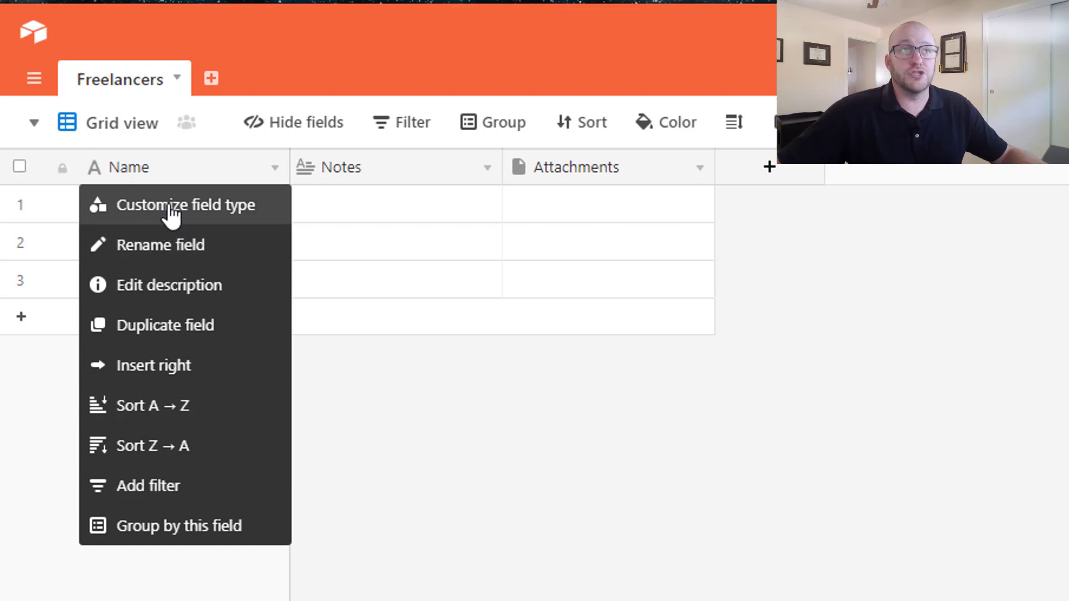
# Rename the primary Name field to 'Full Name', keeping it single line text.
pyautogui.click(185, 205)
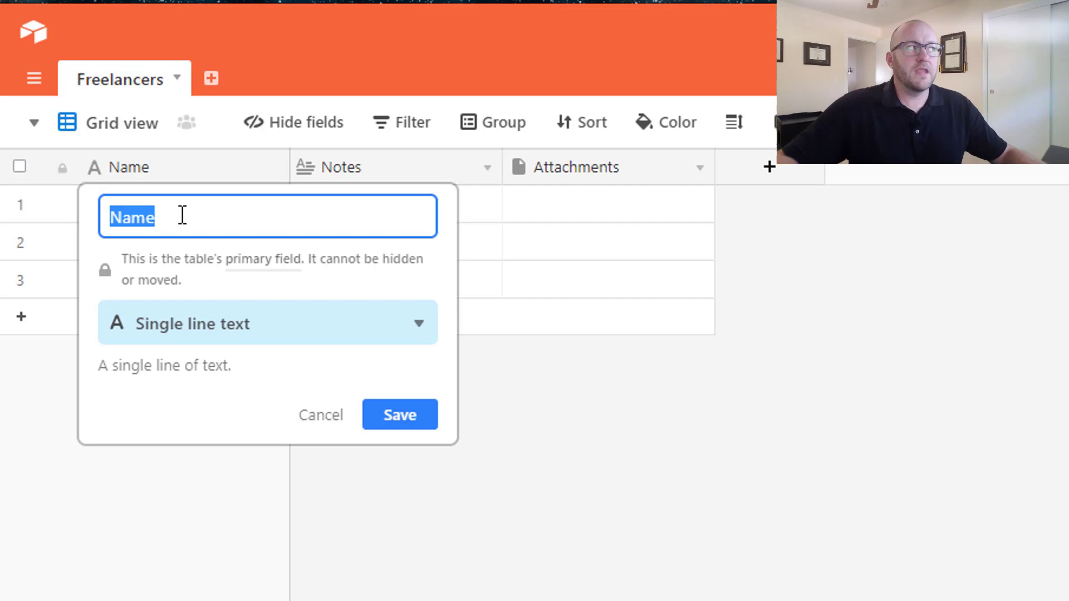
pyautogui.write('Full Na')
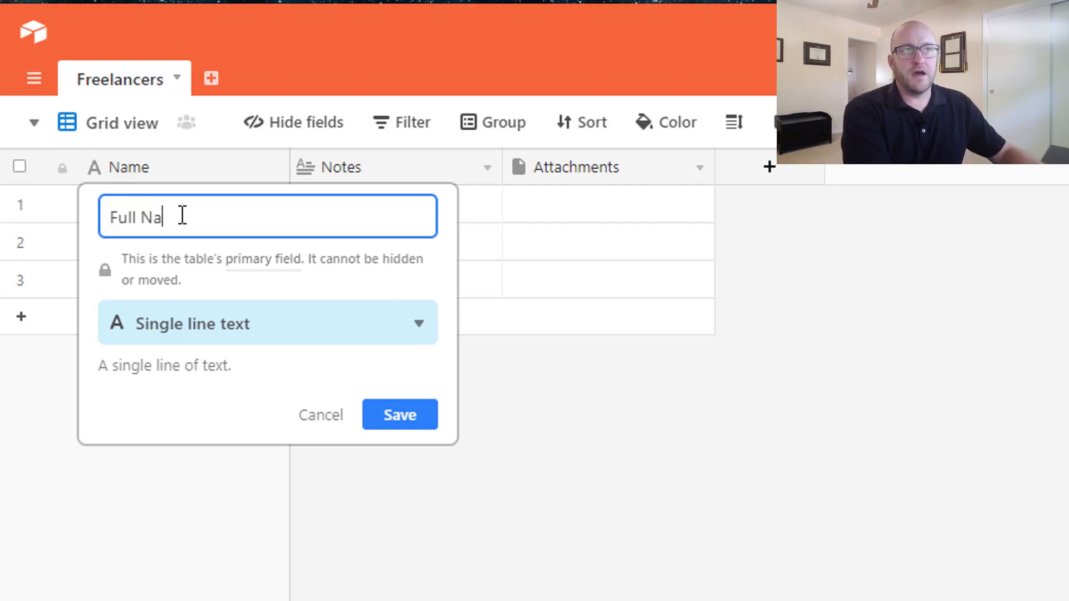
pyautogui.write('me')
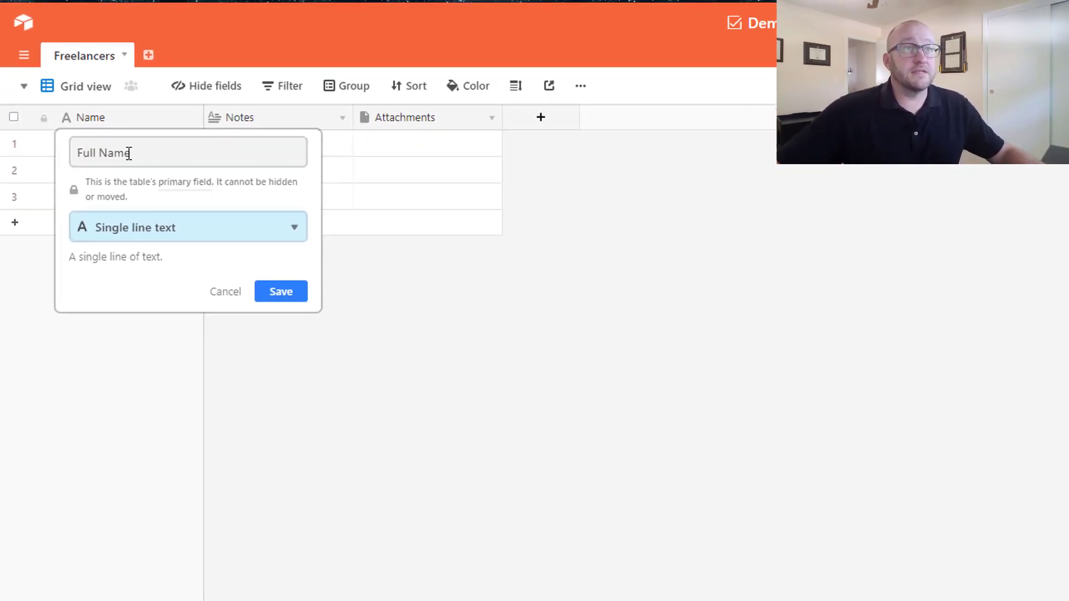
pyautogui.click(187, 228)
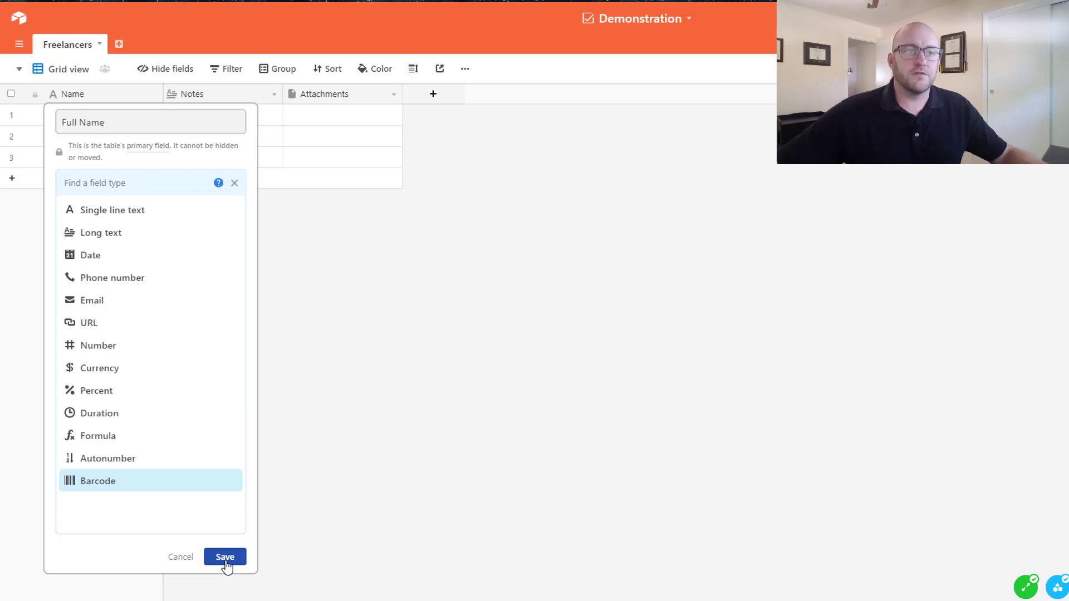
pyautogui.click(224, 557)
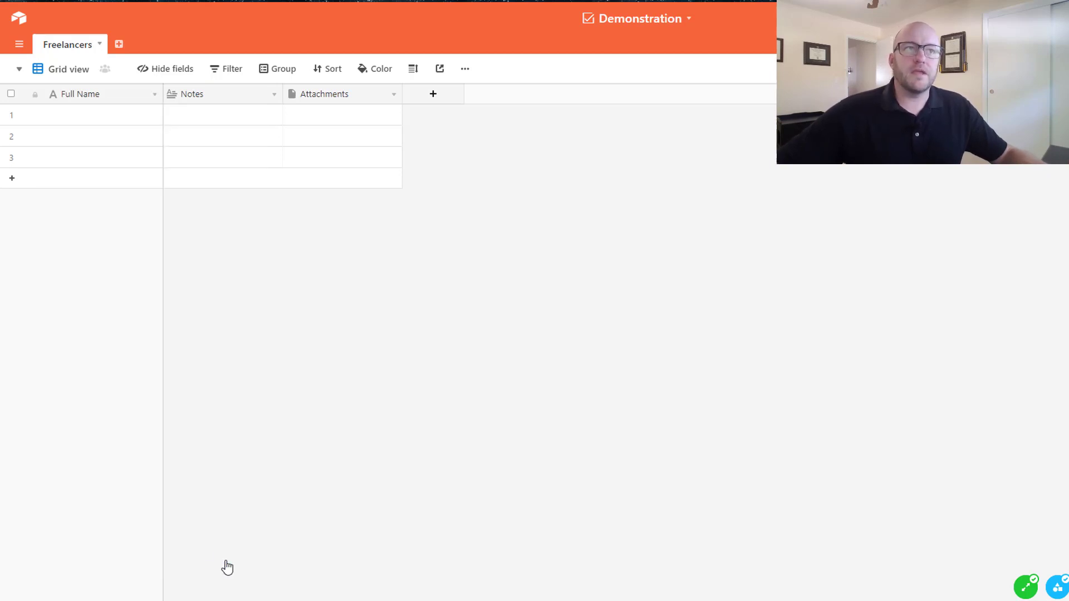
pyautogui.moveTo(82, 122)
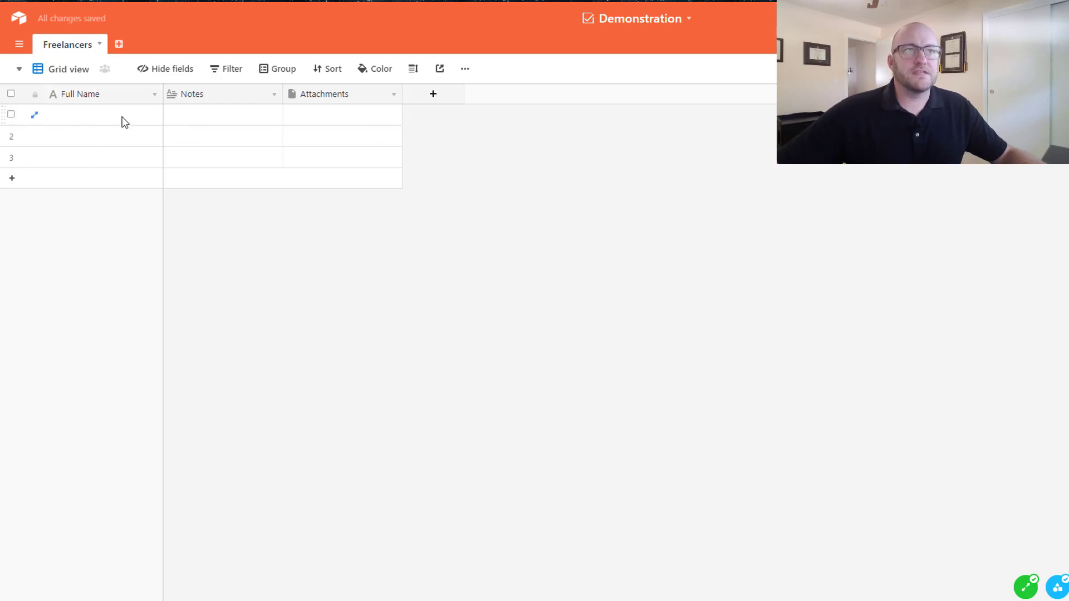
pyautogui.moveTo(270, 106)
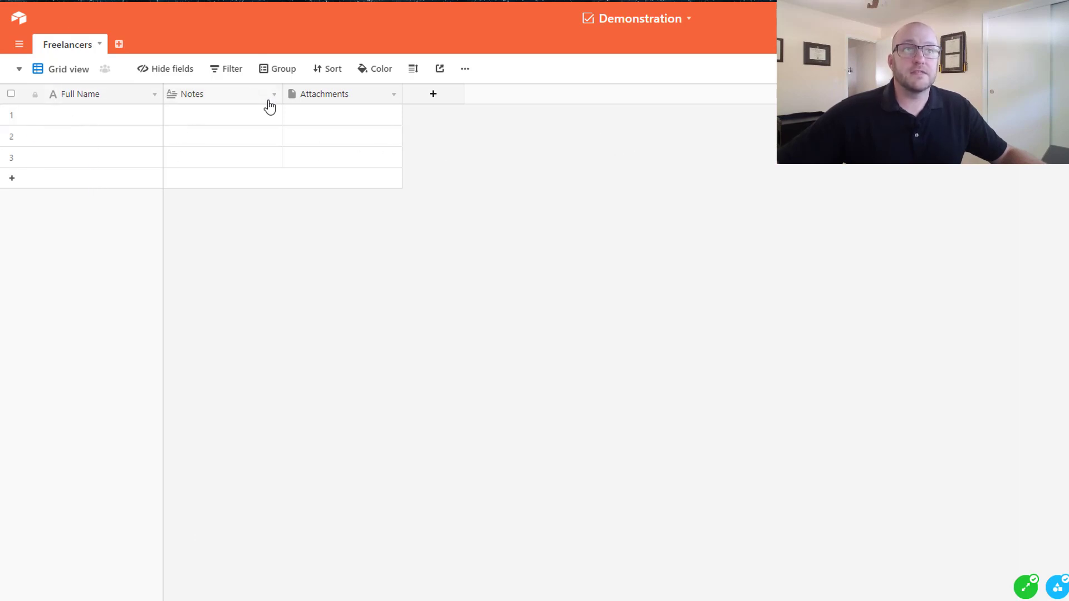
pyautogui.click(274, 94)
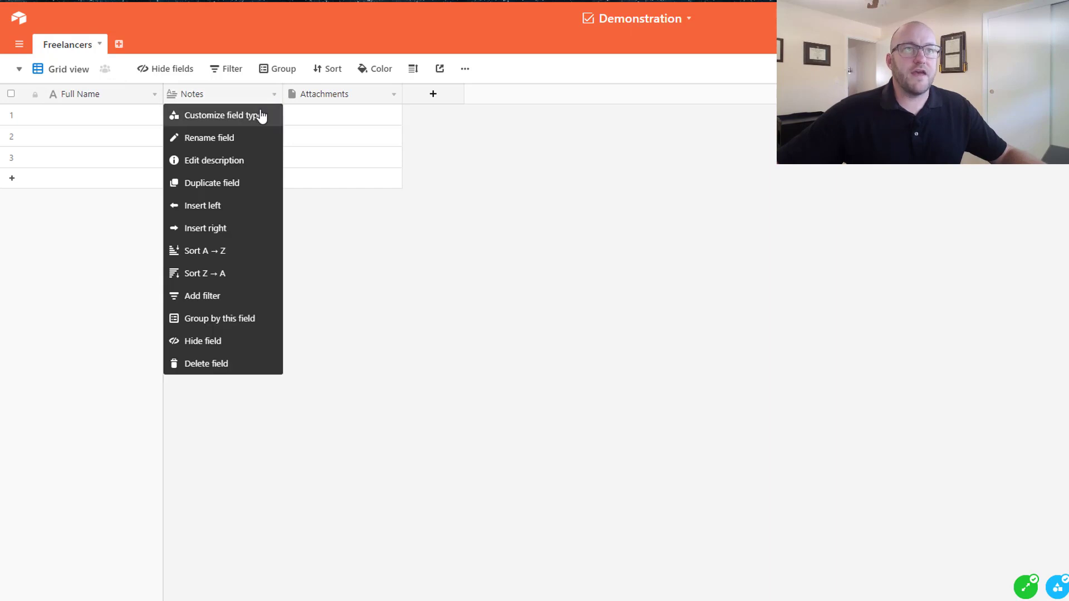
pyautogui.click(225, 115)
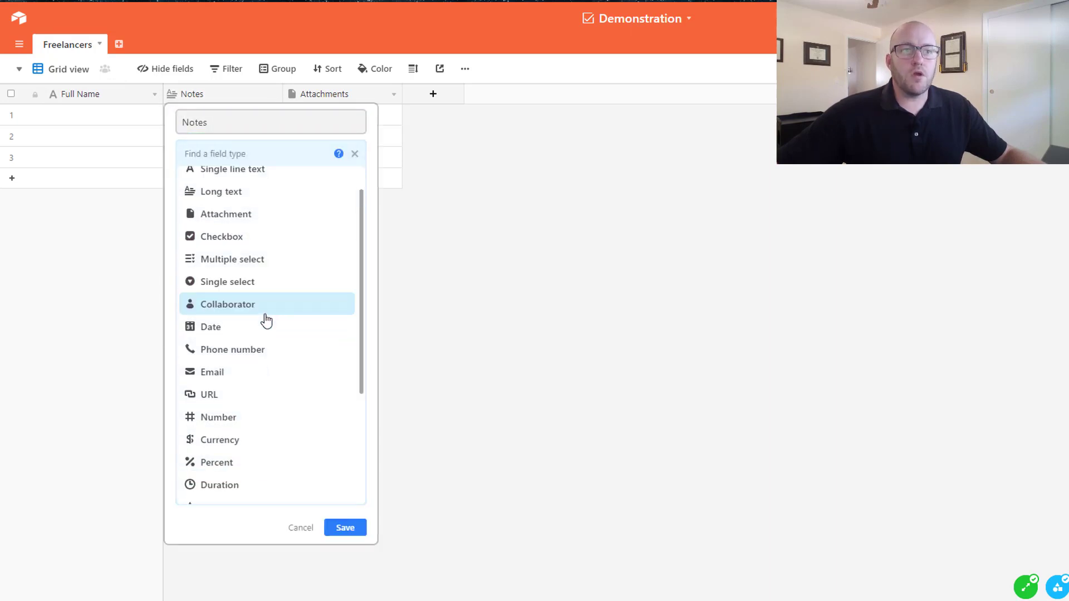
pyautogui.scroll(3)
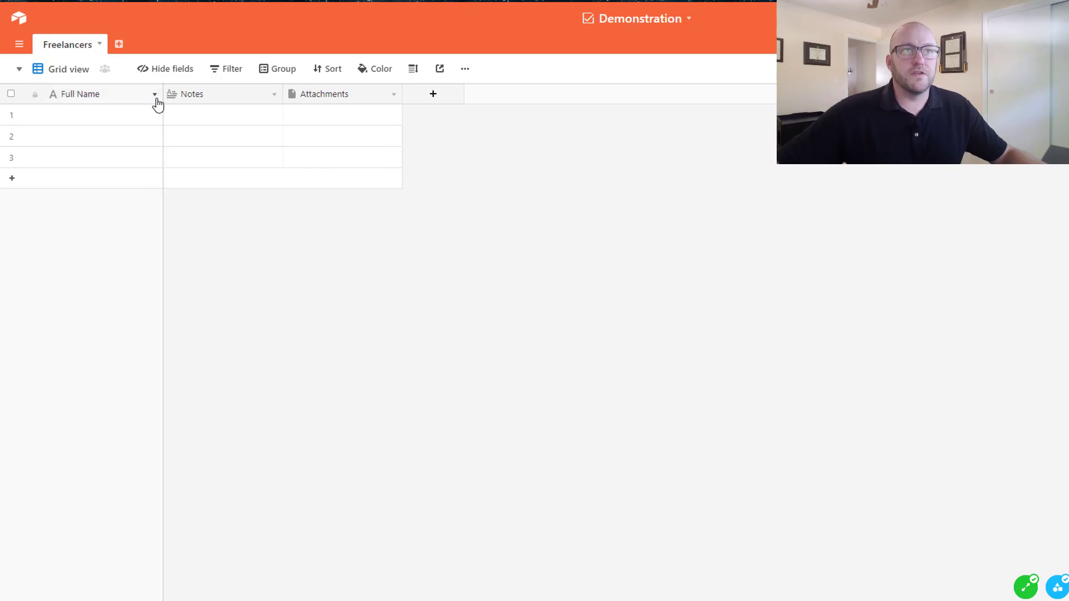
pyautogui.click(154, 93)
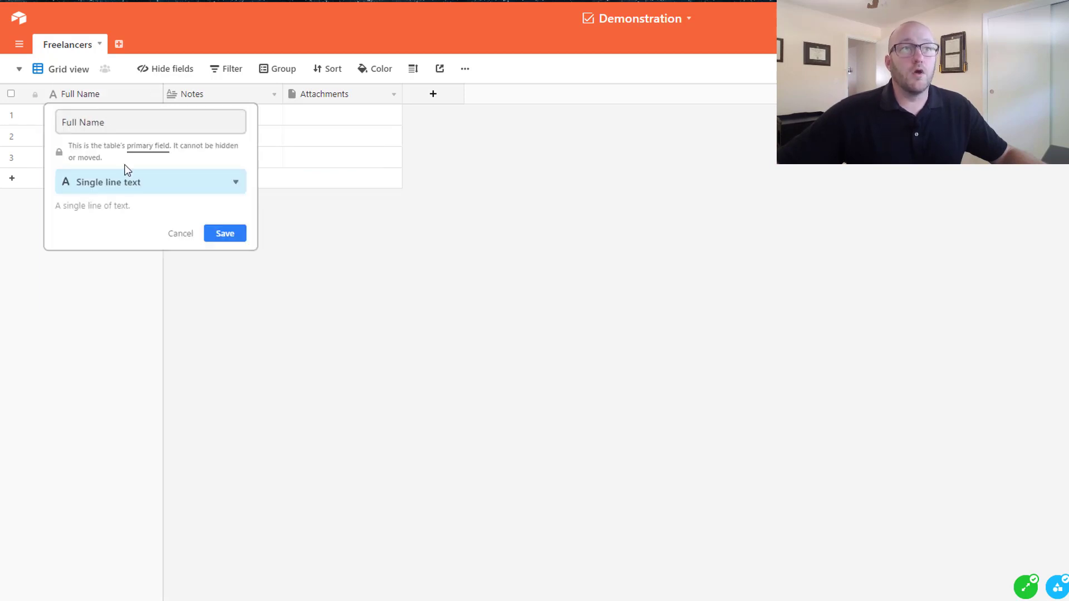
pyautogui.click(150, 181)
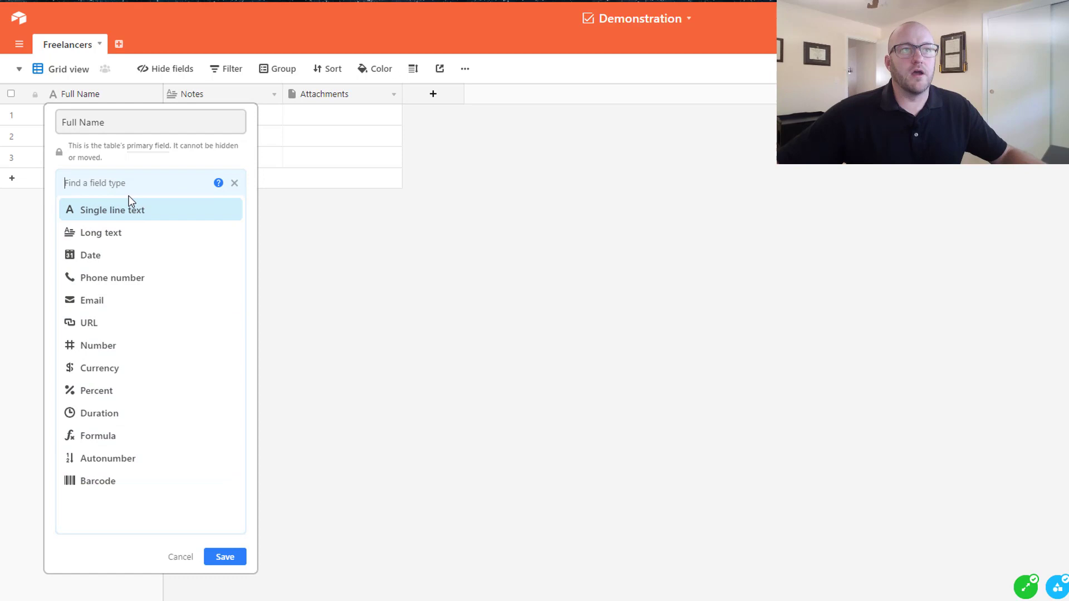
pyautogui.click(180, 556)
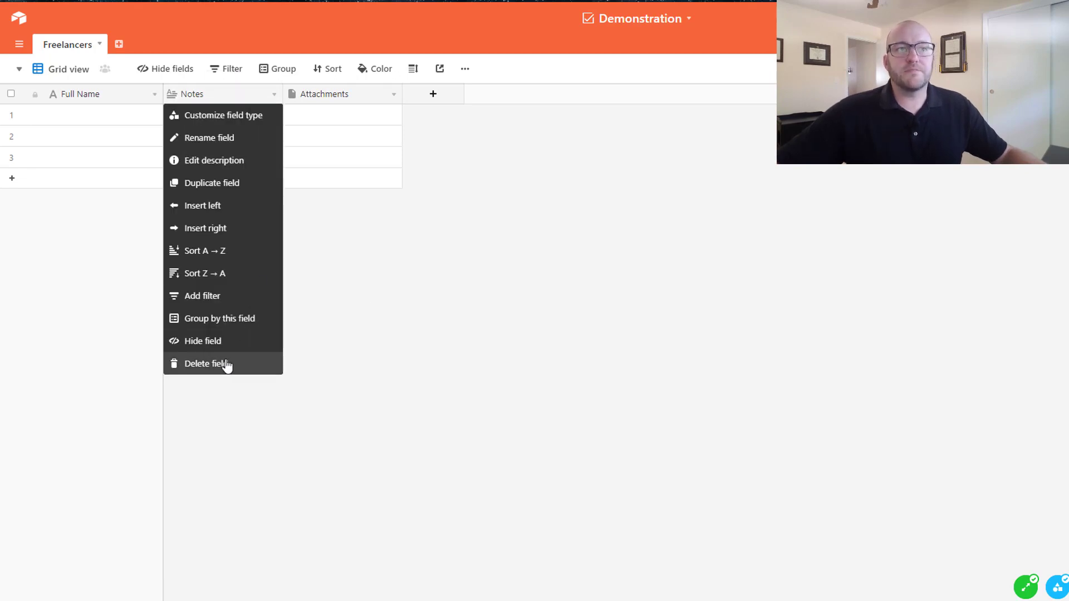
# Delete the Notes field, leaving Full Name and Attachments.
pyautogui.click(206, 364)
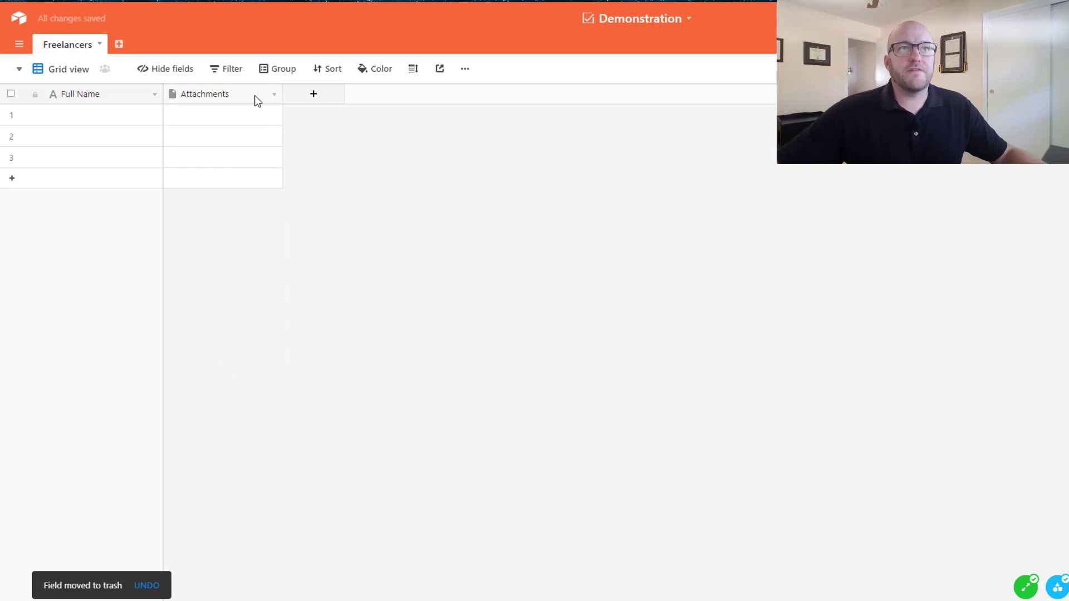
pyautogui.click(273, 93)
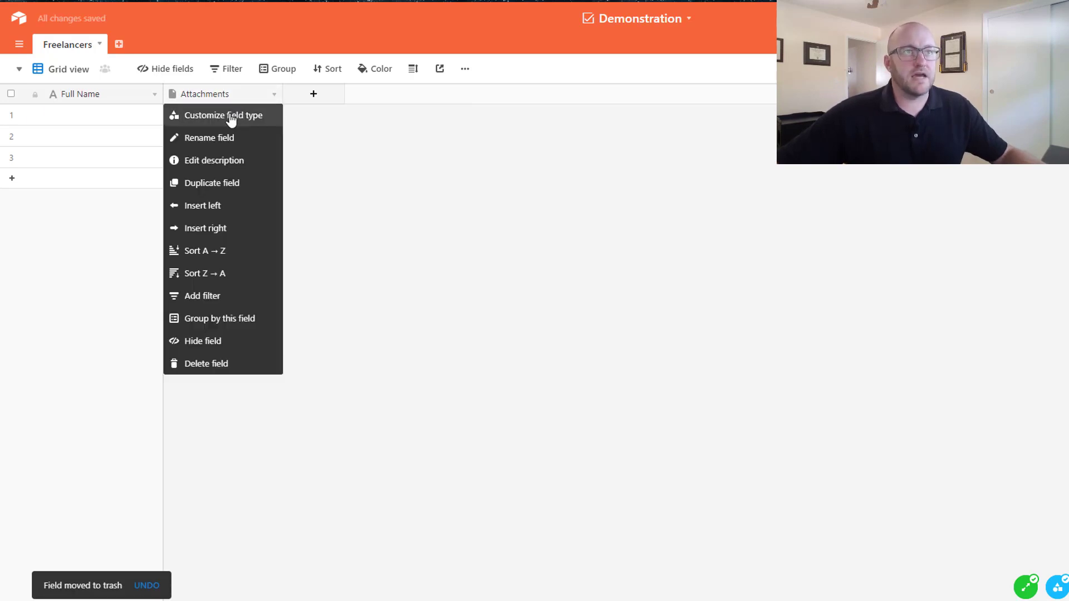
# Rename the Attachments field to 'Profile Pic', keeping its attachment type.
pyautogui.click(223, 114)
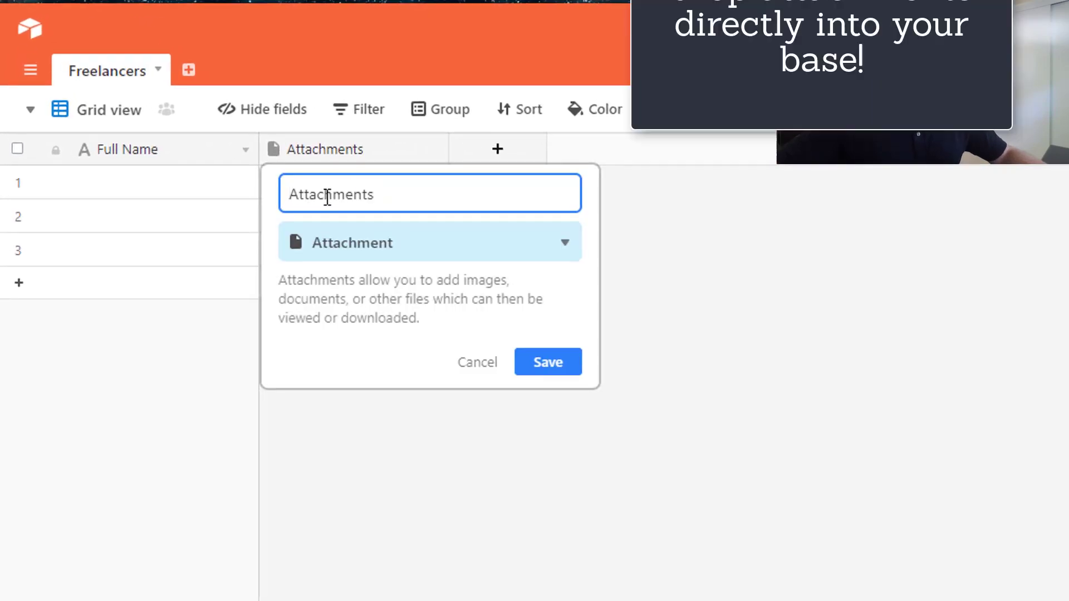
pyautogui.tripleClick(331, 194)
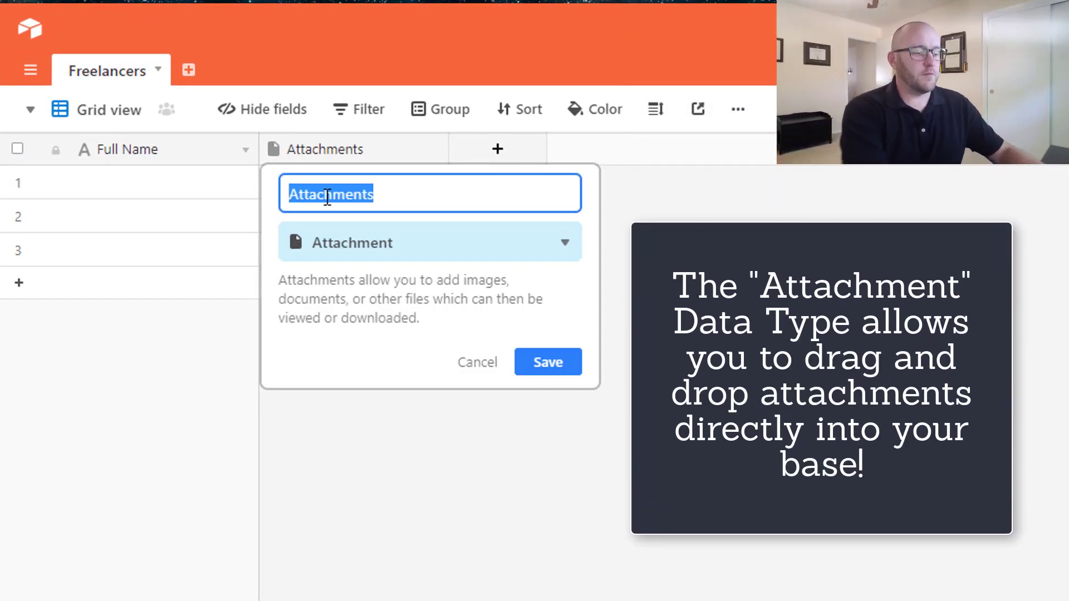
pyautogui.write('Profile')
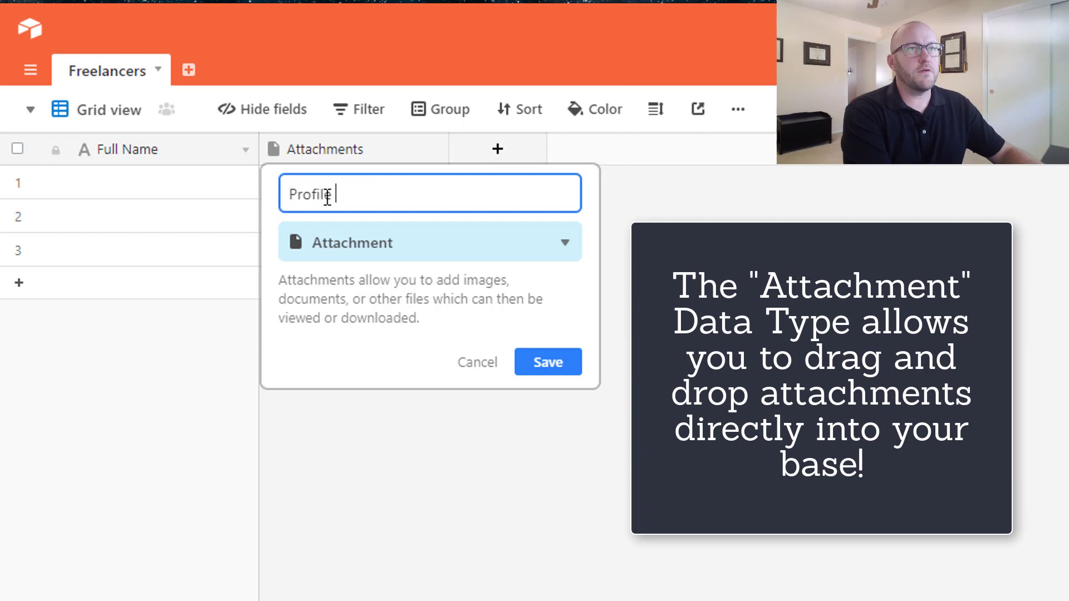
pyautogui.write('P')
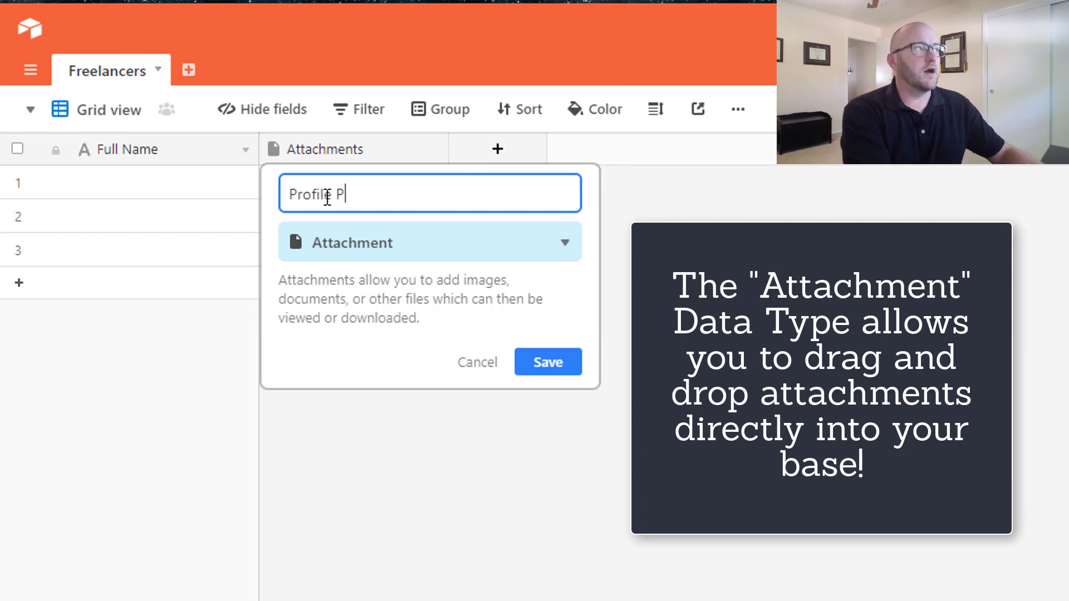
pyautogui.write('ic')
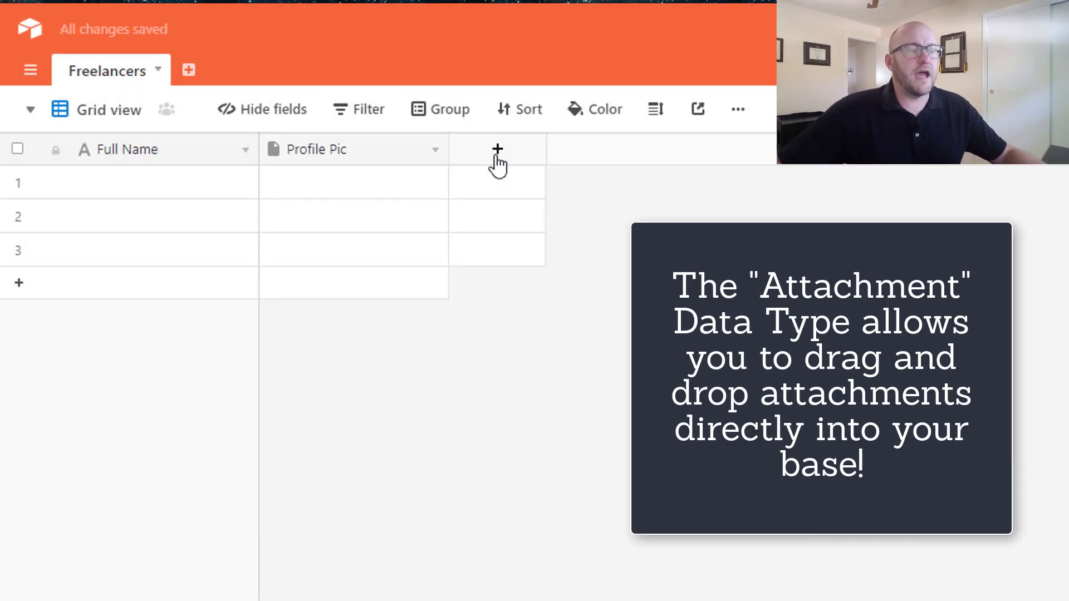
# Add an 'Hourly Rate' currency field in dollars with $1.00 precision.
pyautogui.click(497, 150)
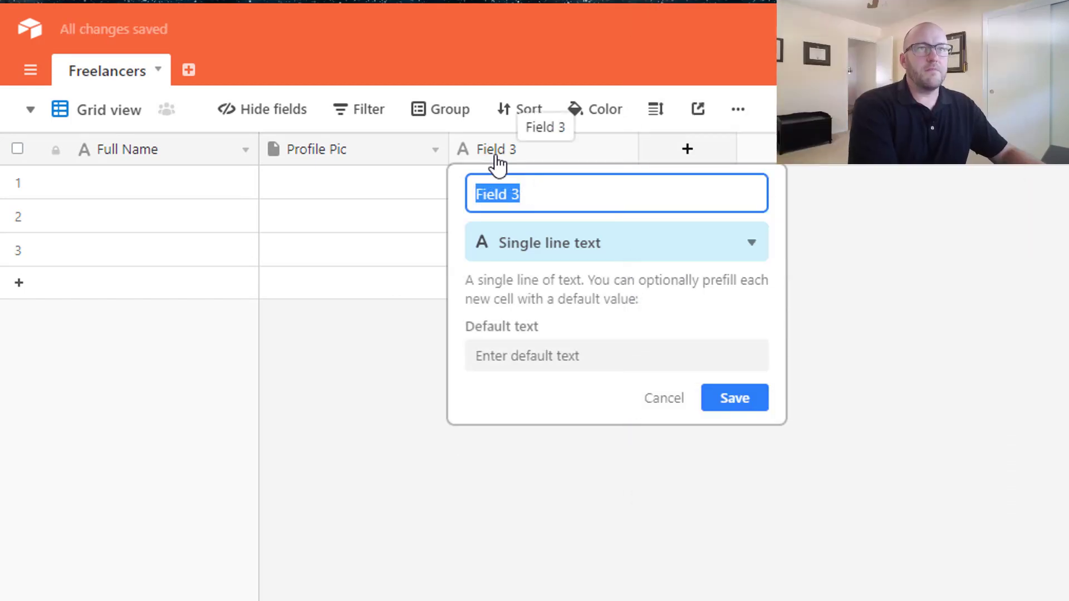
pyautogui.write('Hourly Rate')
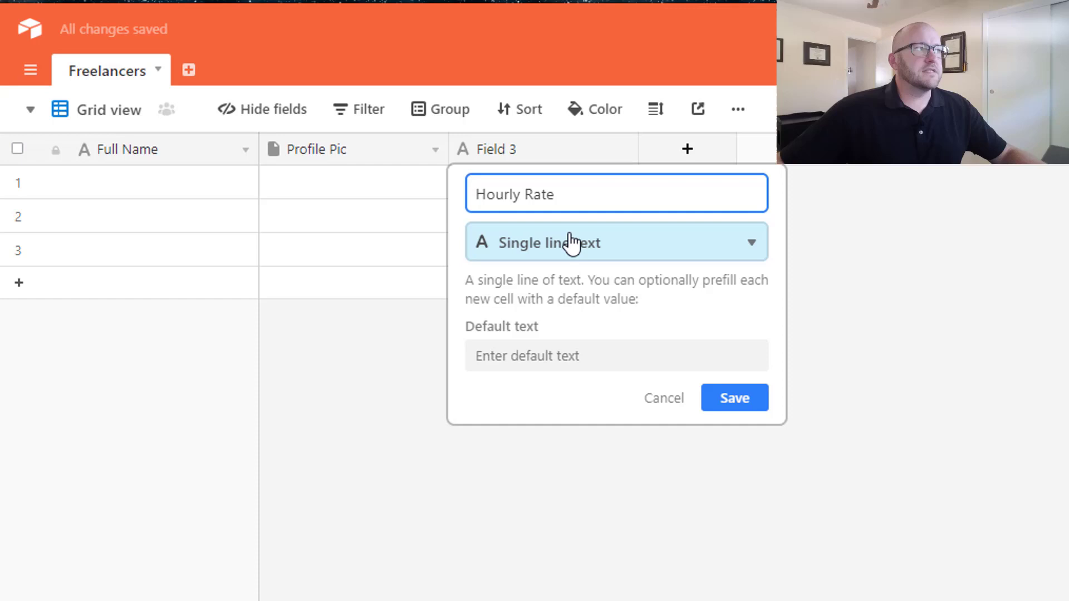
pyautogui.click(613, 242)
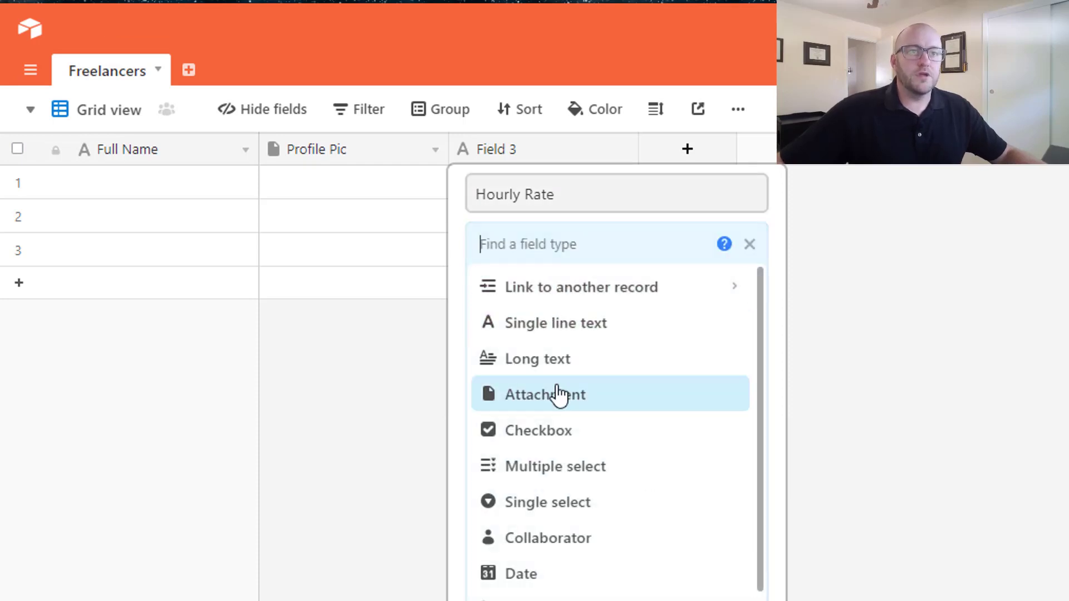
pyautogui.write('c')
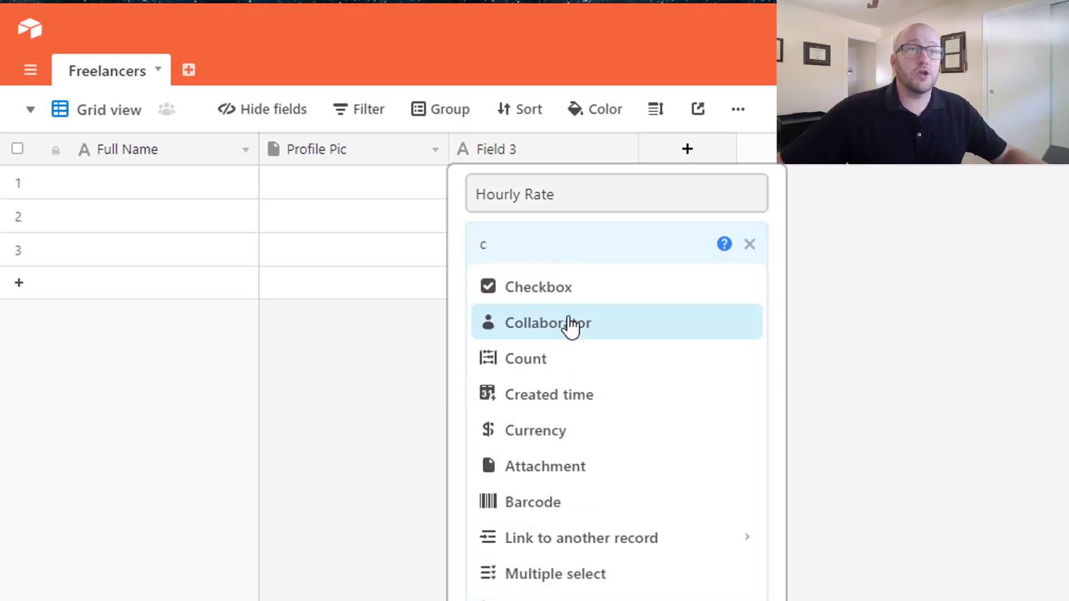
pyautogui.click(537, 430)
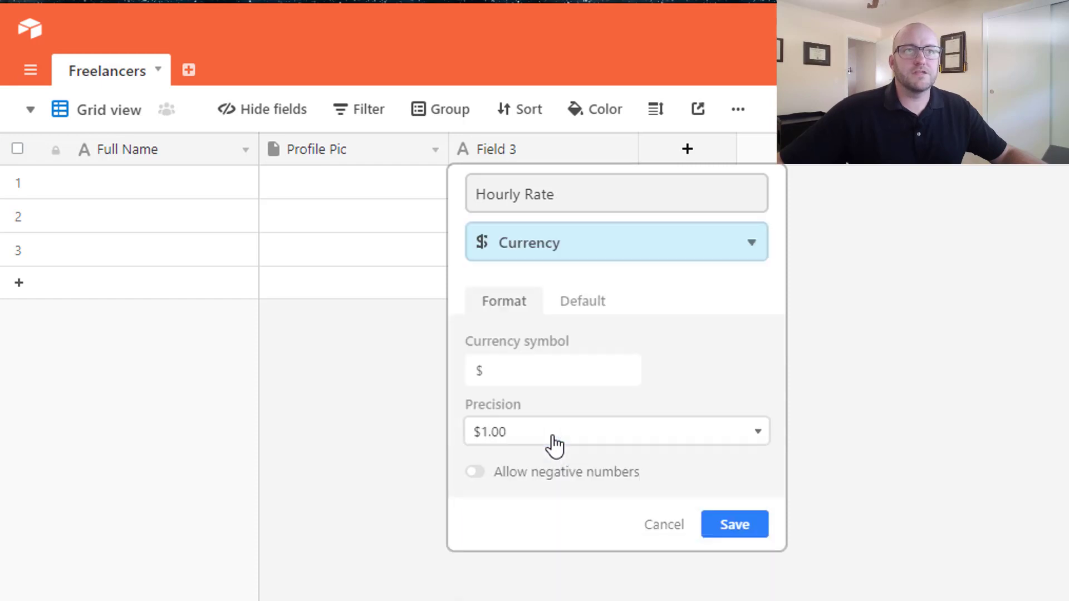
pyautogui.moveTo(546, 256)
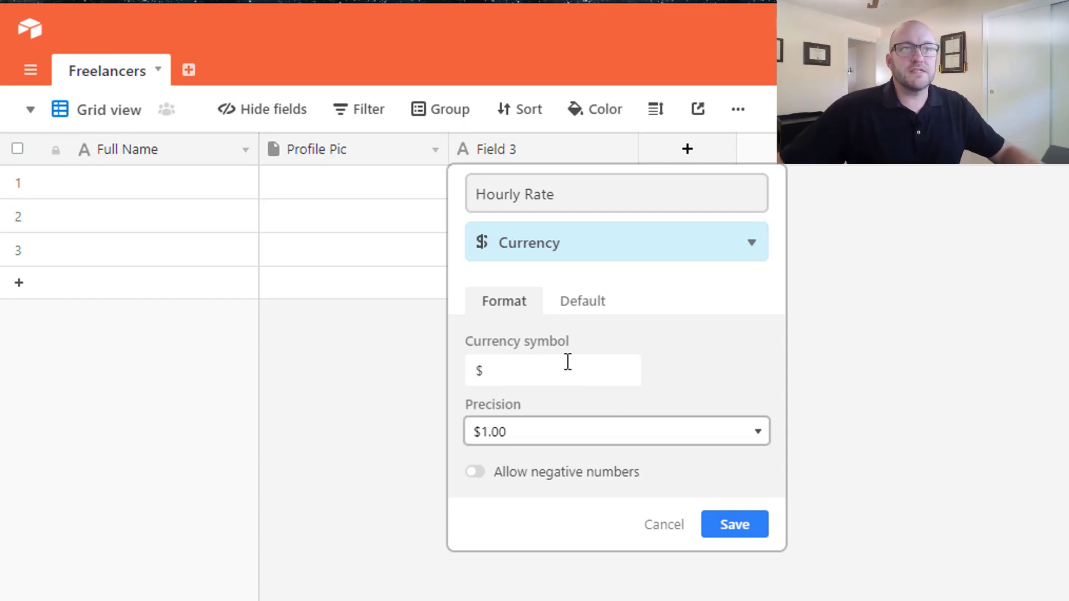
pyautogui.moveTo(508, 450)
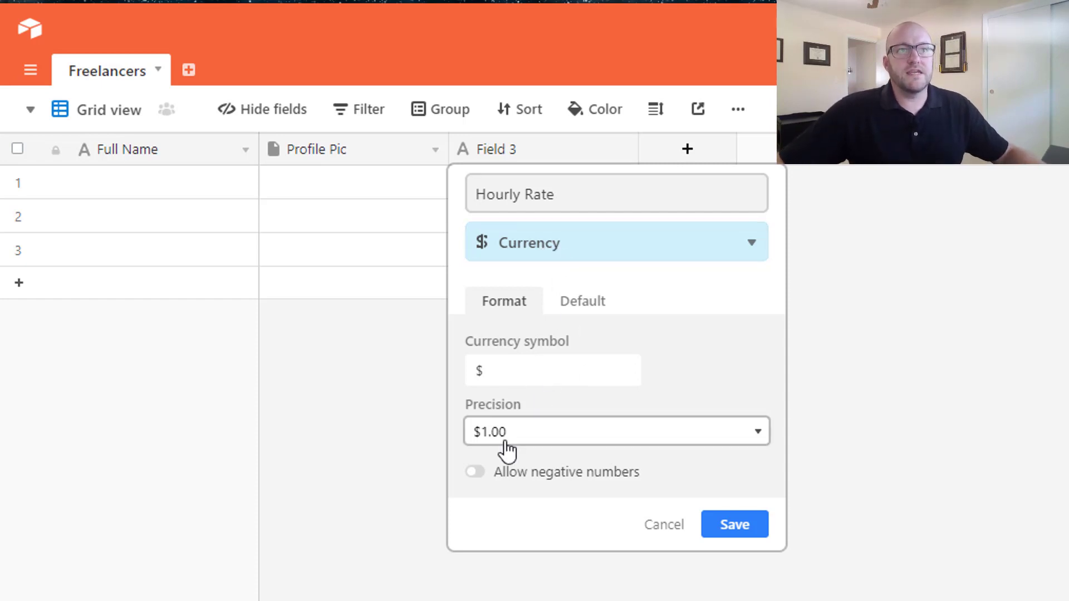
pyautogui.click(614, 431)
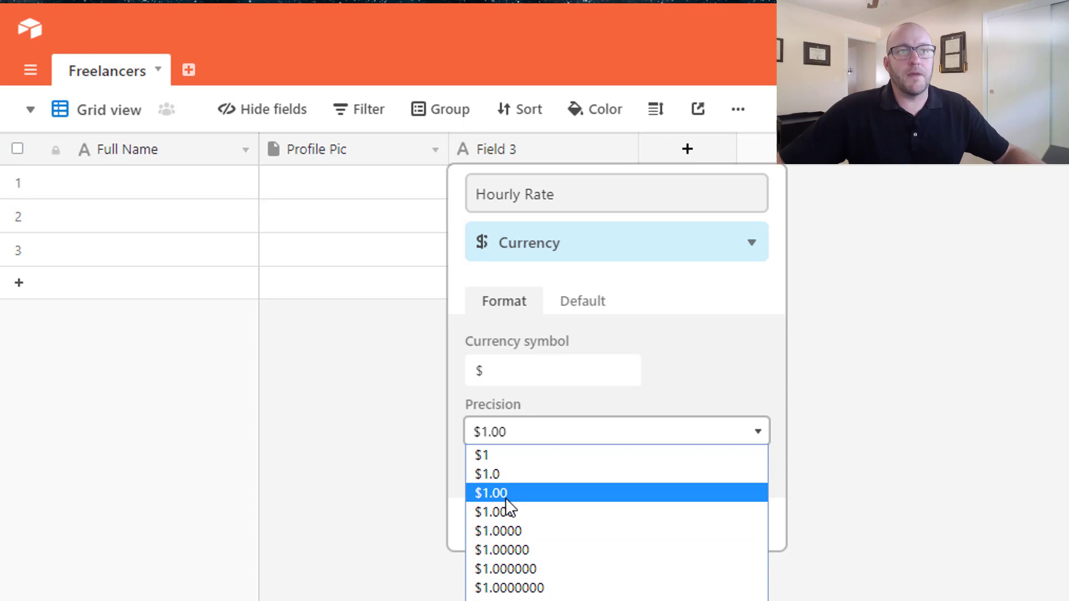
pyautogui.click(490, 493)
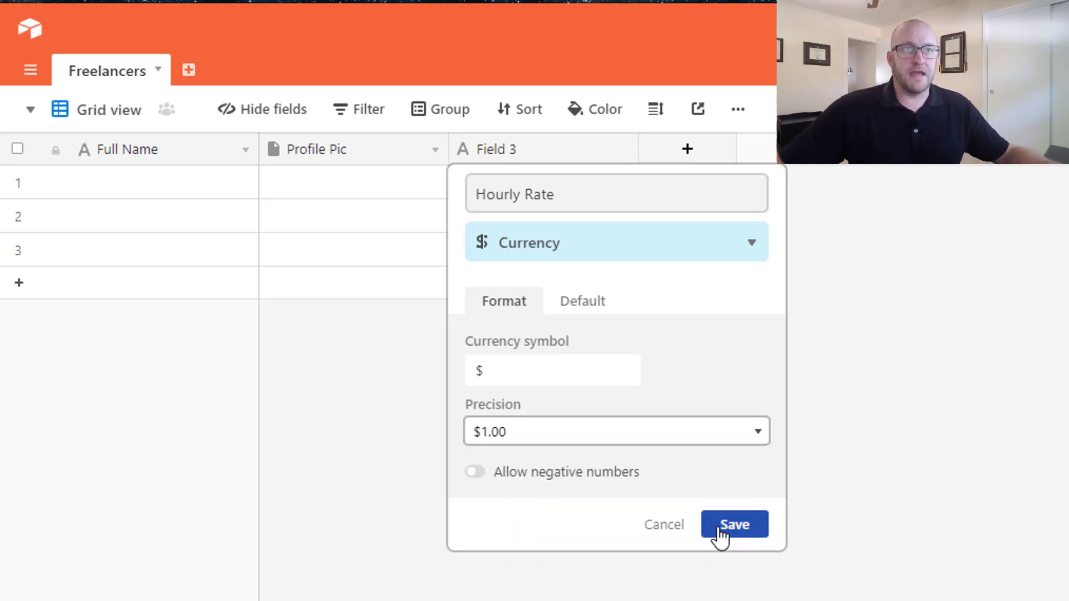
pyautogui.click(734, 525)
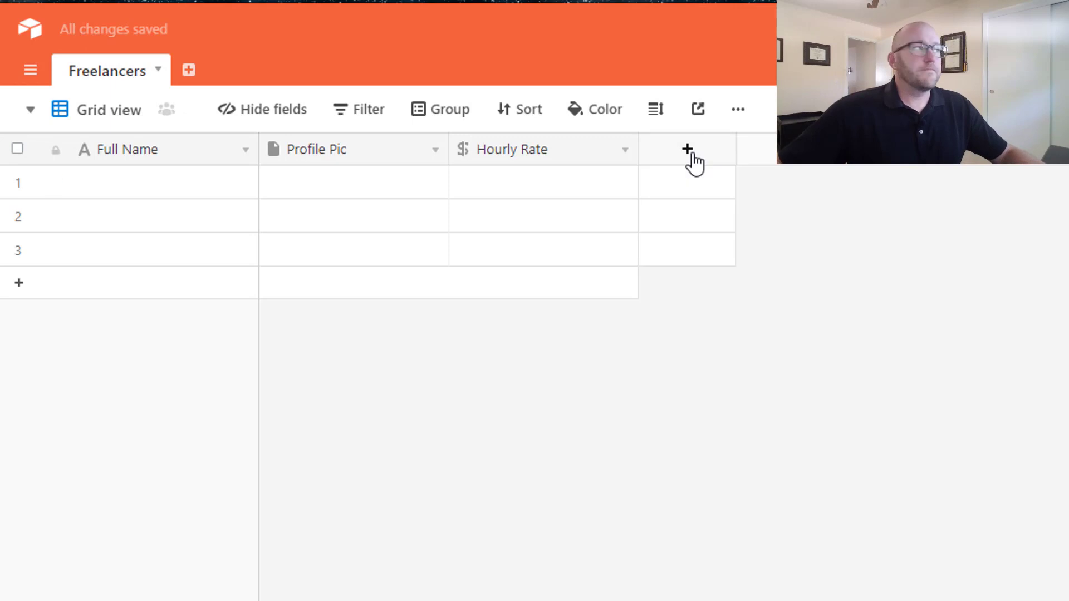
# Add an 'Hours Worked' decimal number field with 1.00 precision.
pyautogui.click(687, 149)
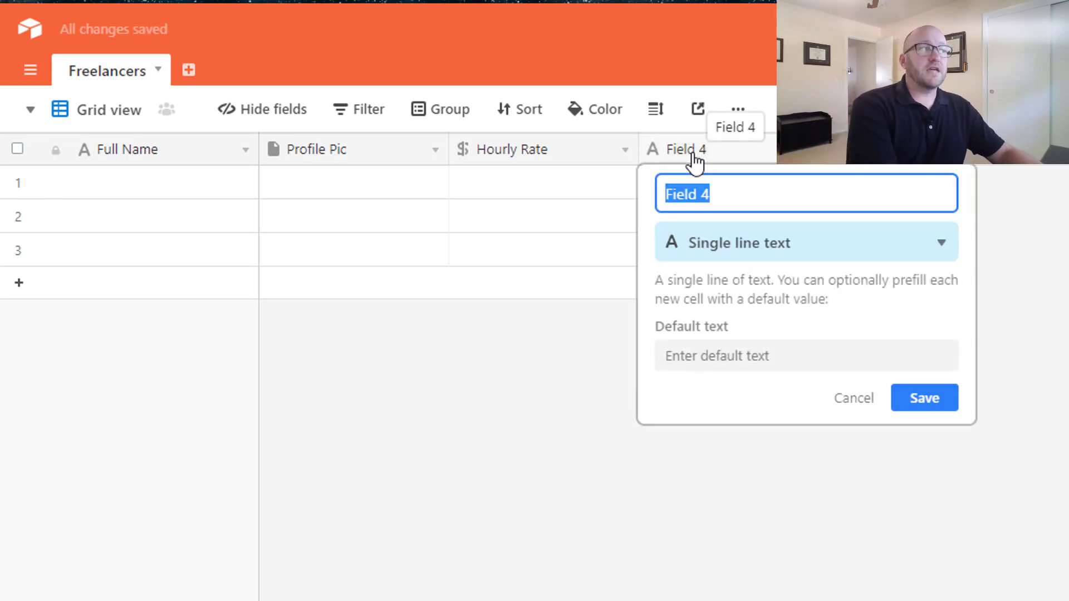
pyautogui.write('Hours')
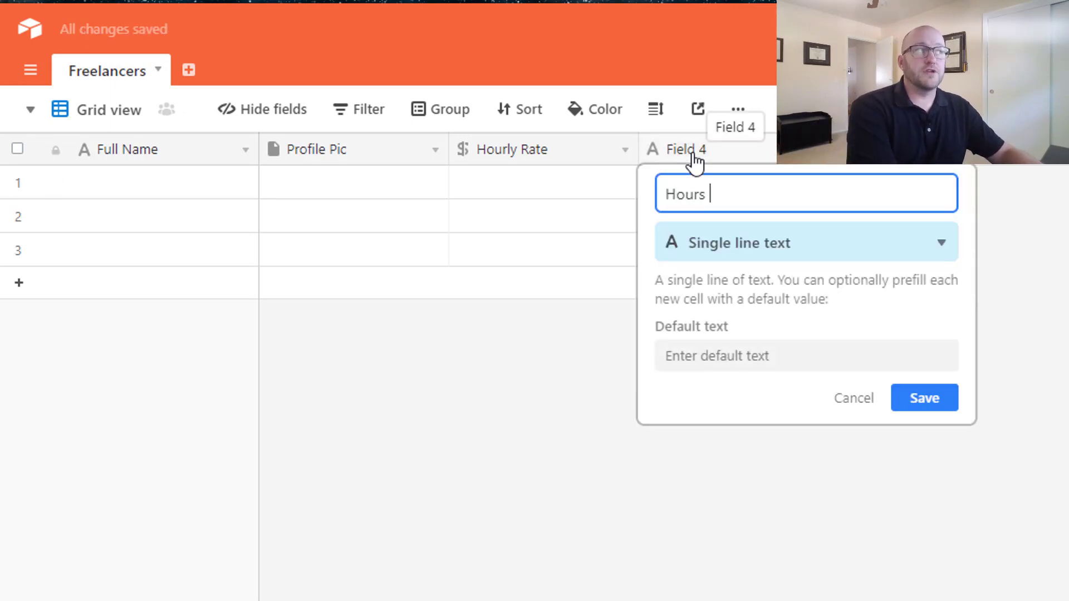
pyautogui.write('Worked')
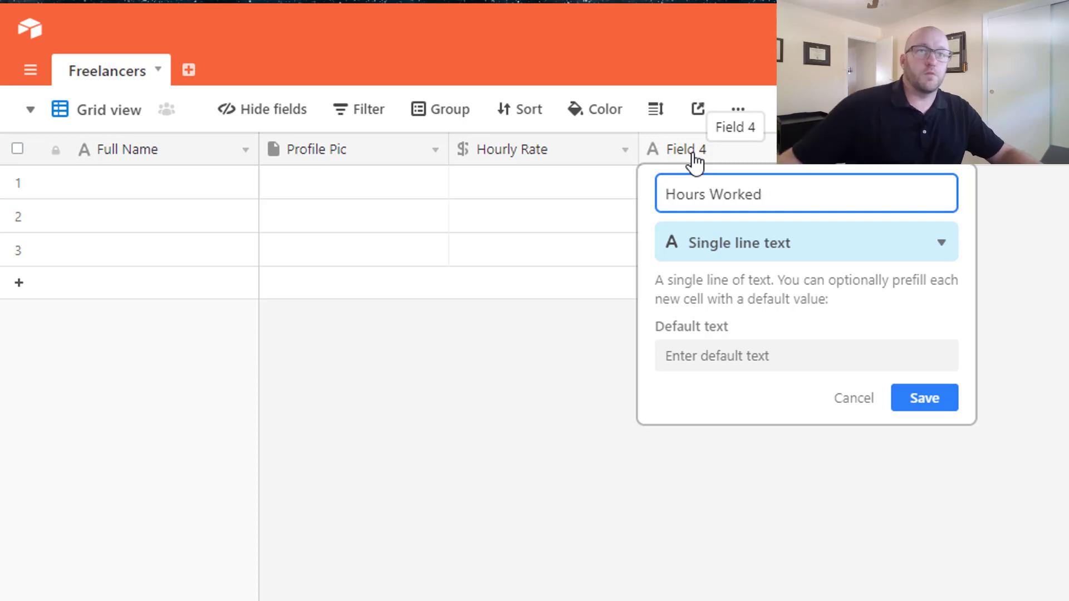
pyautogui.click(806, 243)
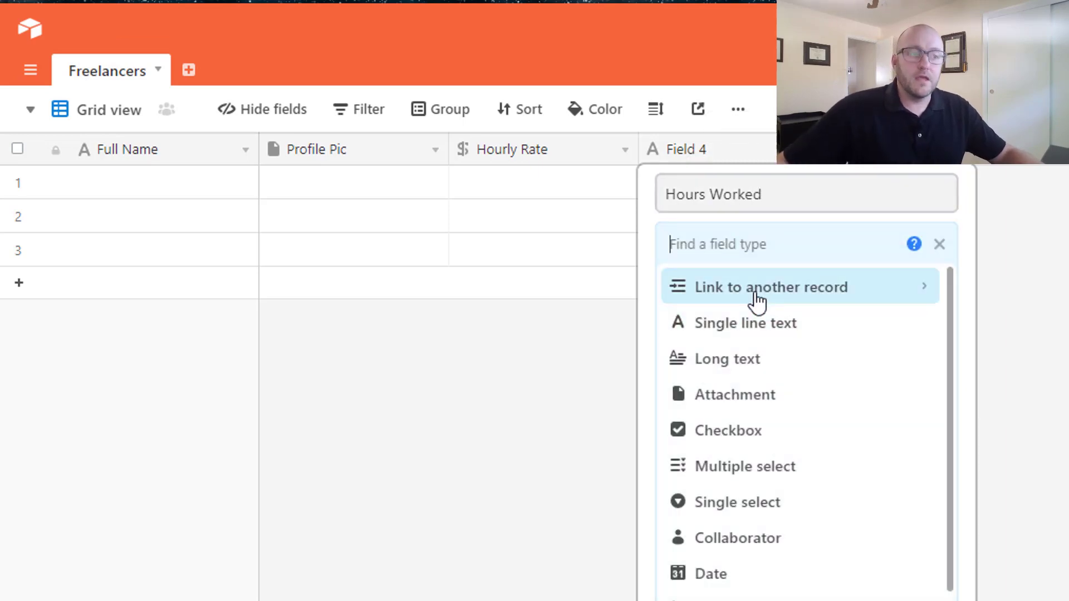
pyautogui.write('n')
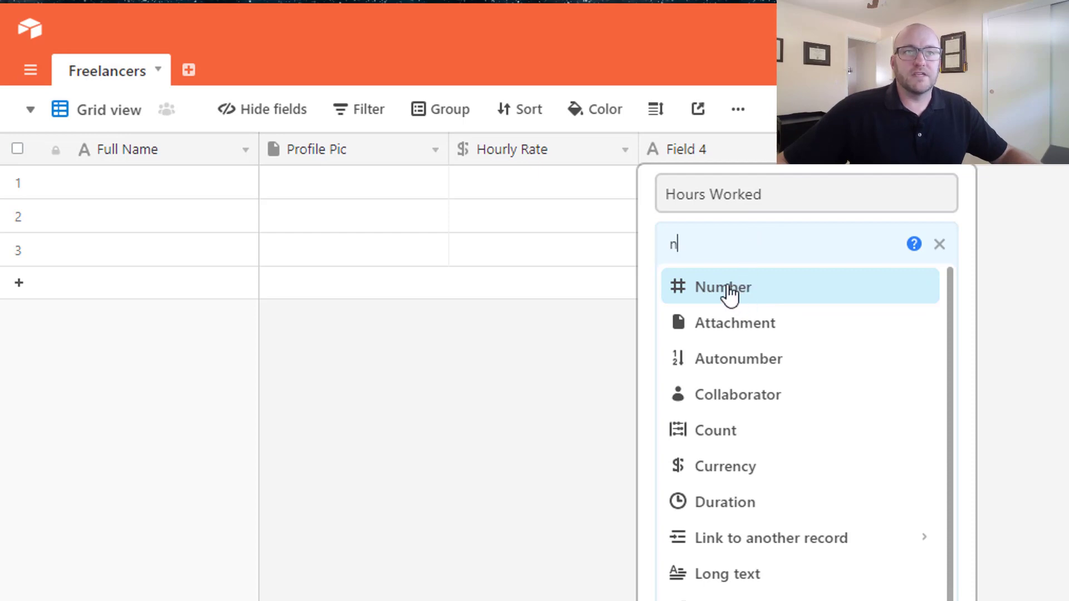
pyautogui.click(721, 288)
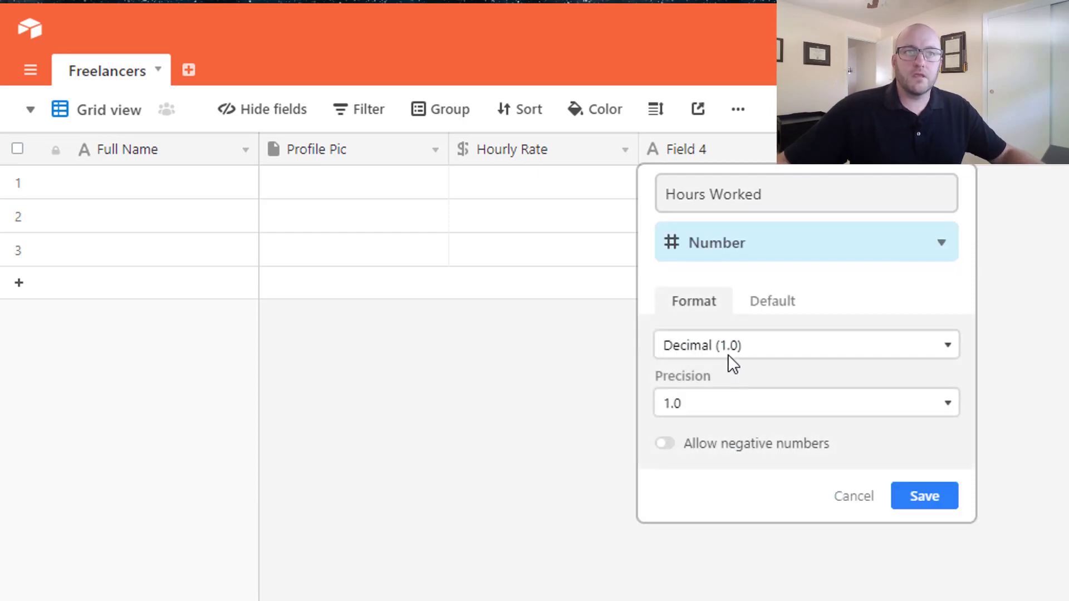
pyautogui.click(804, 344)
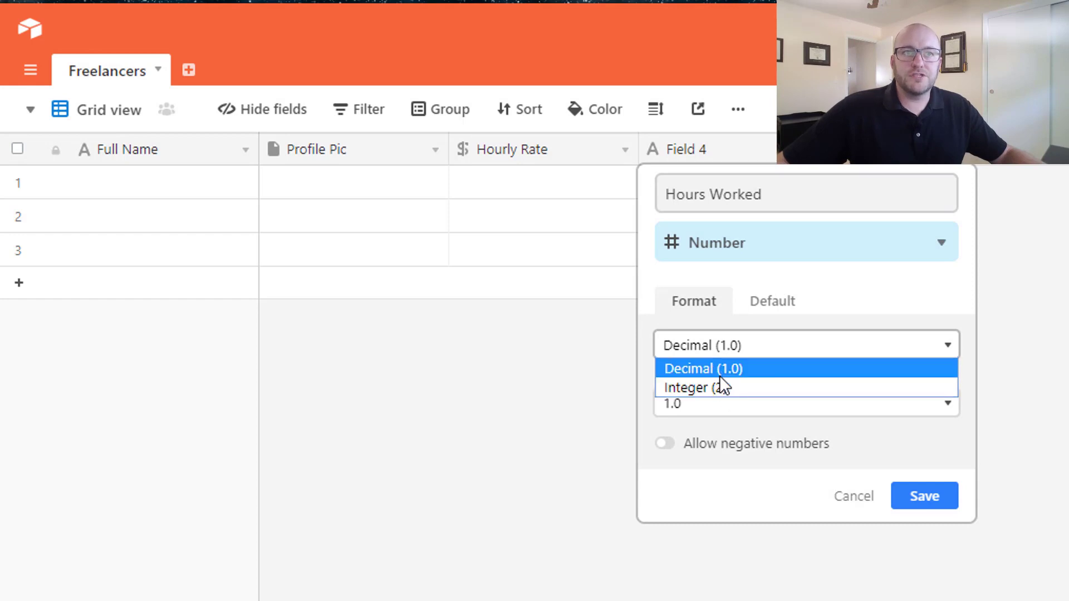
pyautogui.moveTo(695, 388)
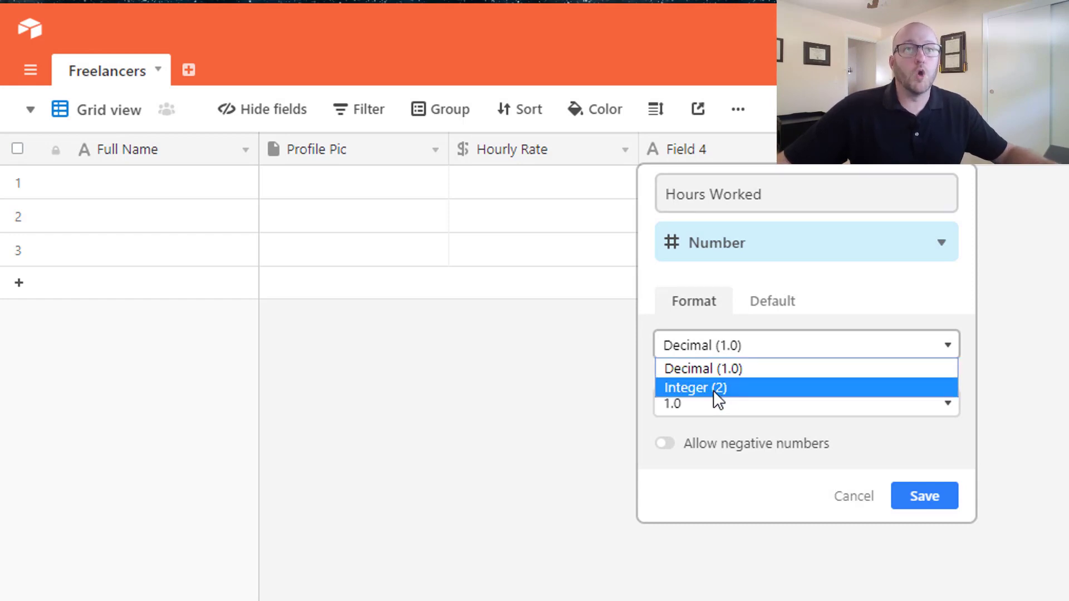
pyautogui.click(700, 368)
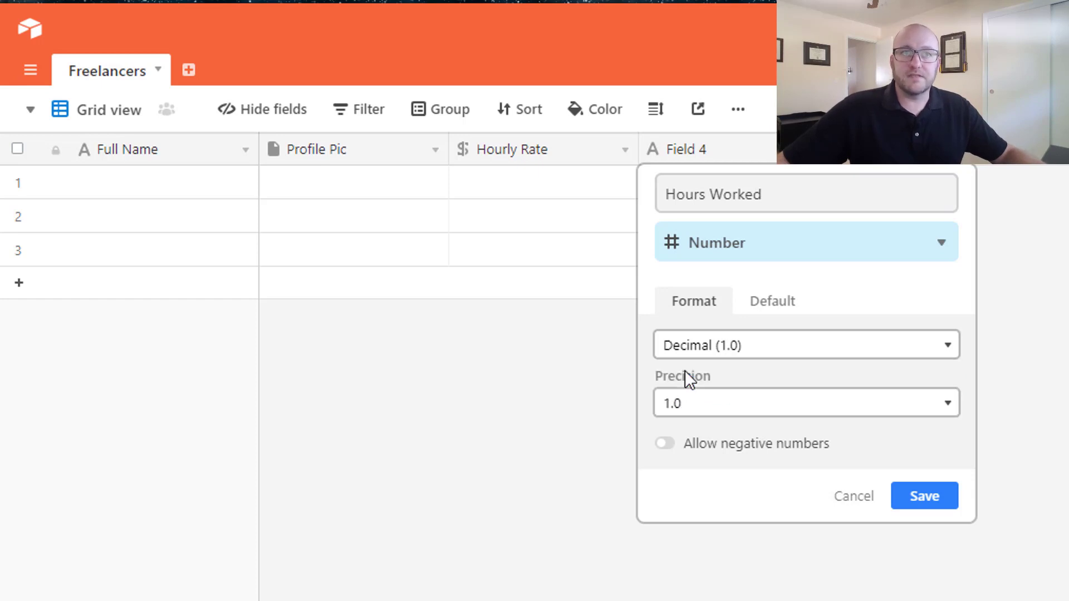
pyautogui.click(805, 402)
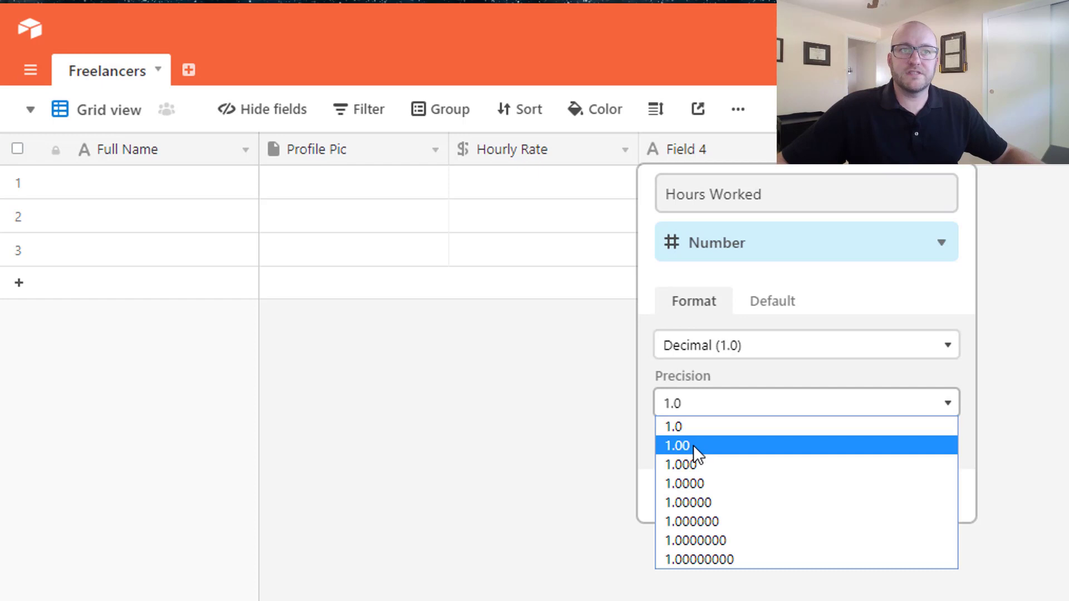
pyautogui.click(675, 446)
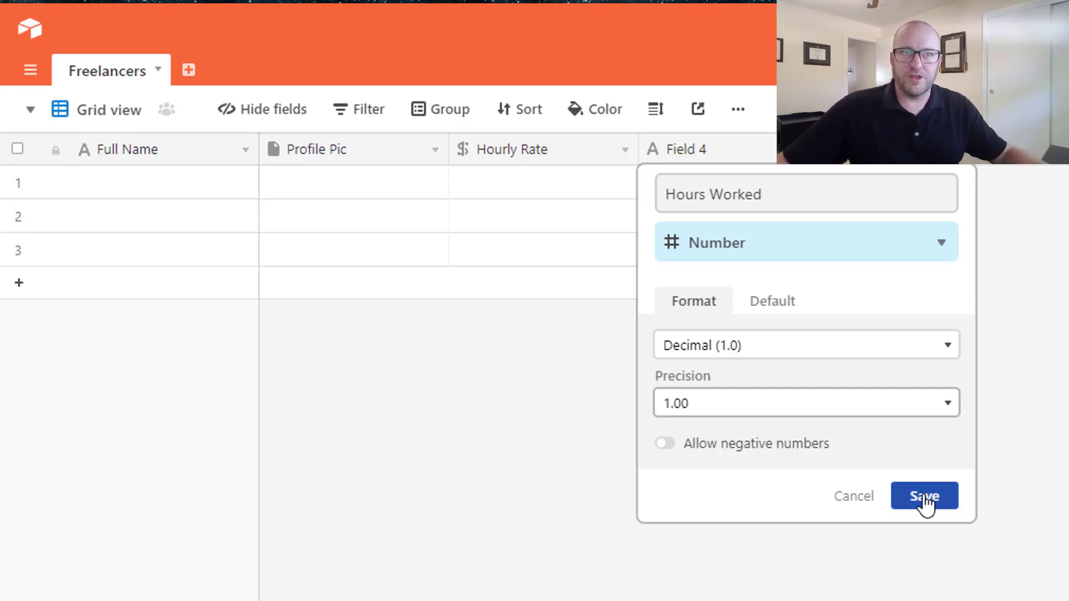
pyautogui.click(924, 496)
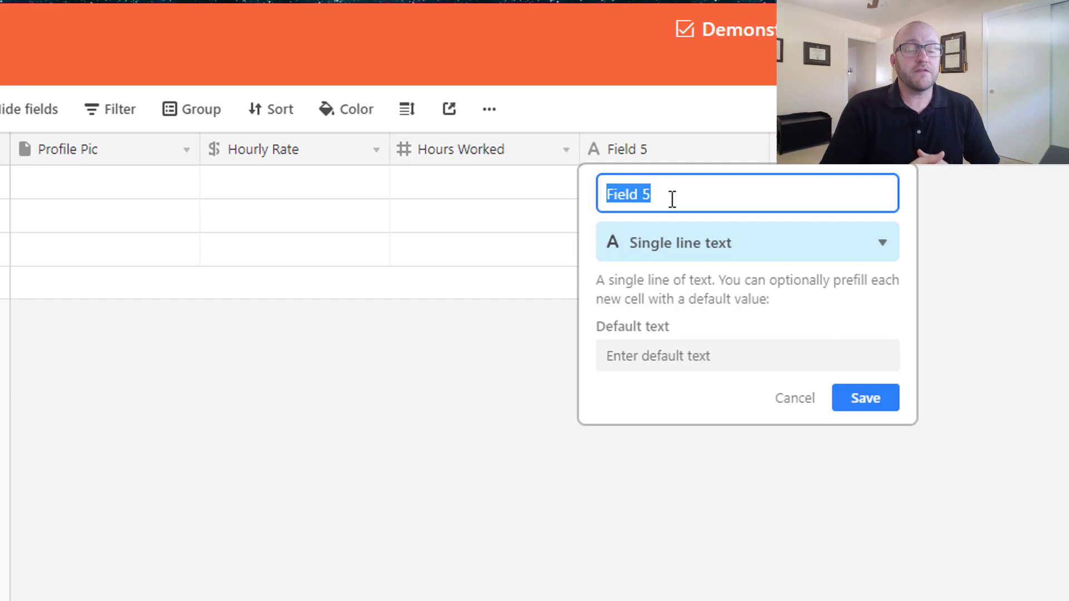
# Name the fifth field 'Amount Owed' and set its type to Formula.
pyautogui.write('Am')
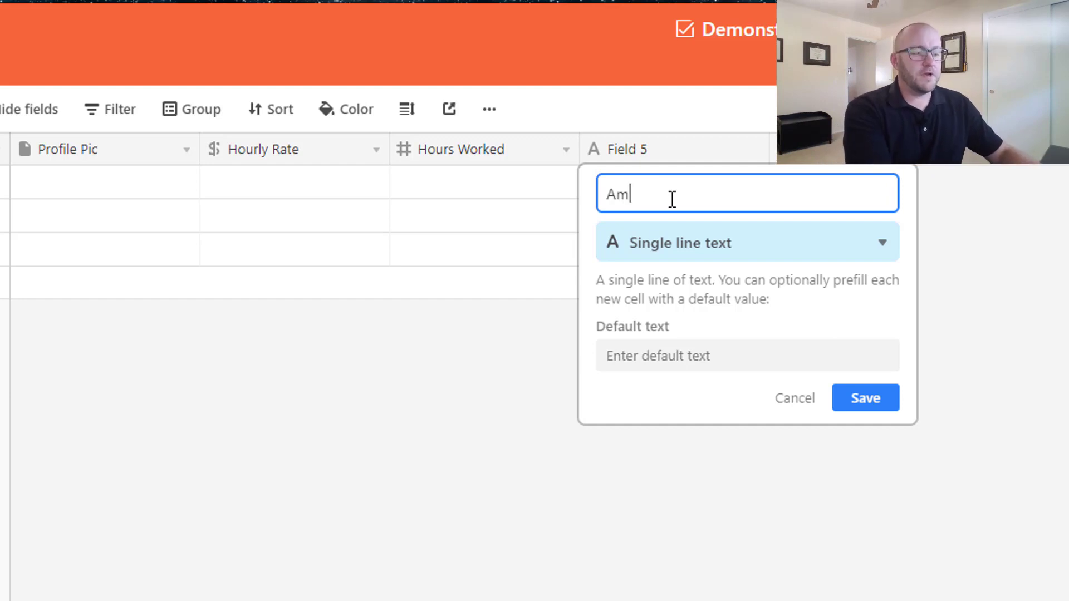
pyautogui.write('ount Owed')
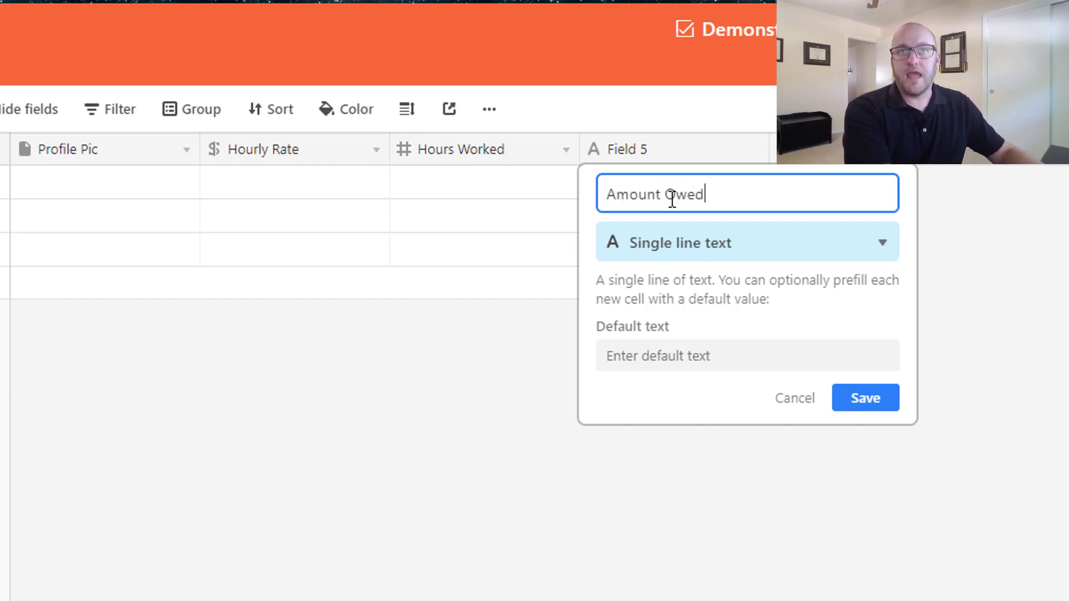
pyautogui.click(746, 242)
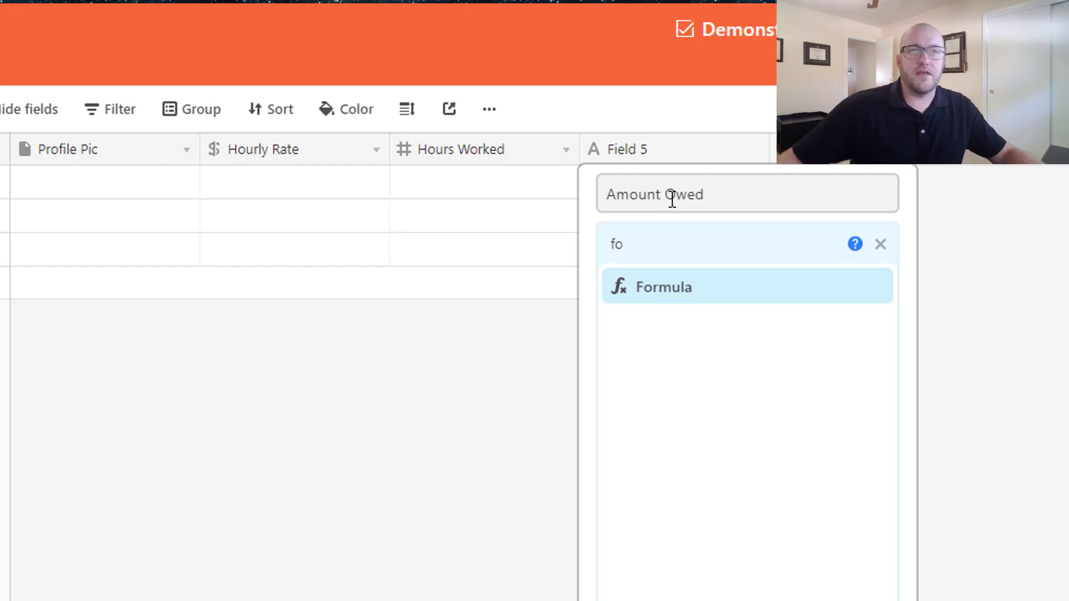
pyautogui.click(747, 287)
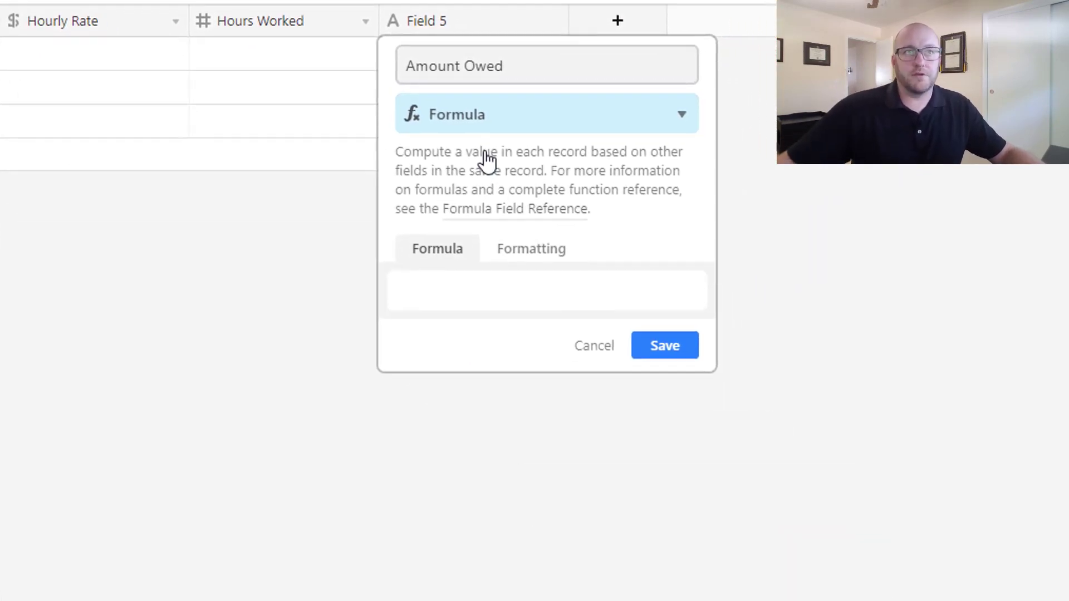
# Save Amount Owed as a formula field computing {Hourly Rate}*{Hours Worked}.
pyautogui.click(546, 290)
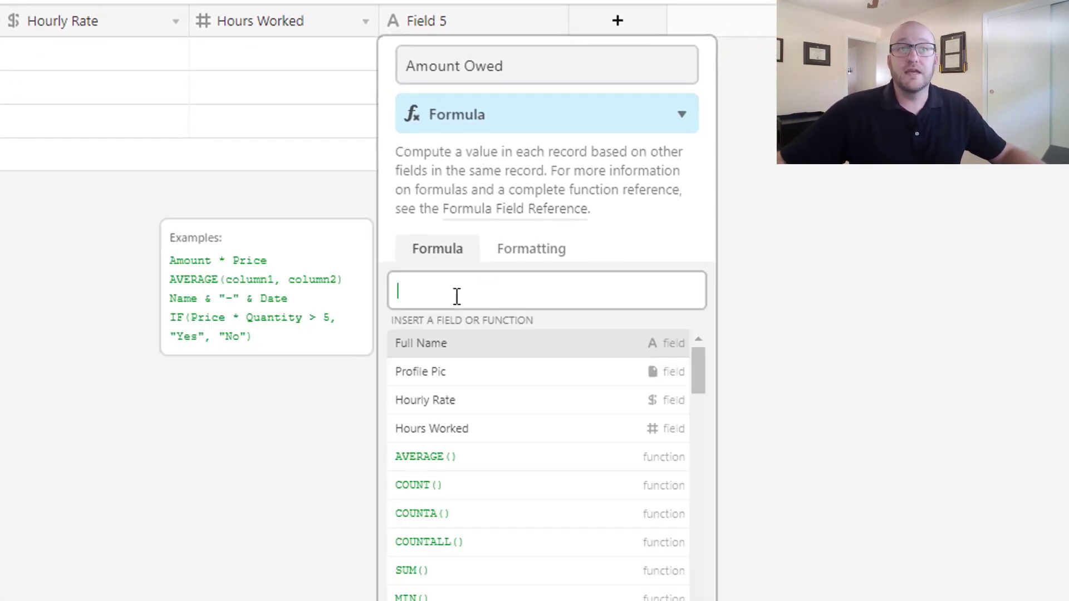
pyautogui.moveTo(475, 470)
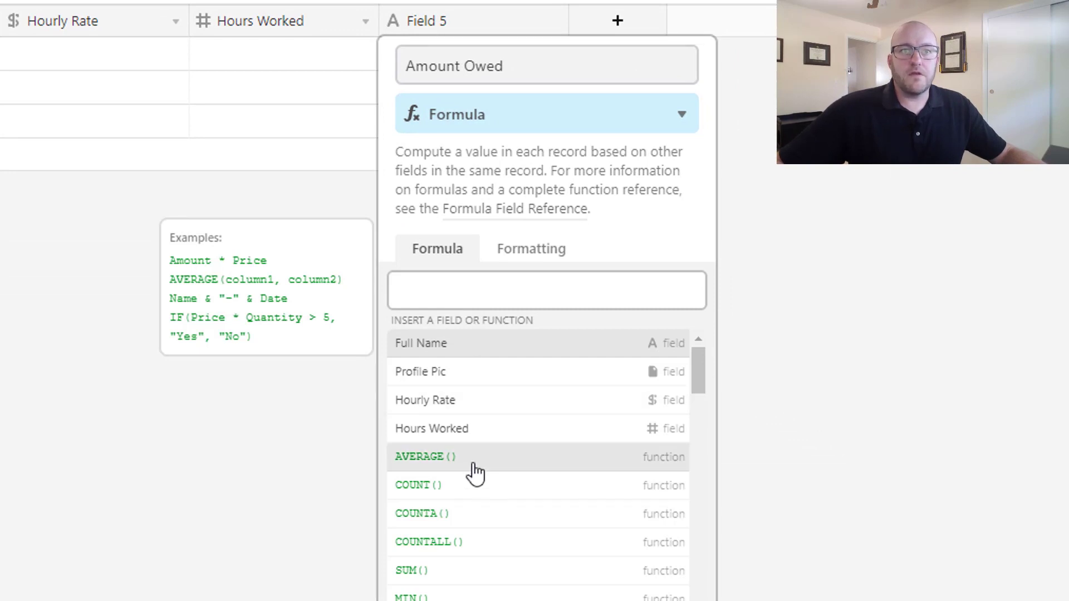
pyautogui.scroll(-3)
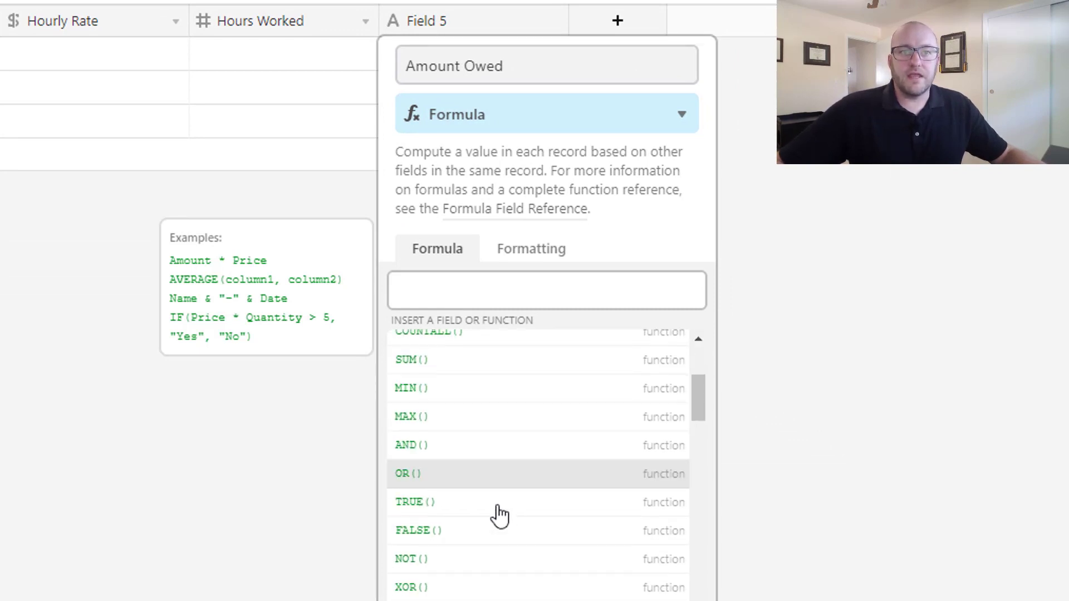
pyautogui.scroll(-3)
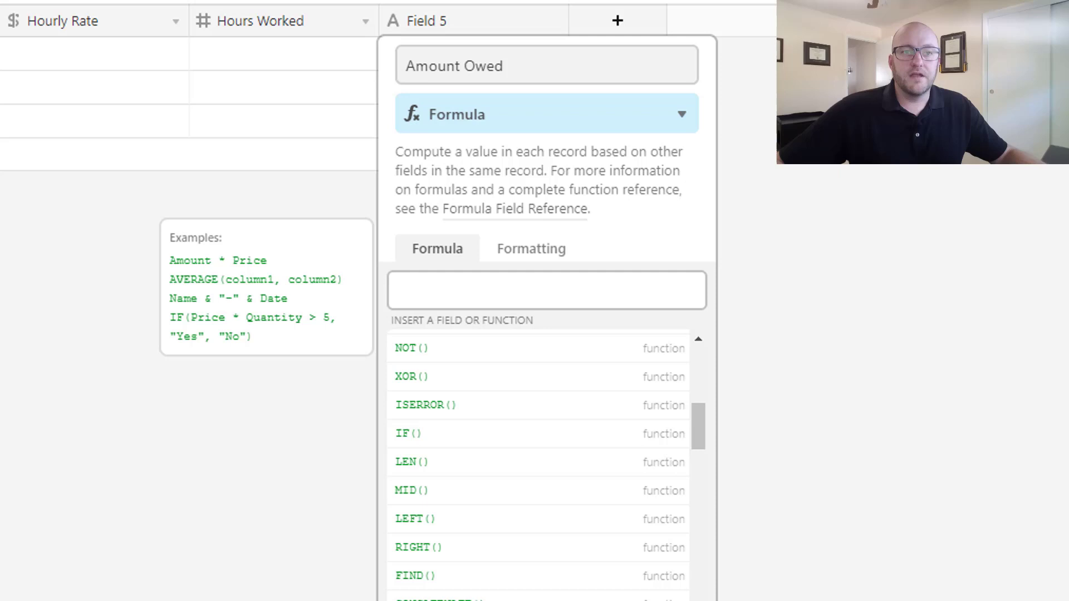
pyautogui.scroll(3)
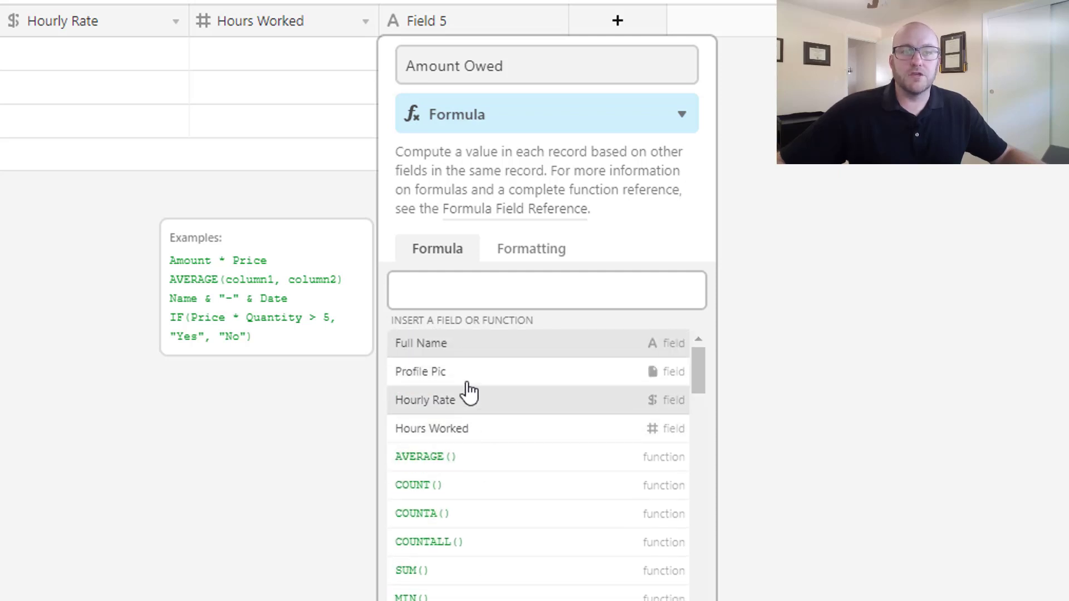
pyautogui.write('h')
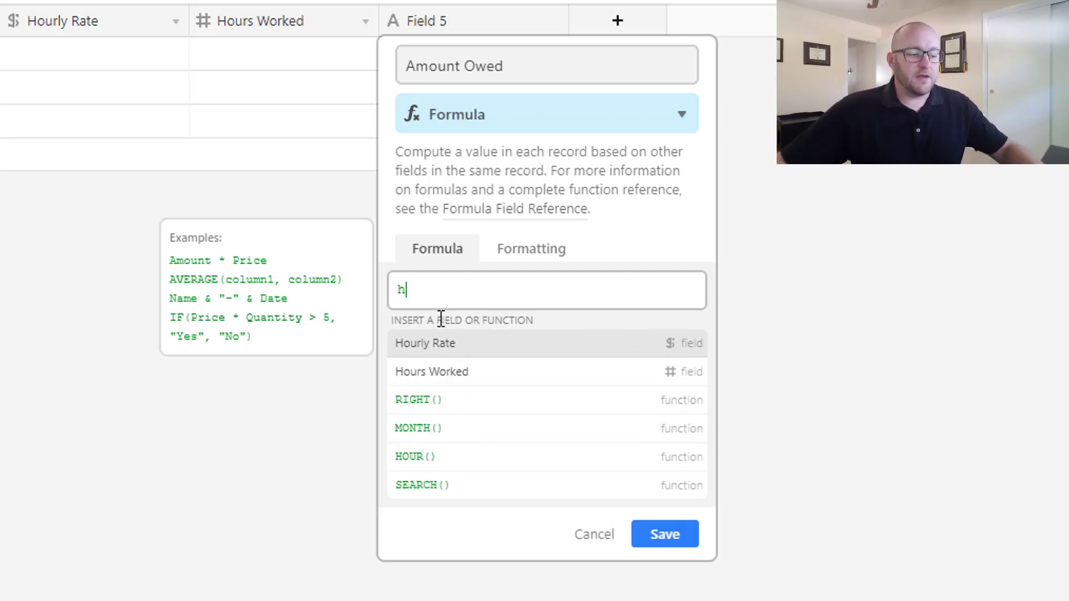
pyautogui.write('ou')
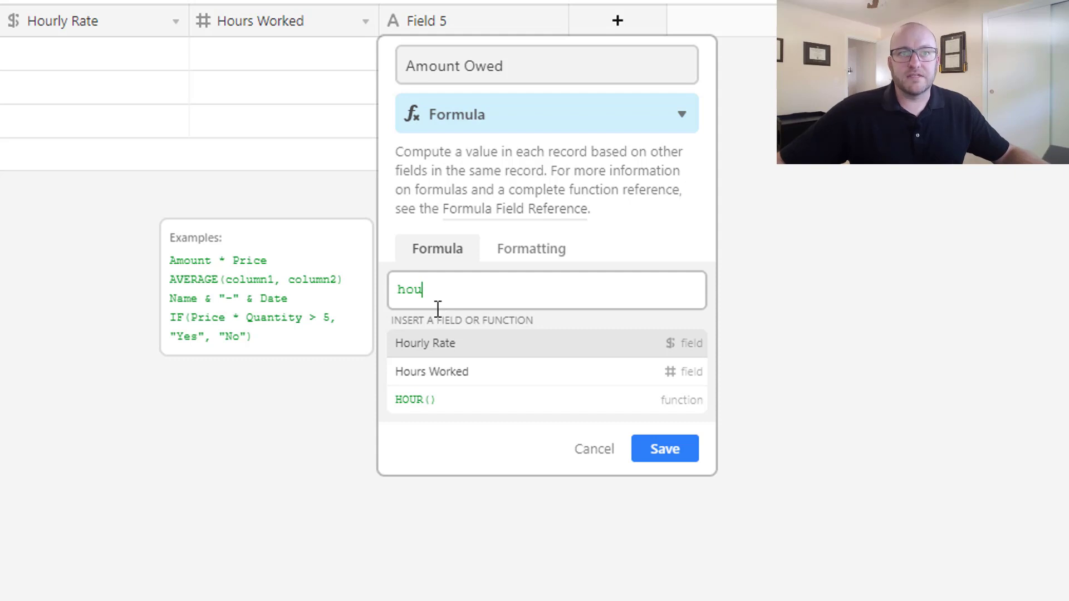
pyautogui.moveTo(429, 352)
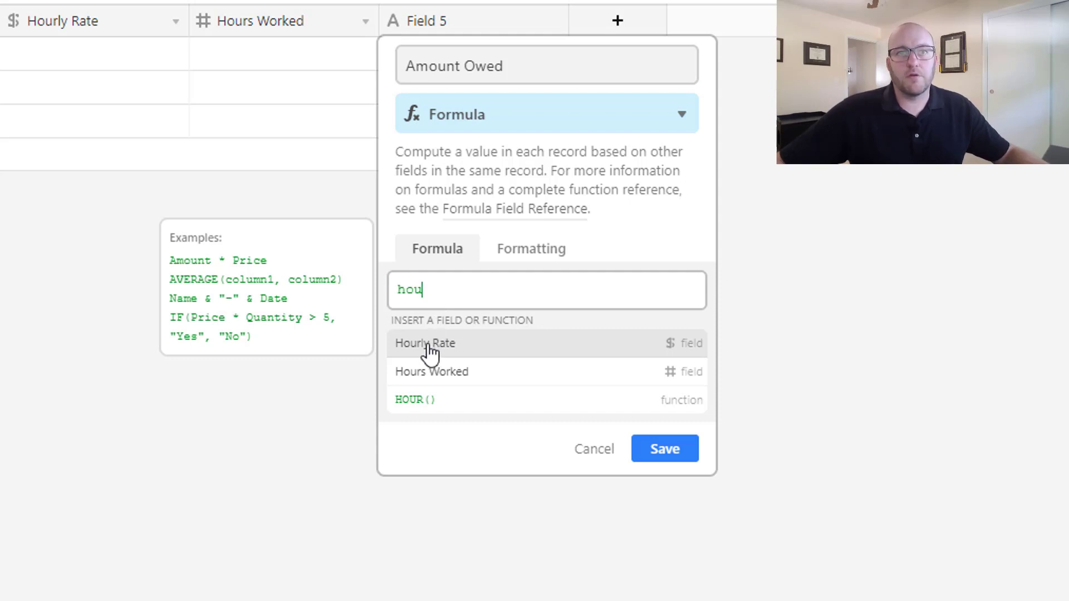
pyautogui.click(424, 343)
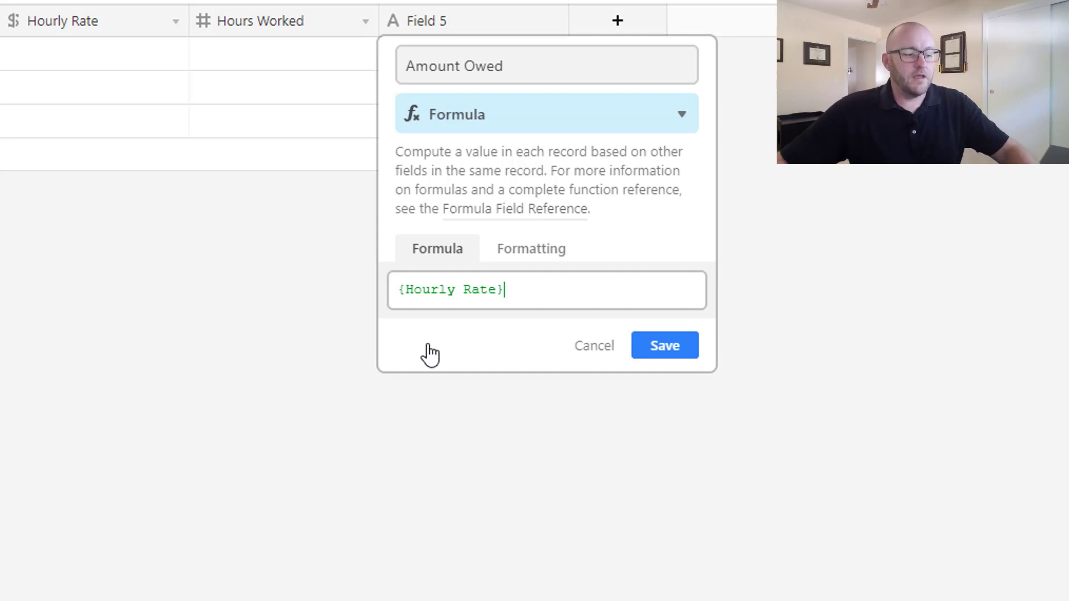
pyautogui.write('*')
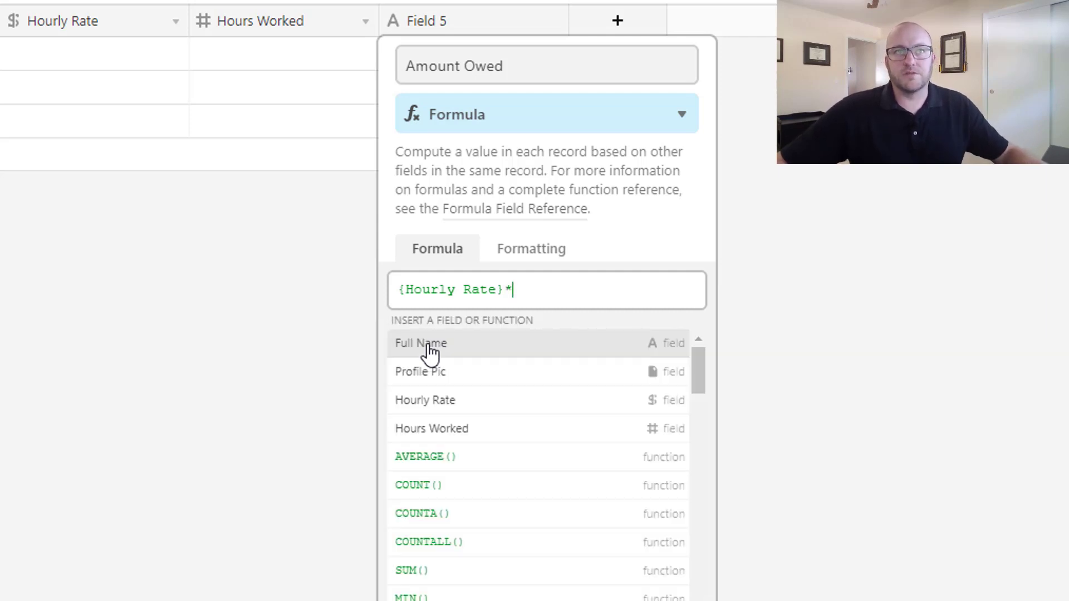
pyautogui.write('hour')
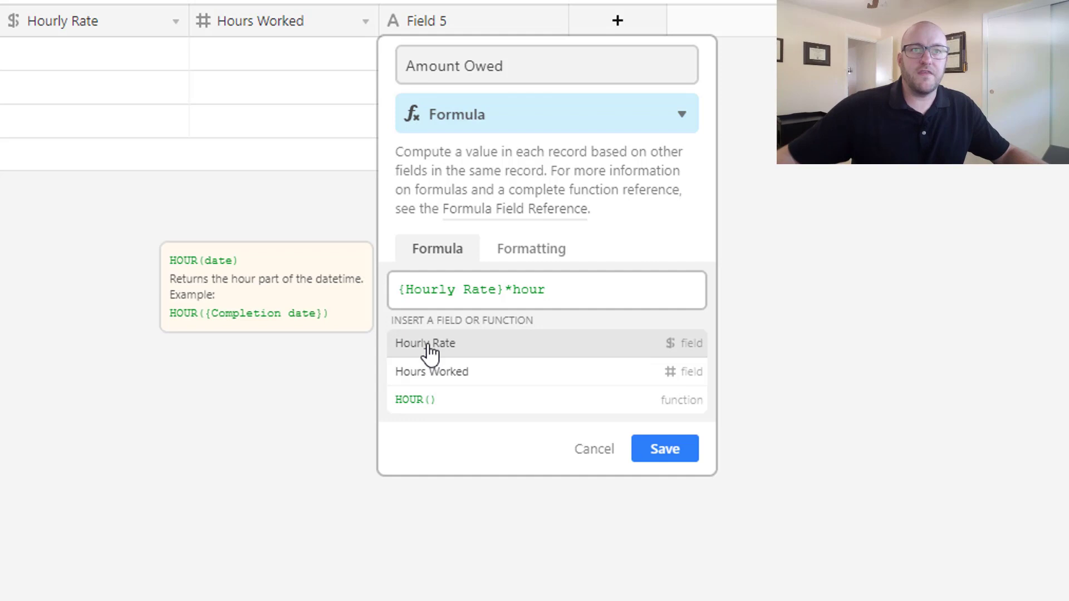
pyautogui.click(431, 372)
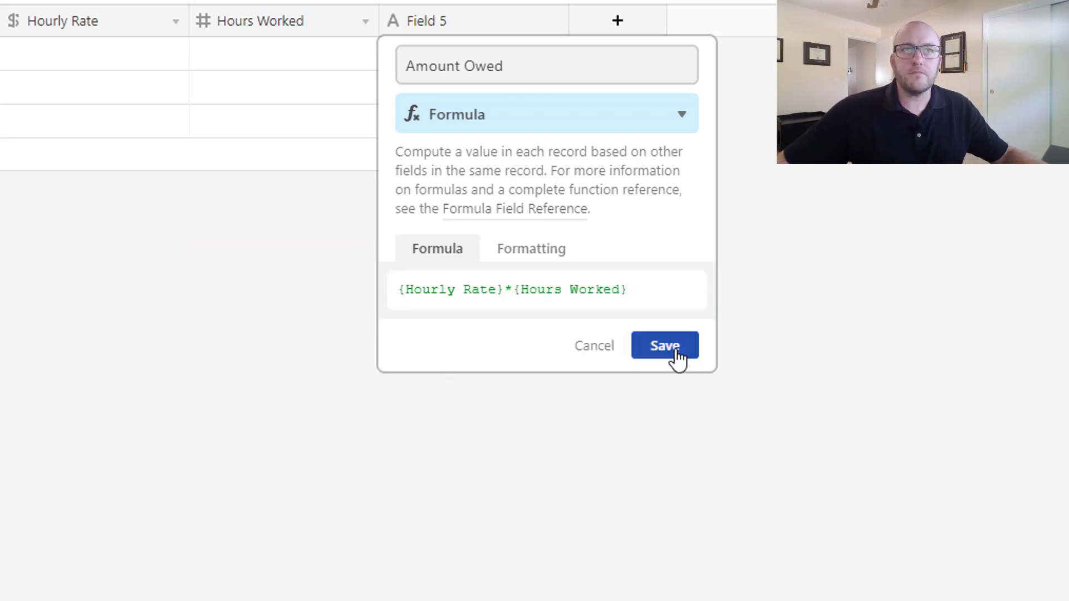
pyautogui.click(663, 346)
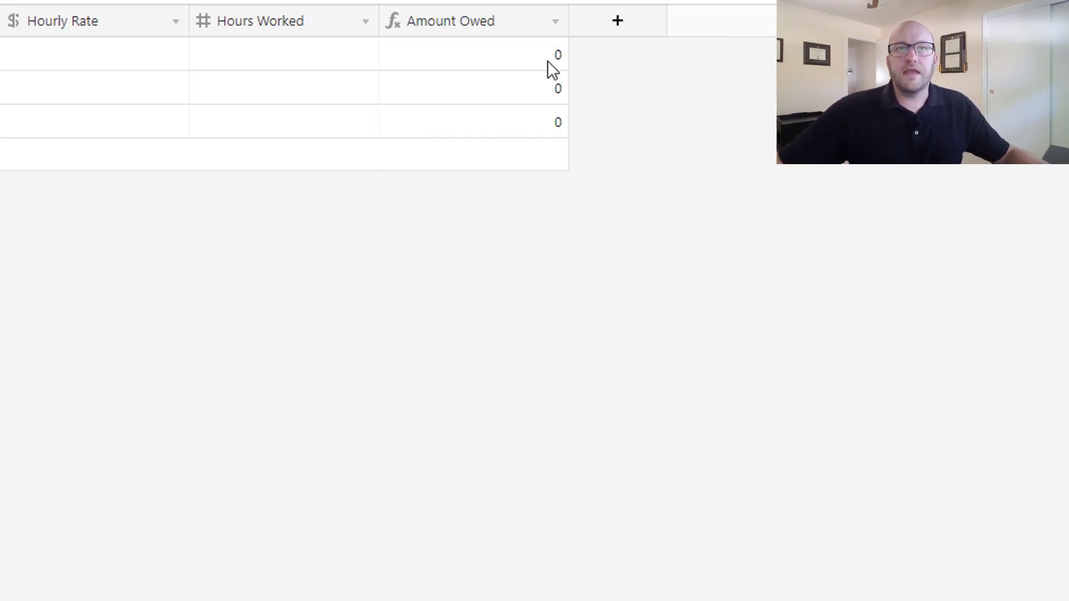
pyautogui.moveTo(511, 21)
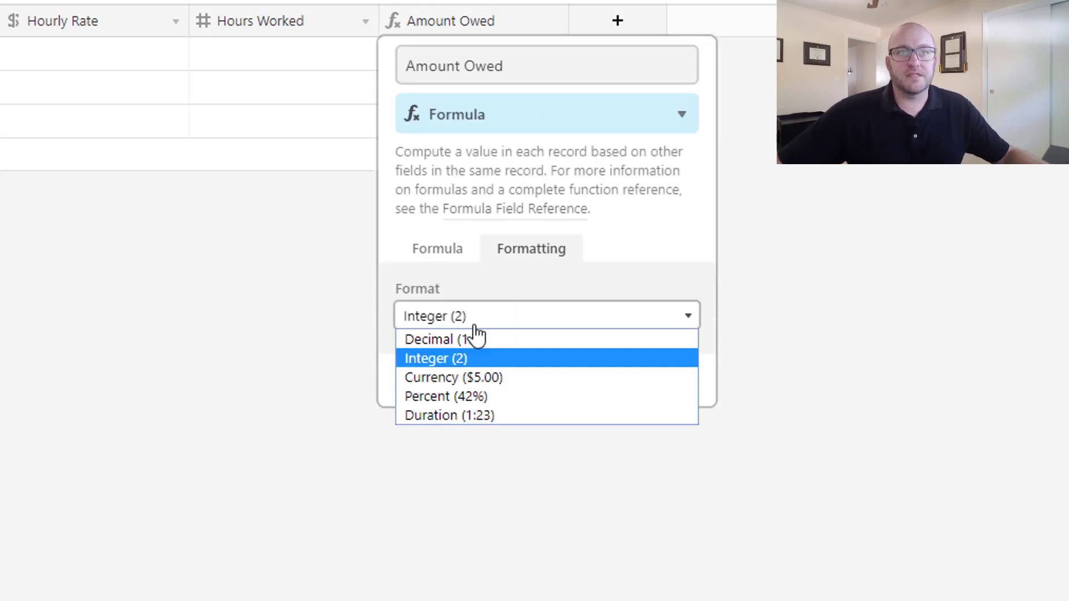
# Format Amount Owed as currency with $1.00 (two-decimal) precision.
pyautogui.click(452, 377)
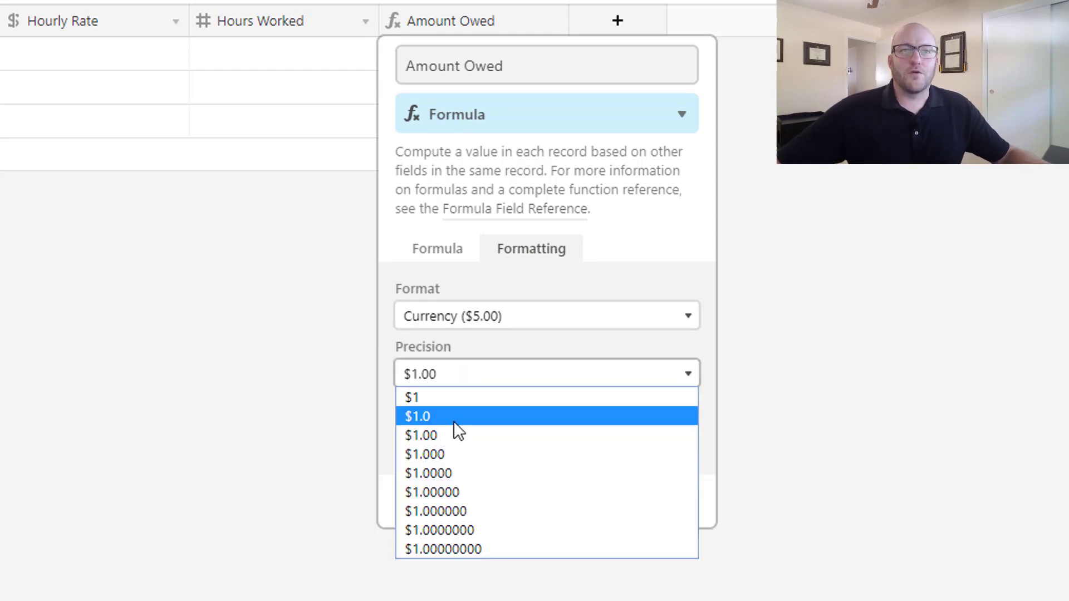
pyautogui.click(421, 435)
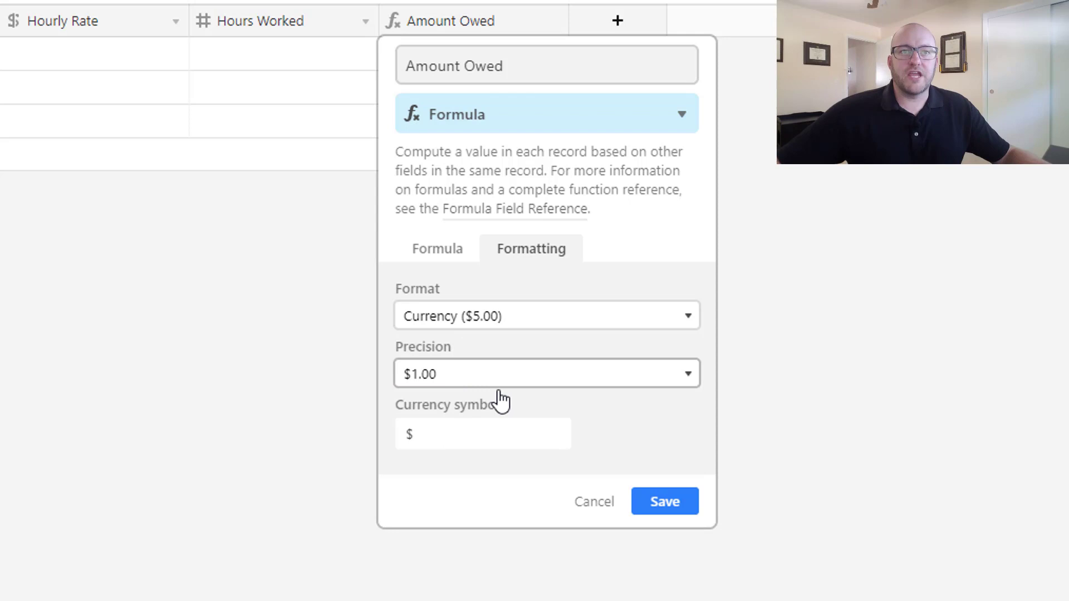
pyautogui.click(665, 501)
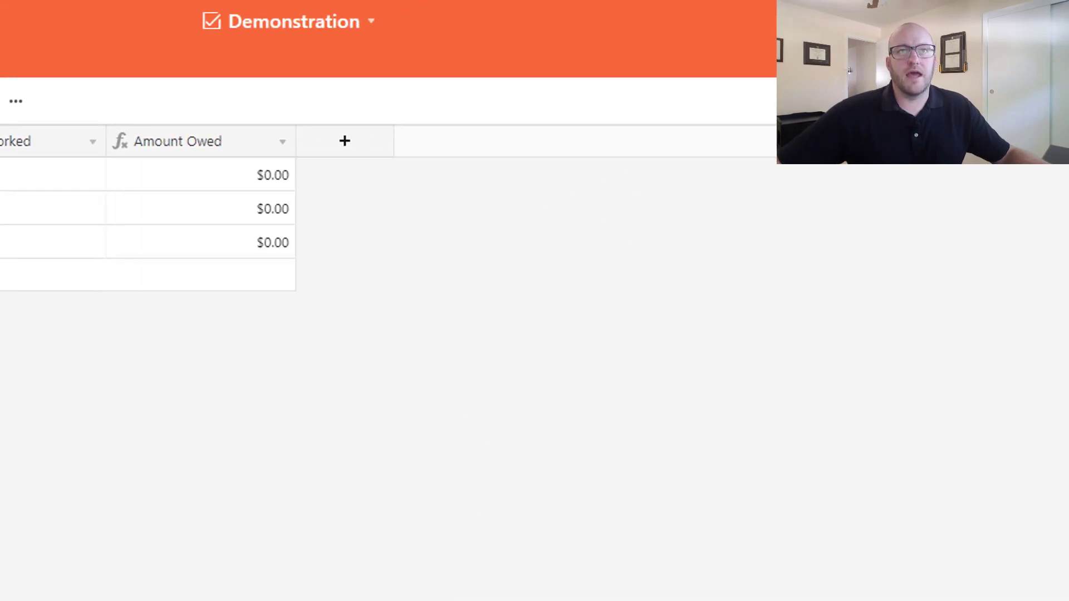
# Add a Date Due field of Date type using the Local date format.
pyautogui.click(344, 141)
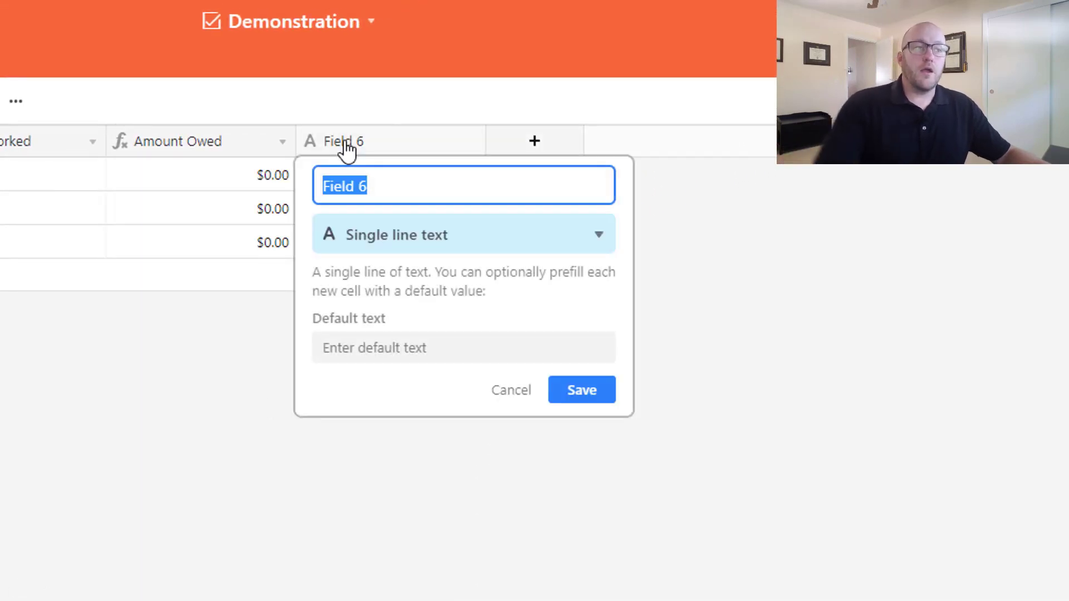
pyautogui.write('Date')
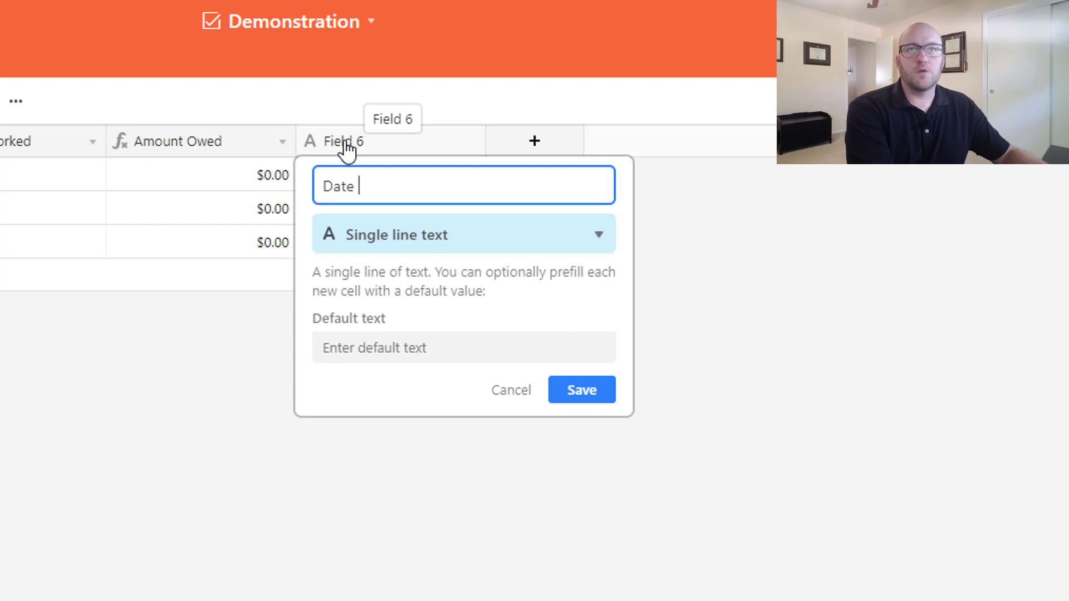
pyautogui.write('Due')
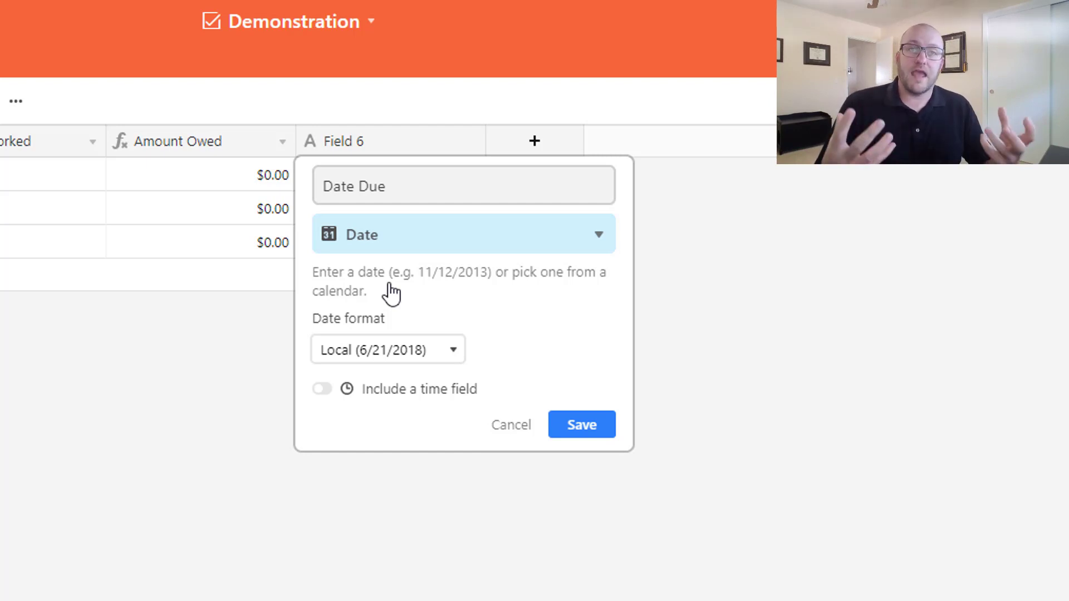
pyautogui.moveTo(395, 401)
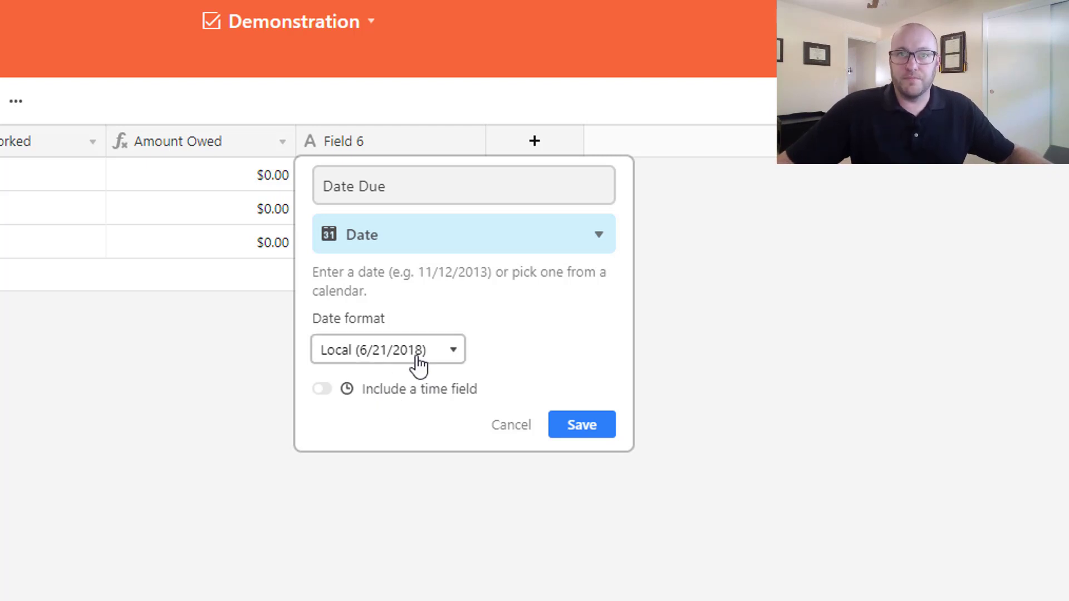
pyautogui.click(581, 424)
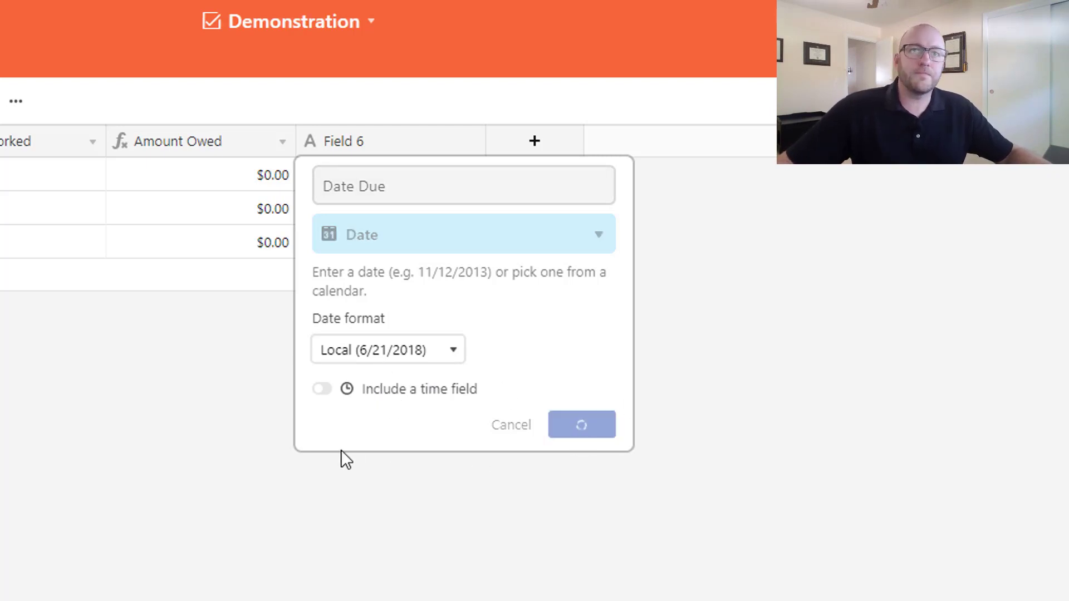
pyautogui.click(581, 424)
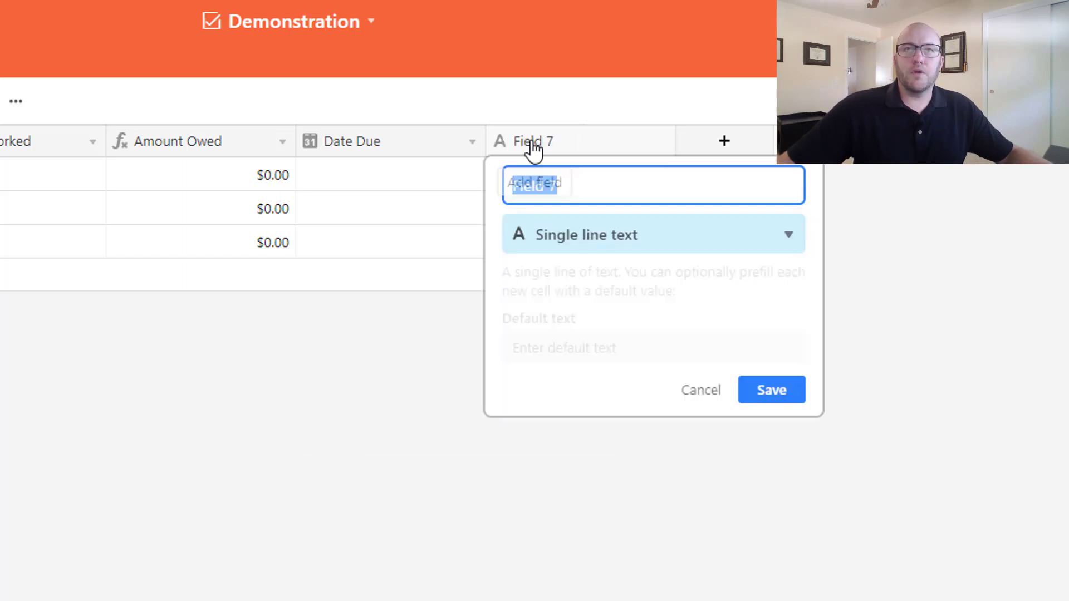
# Add a Paid checkbox field styled as a blue thumbs-up.
pyautogui.write('Paid')
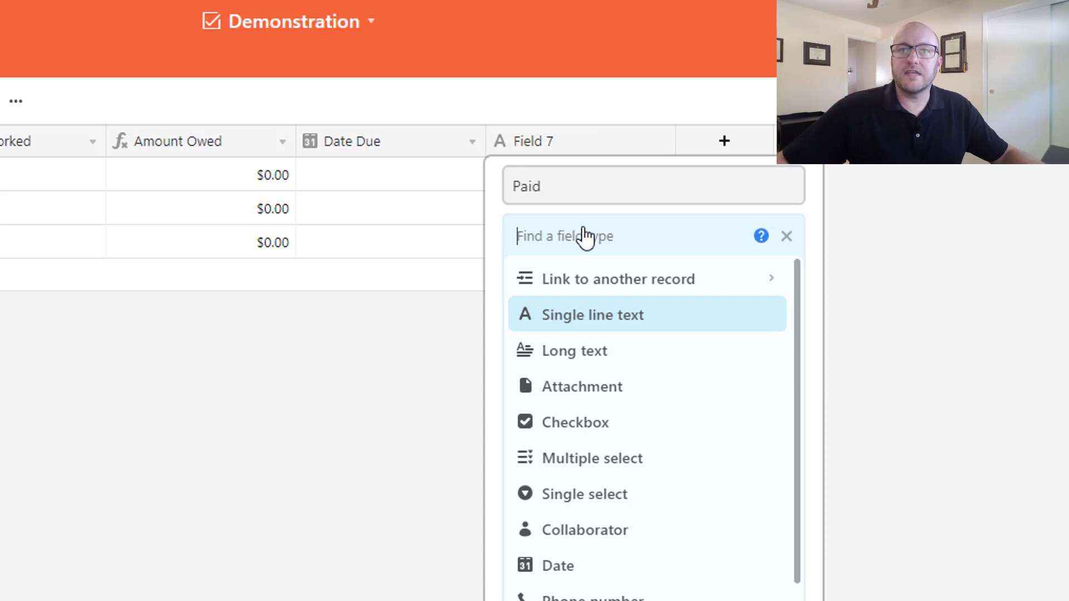
pyautogui.moveTo(612, 443)
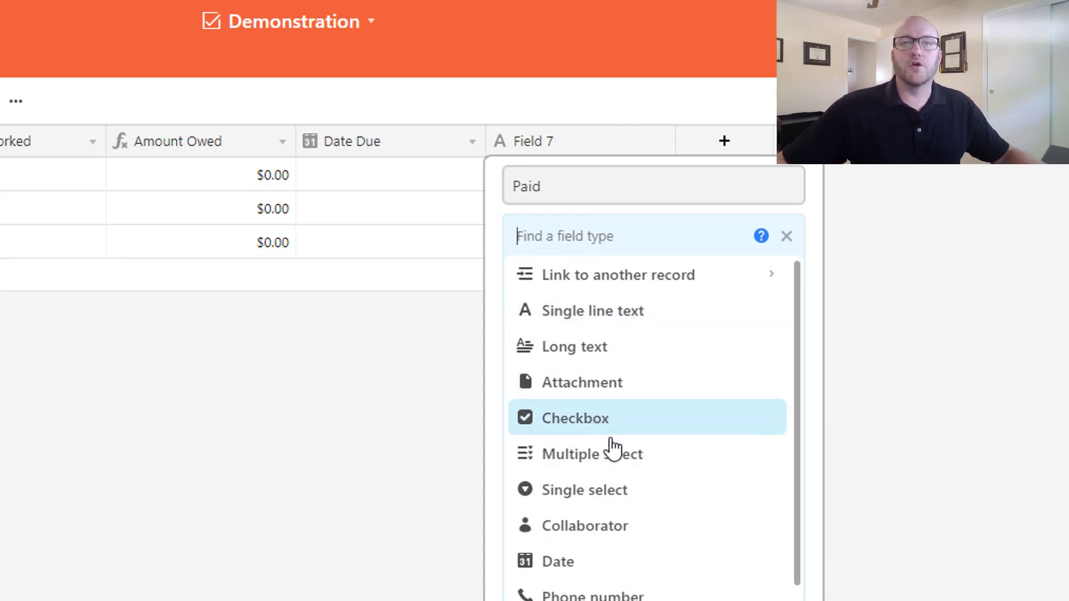
pyautogui.scroll(-3)
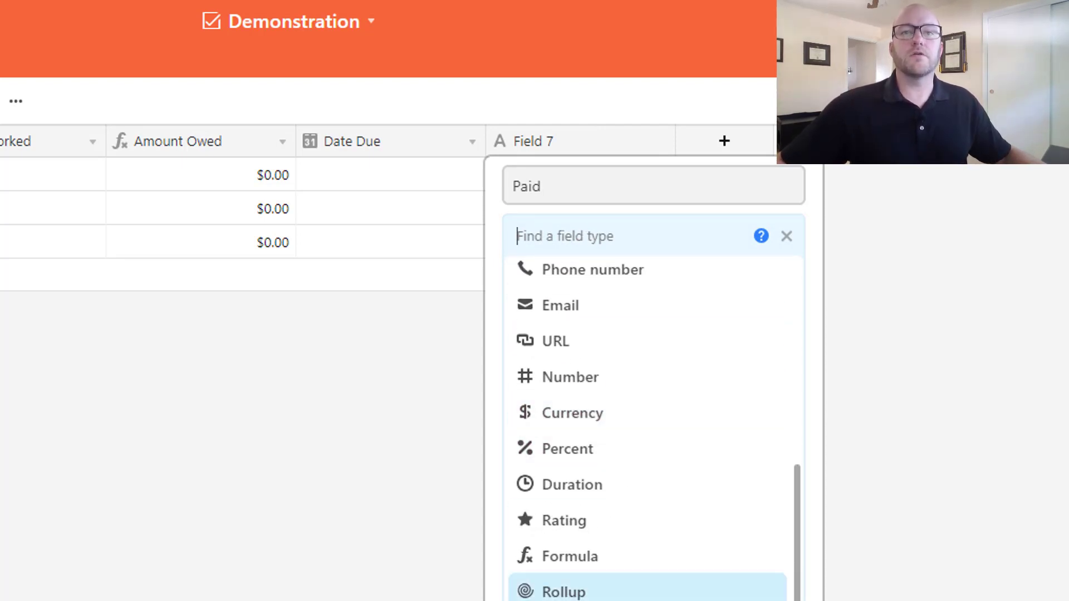
pyautogui.scroll(3)
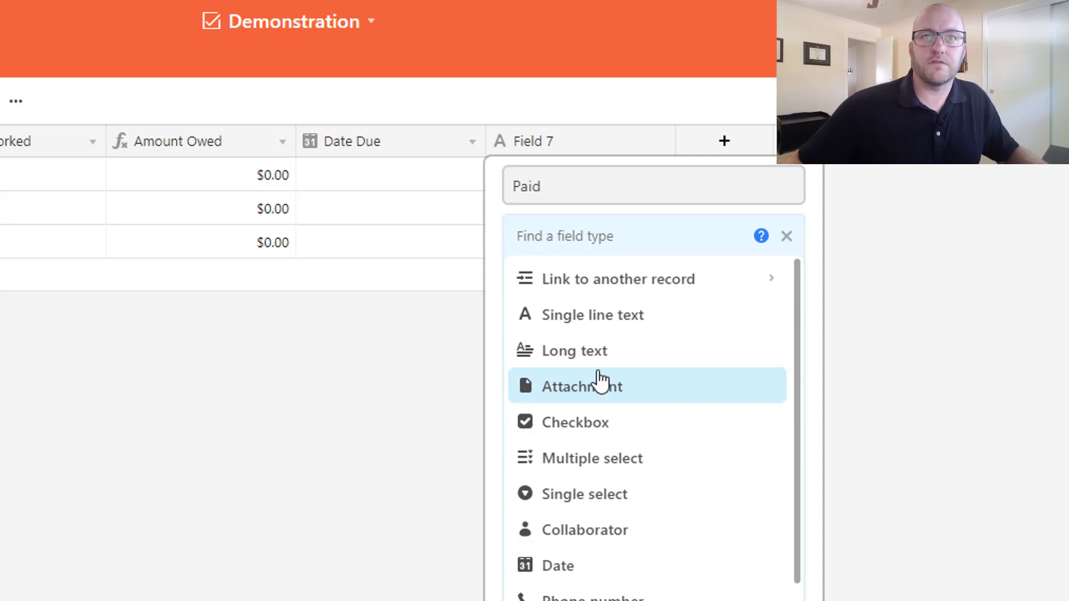
pyautogui.click(574, 422)
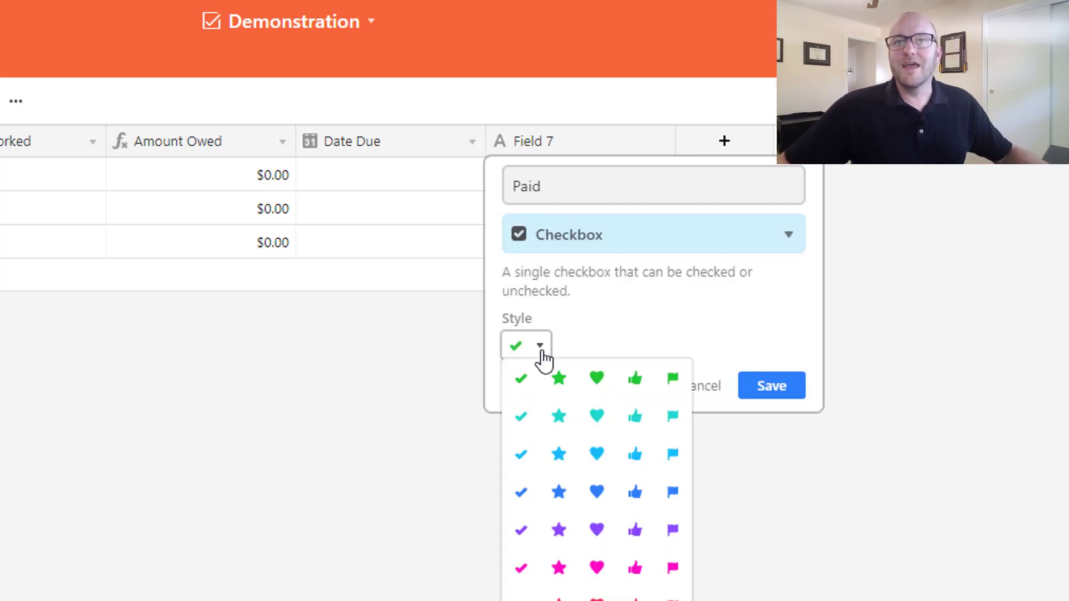
pyautogui.moveTo(635, 492)
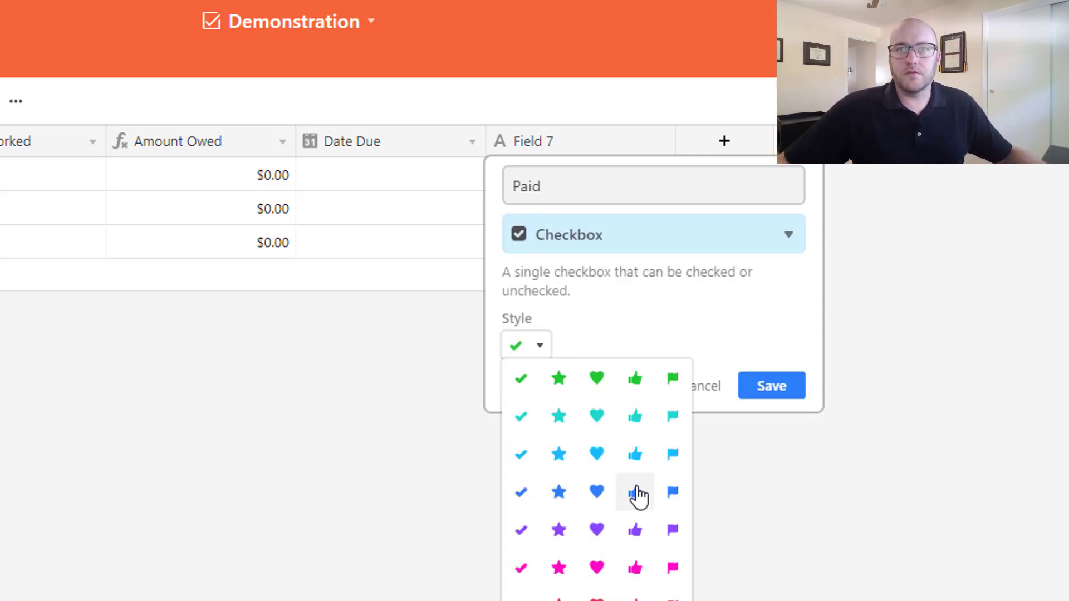
pyautogui.click(634, 493)
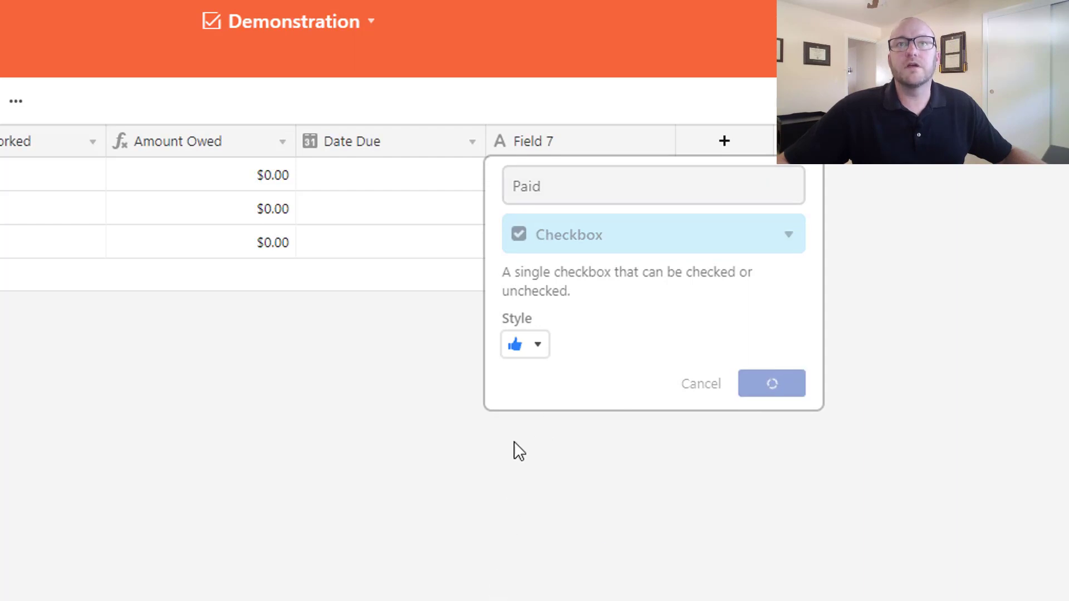
pyautogui.click(771, 383)
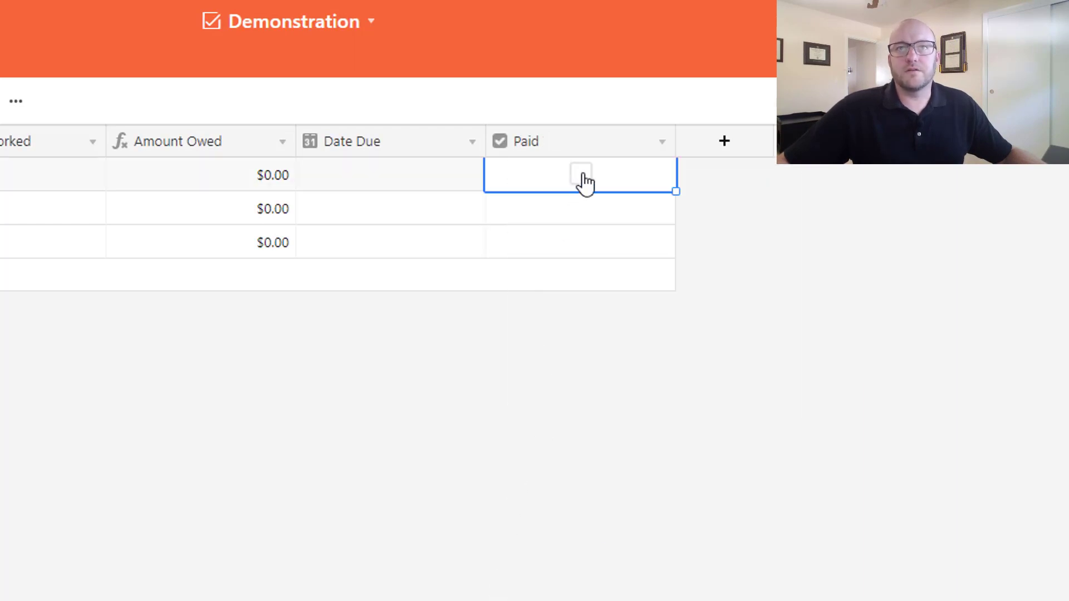
# Enter the names Mickey Mouse, Donald and Goofy in the Full Name column.
pyautogui.click(581, 174)
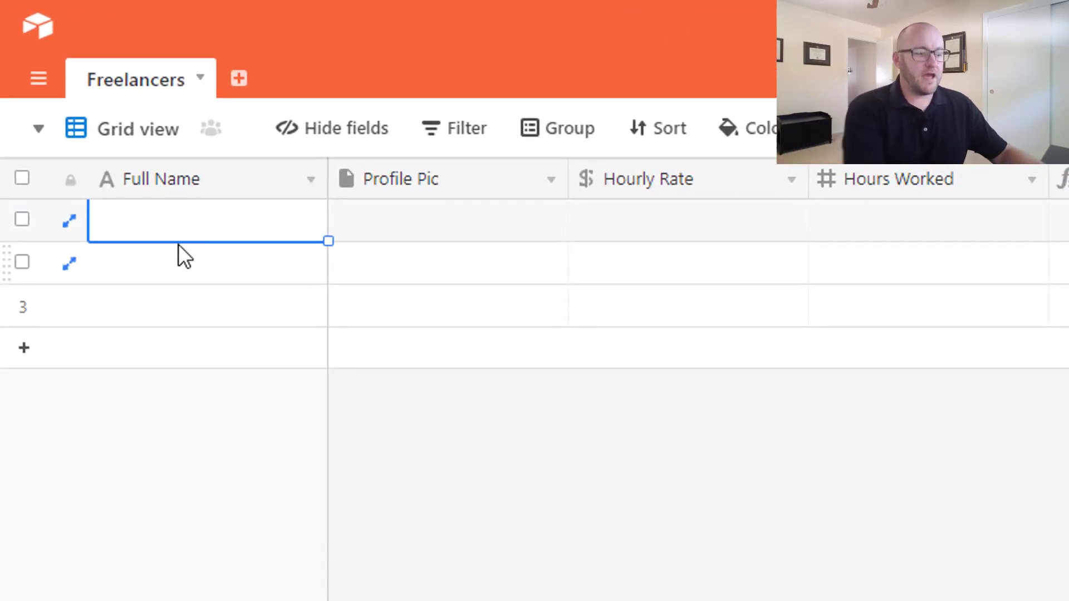
pyautogui.write('Mickey Mouse')
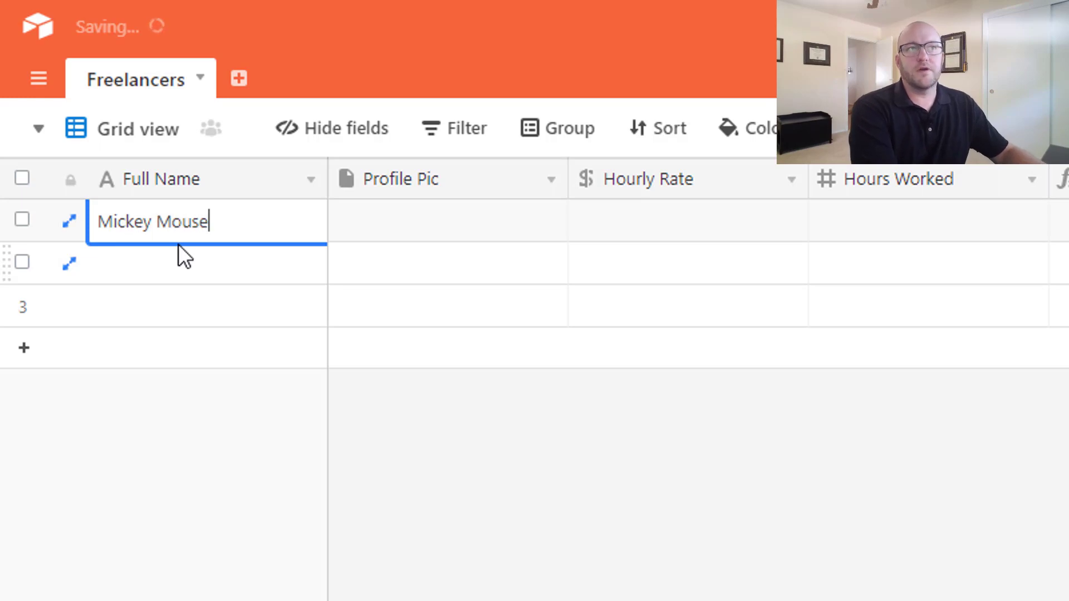
pyautogui.write('D')
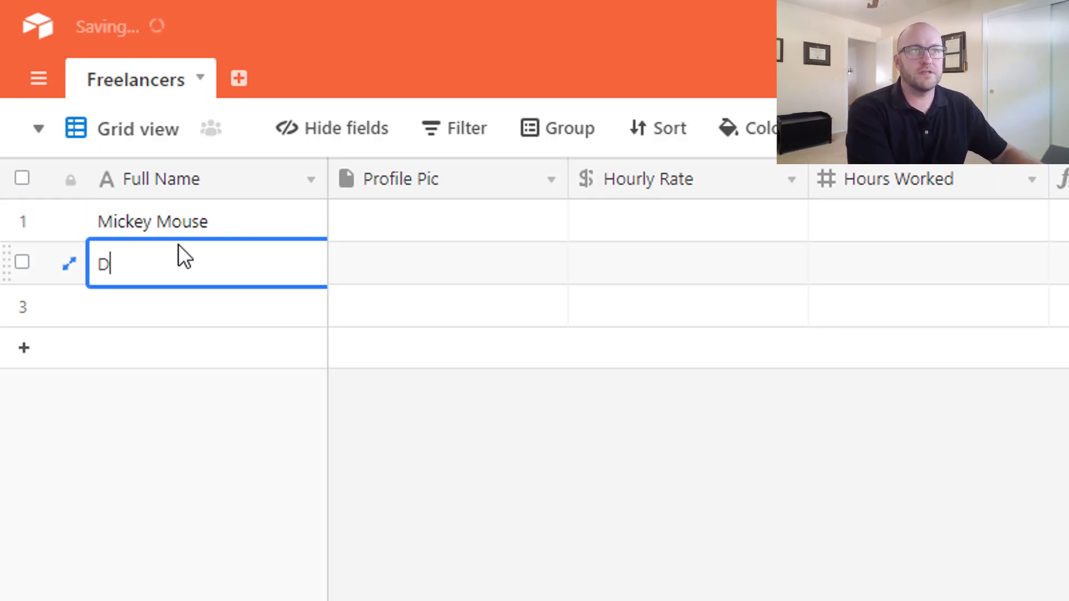
pyautogui.write('onald')
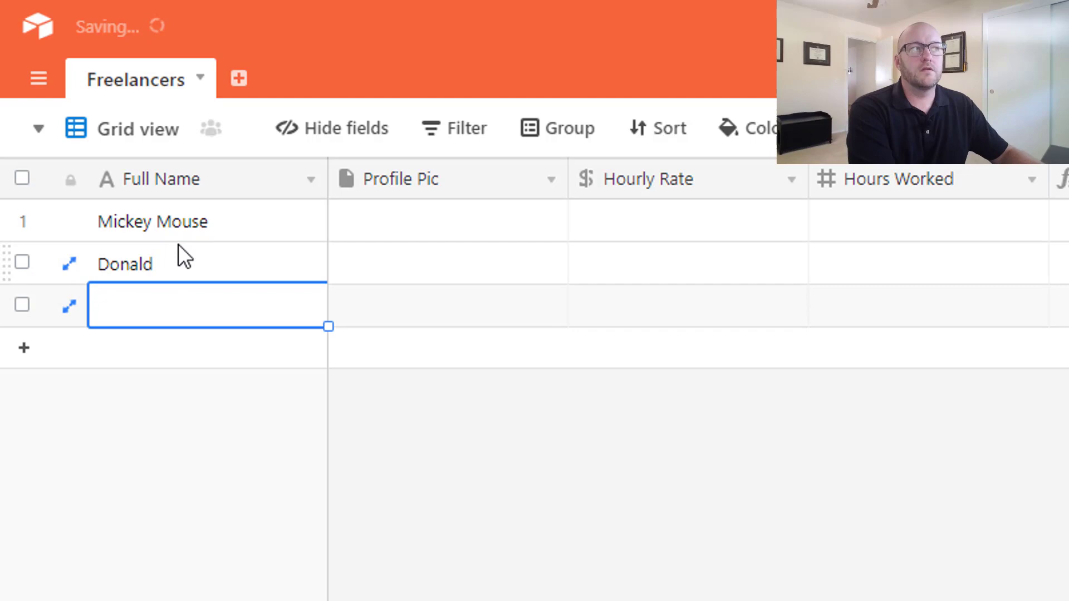
pyautogui.write('Goofy')
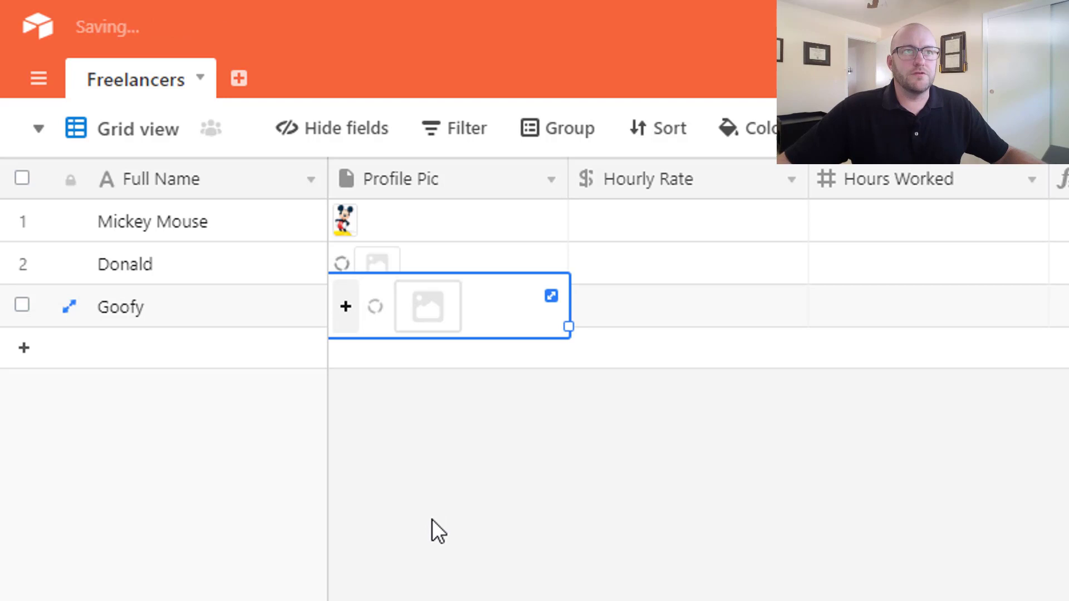
# Set Goofy's hourly rate to 25.
pyautogui.click(686, 221)
pyautogui.write('$60.00')
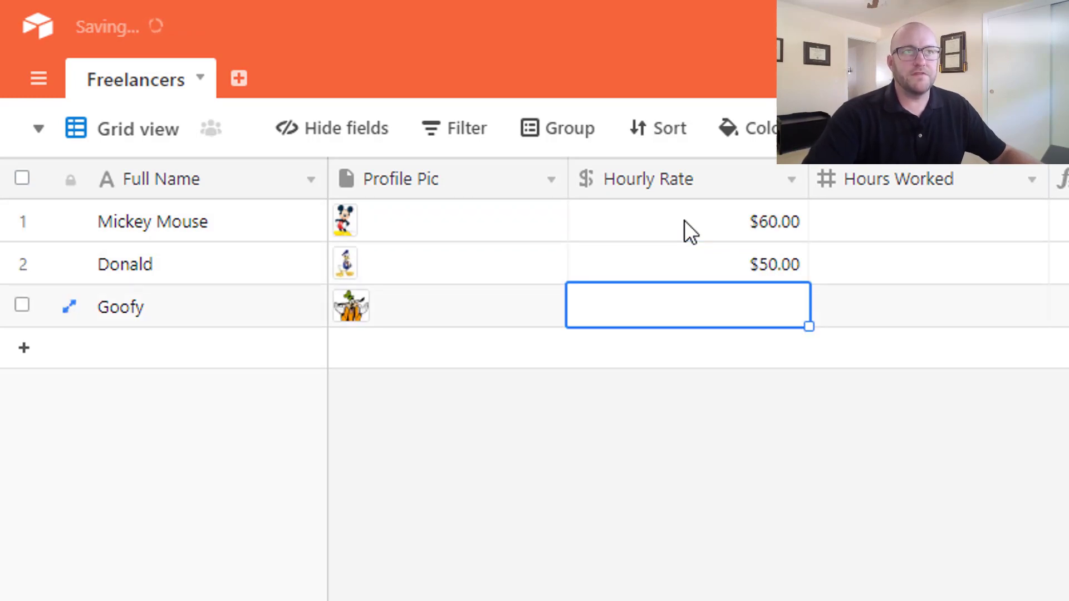
pyautogui.write('25.00')
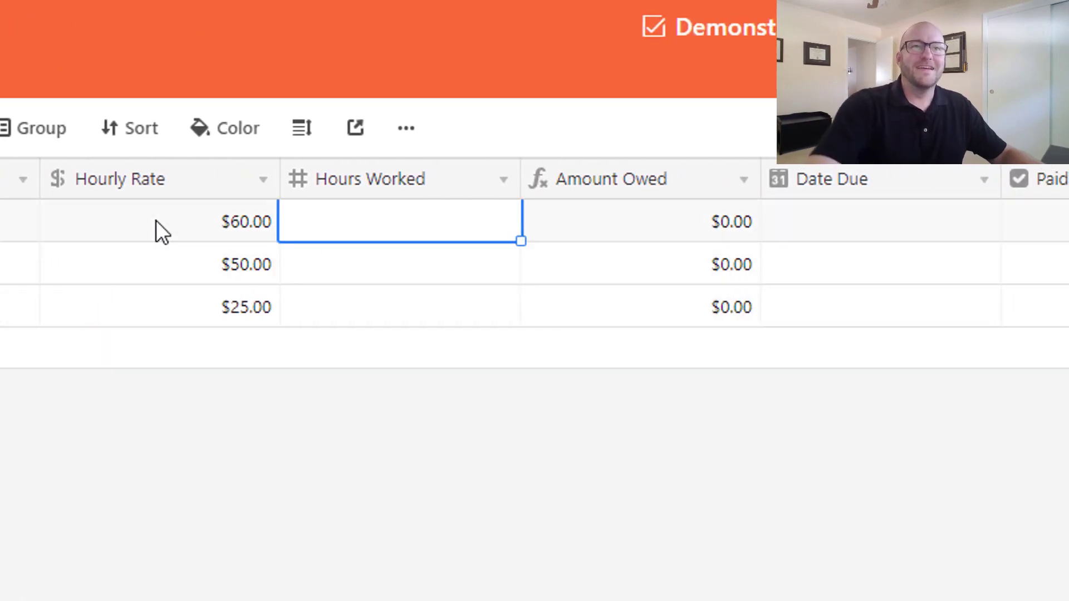
# Enter hours worked of 3.5, 4 and 9 for the three freelancers.
pyautogui.write('3.50')
pyautogui.click(400, 306)
pyautogui.write('9')
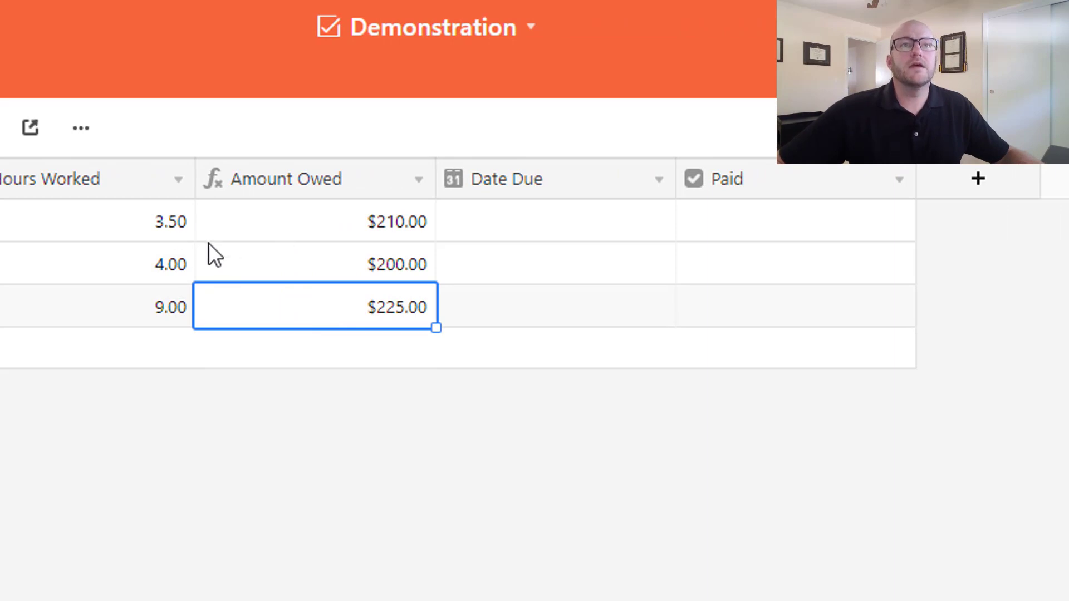
pyautogui.click(554, 221)
pyautogui.write('6/3')
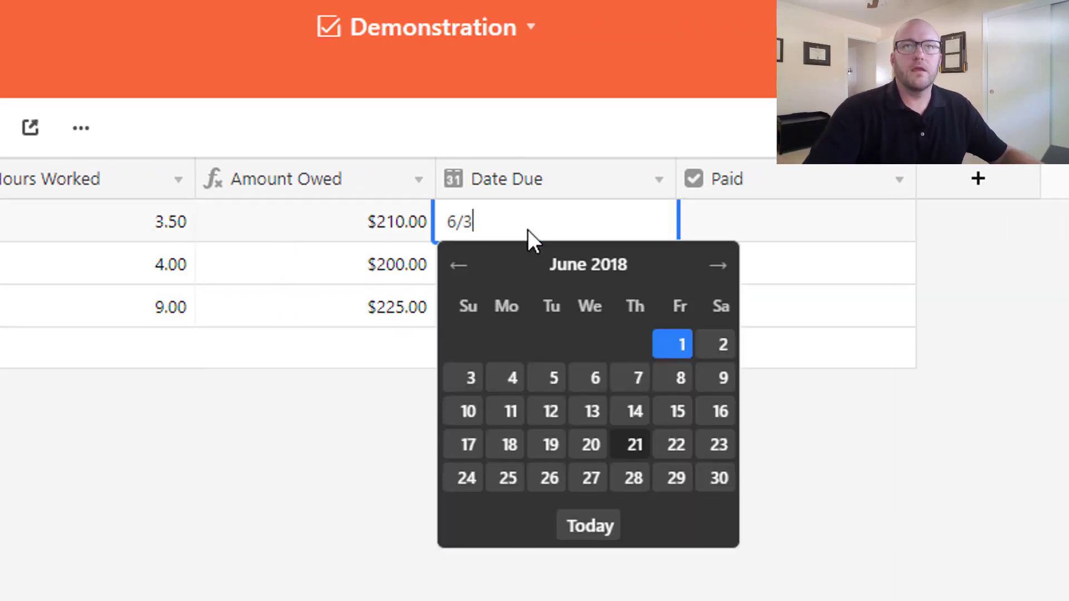
# Set due dates June 30, June 30 and June 10, 2018, and tick Goofy's Paid box.
pyautogui.click(717, 477)
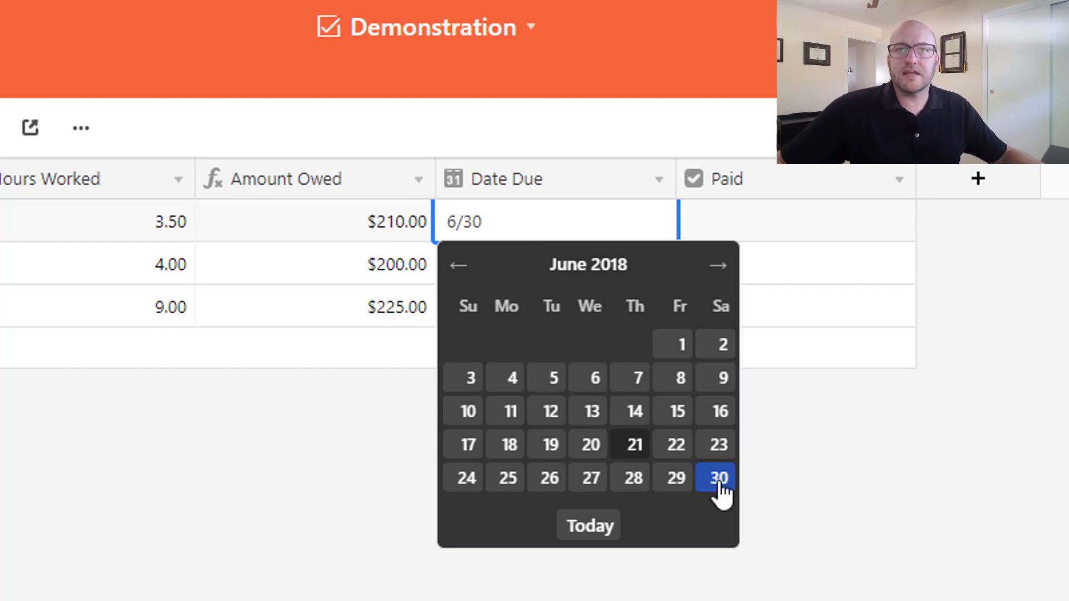
pyautogui.click(716, 477)
pyautogui.write('6/30')
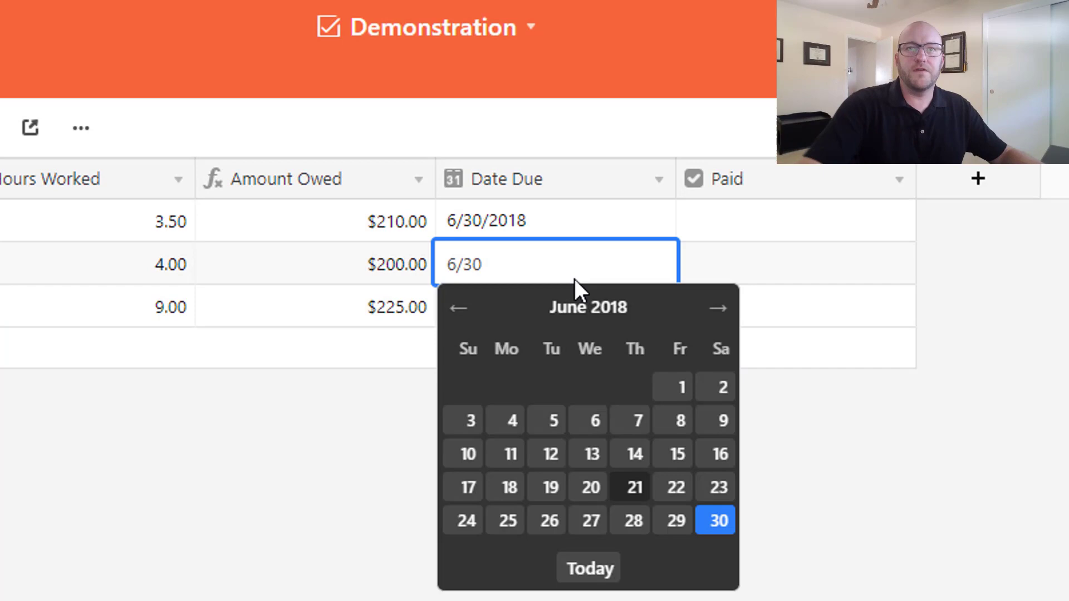
pyautogui.click(715, 520)
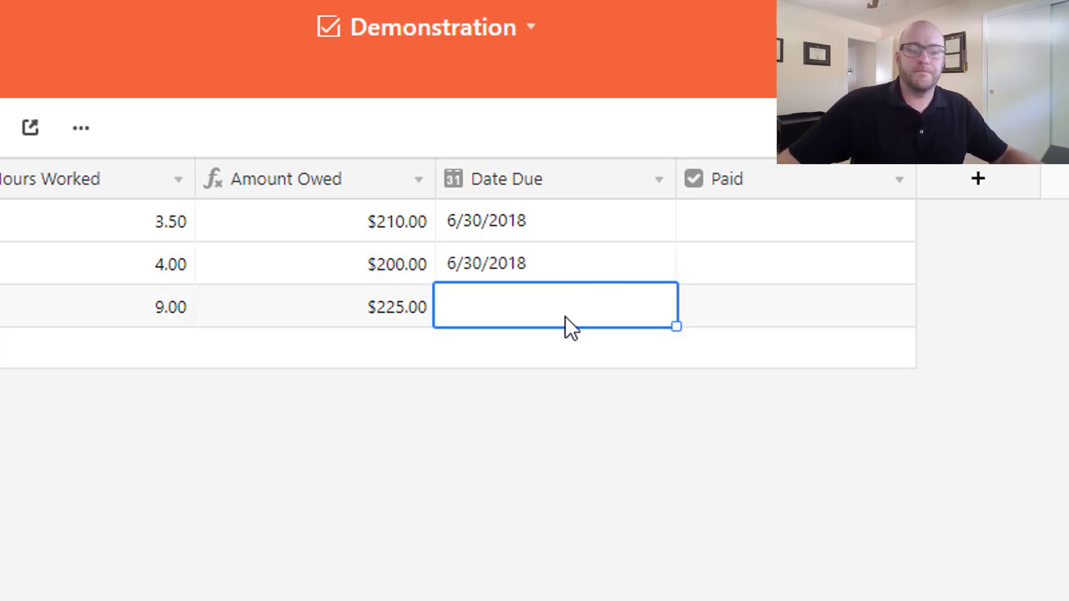
pyautogui.write('6/10')
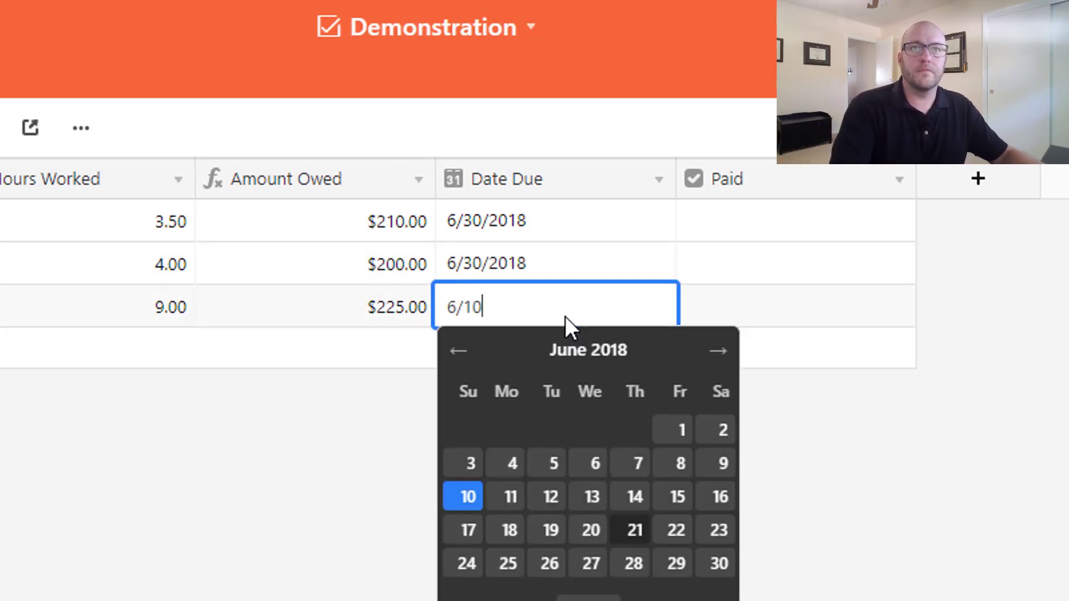
pyautogui.click(466, 496)
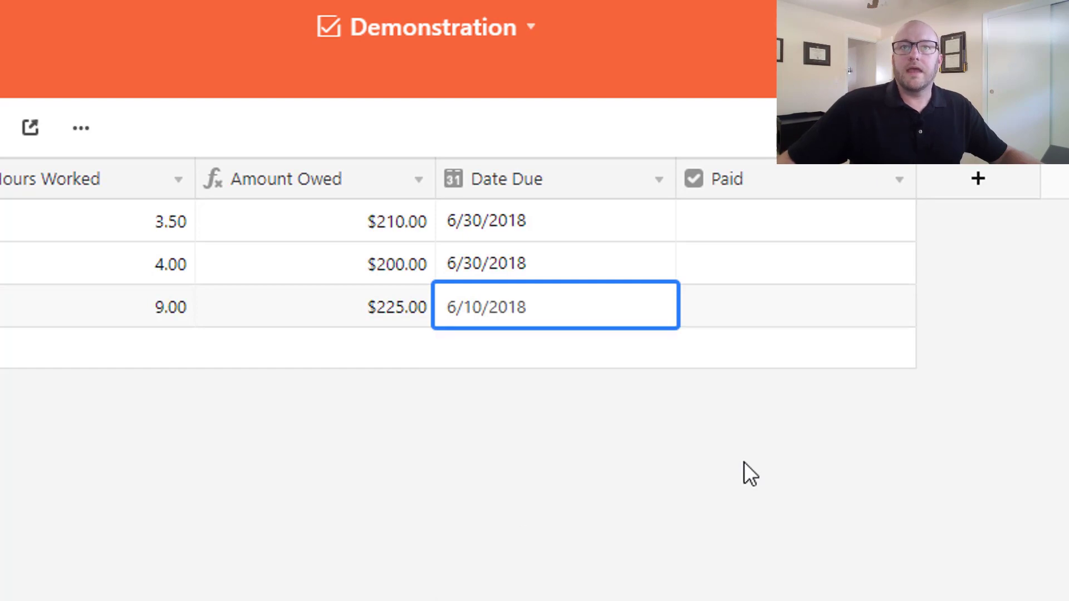
pyautogui.click(794, 306)
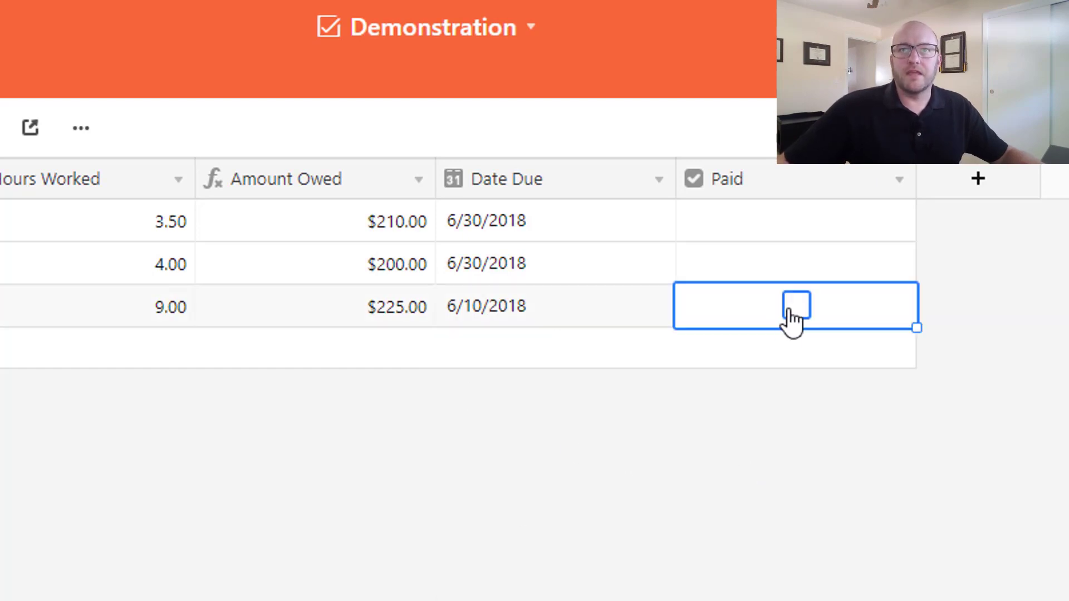
pyautogui.click(796, 306)
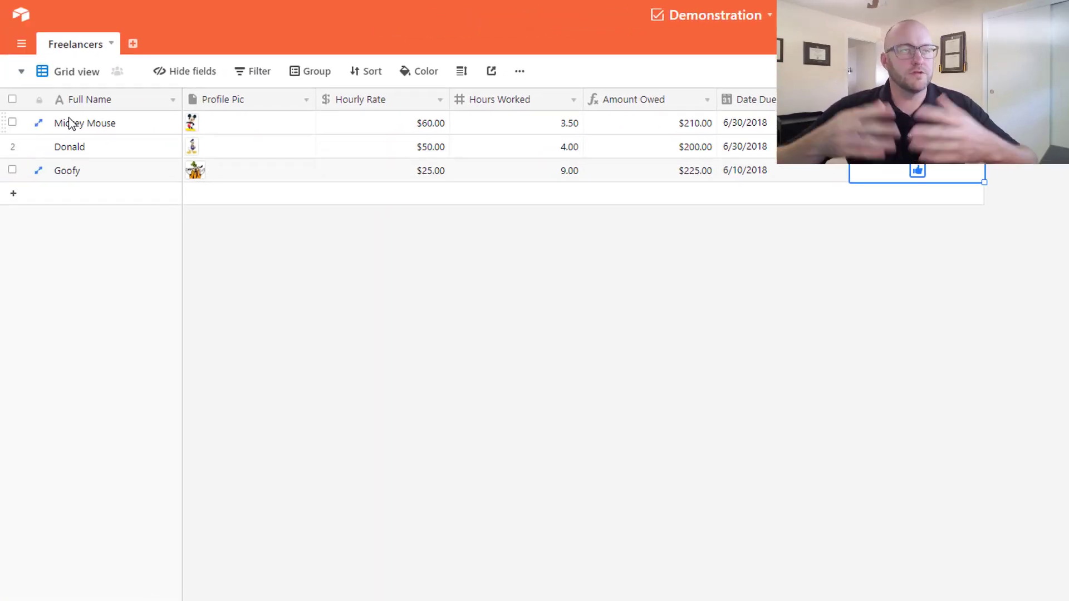
pyautogui.moveTo(39, 122)
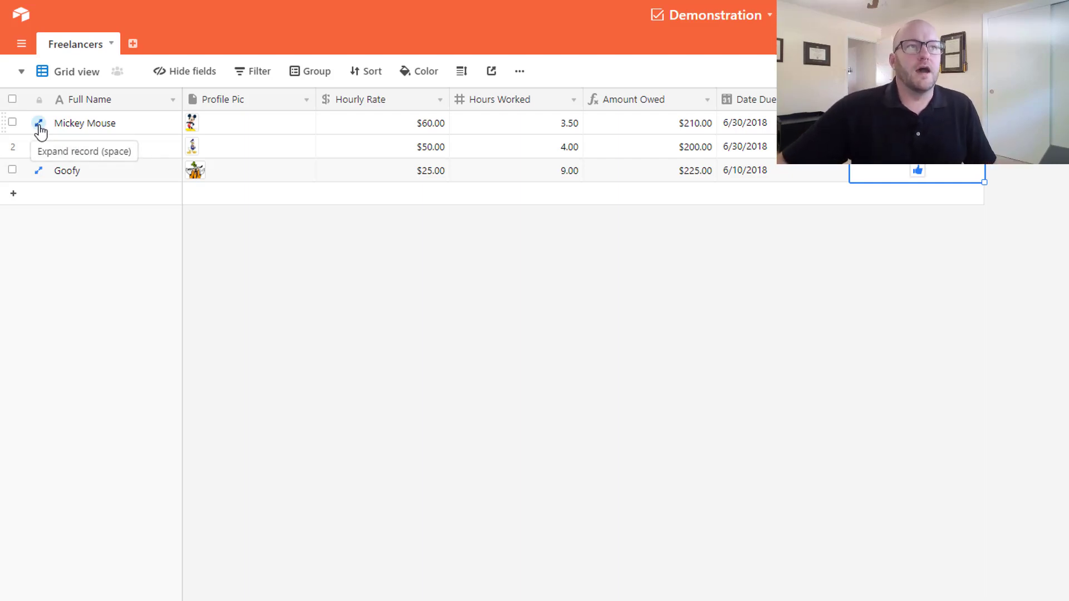
pyautogui.click(39, 123)
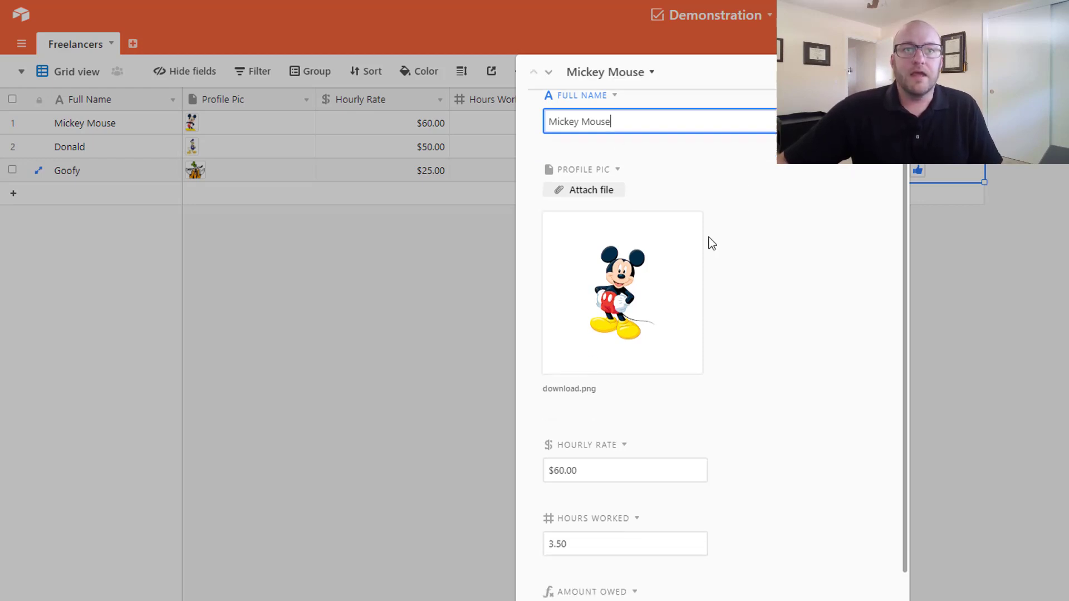
pyautogui.scroll(-3)
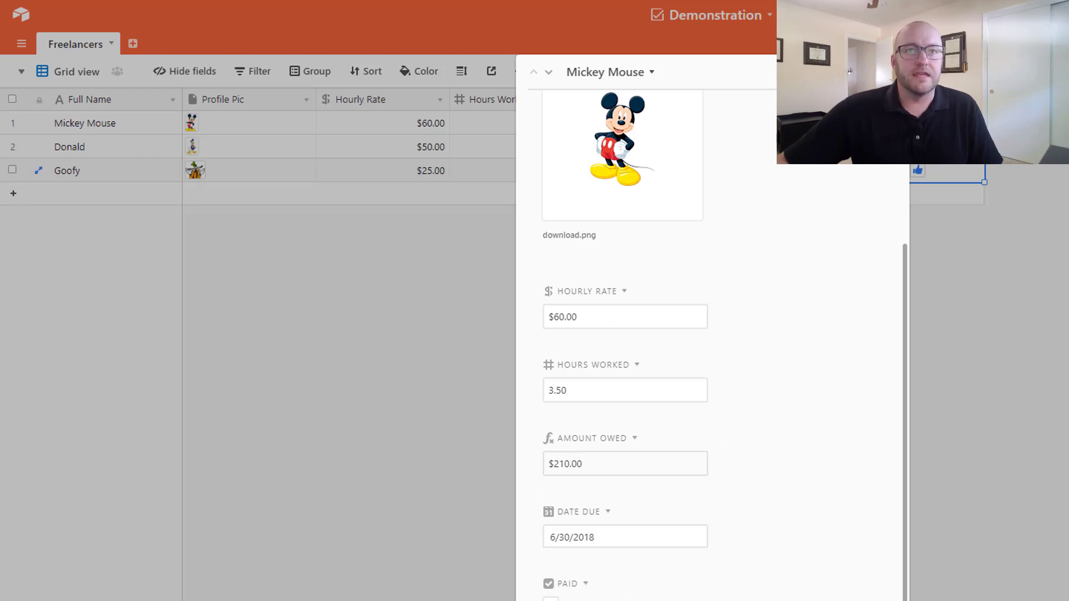
pyautogui.scroll(3)
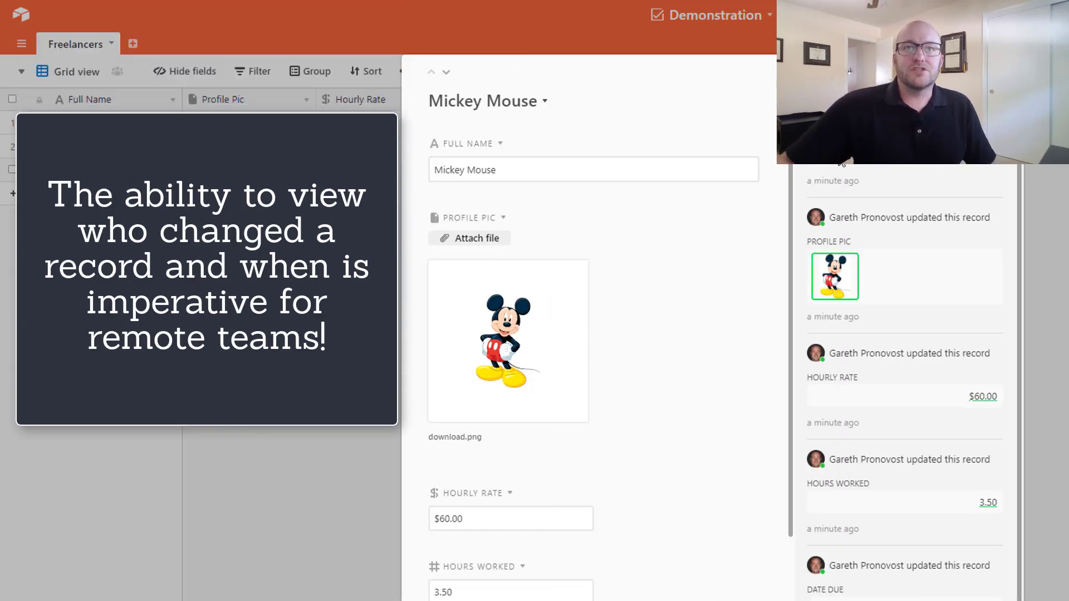
pyautogui.moveTo(846, 173)
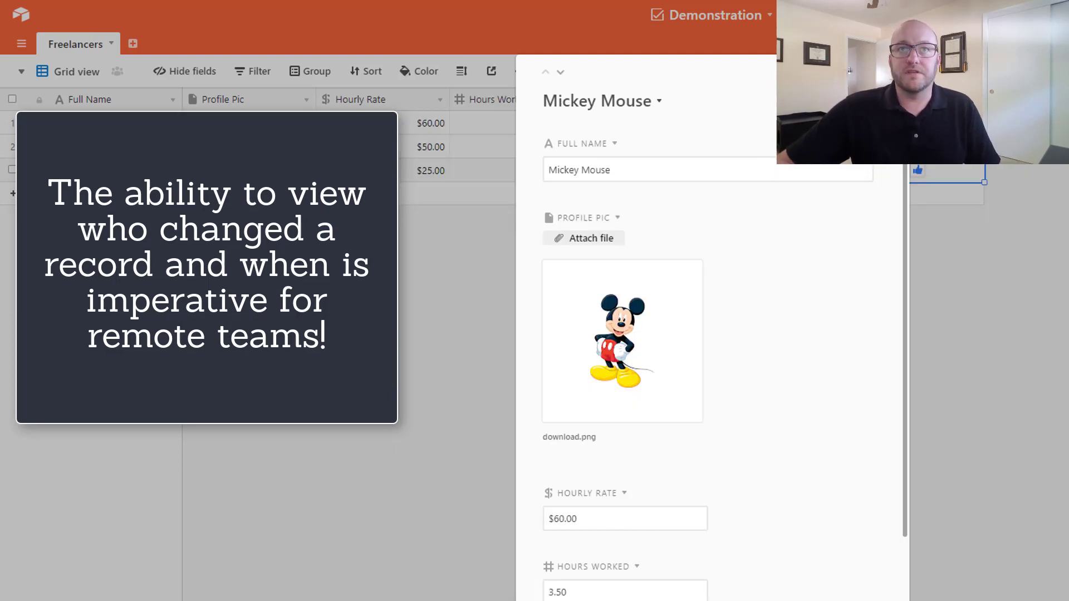
pyautogui.click(721, 343)
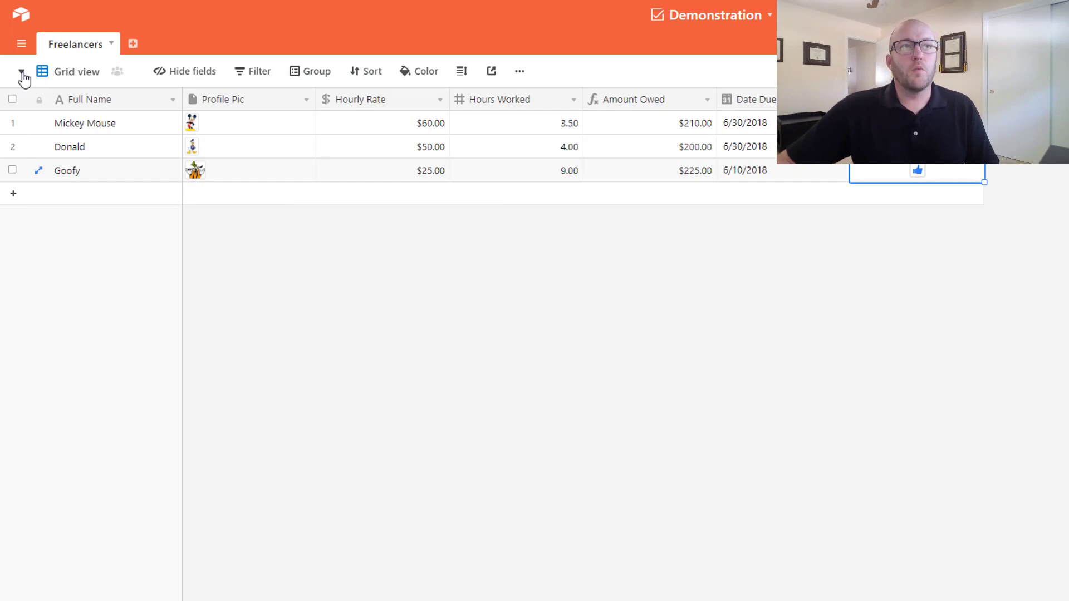
# Add a Calendar view from the views list.
pyautogui.click(23, 71)
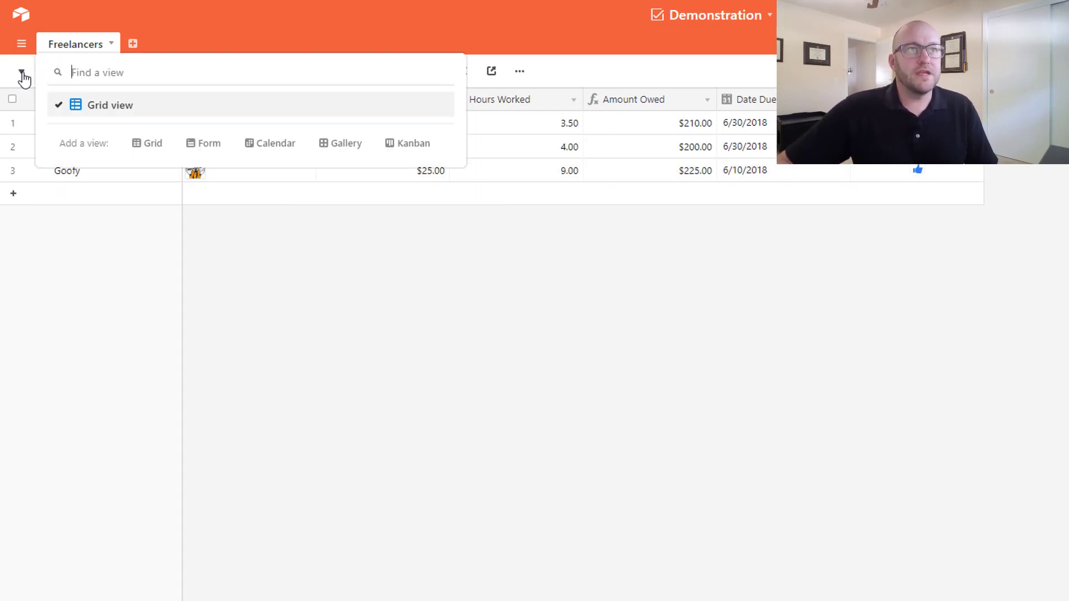
pyautogui.moveTo(275, 144)
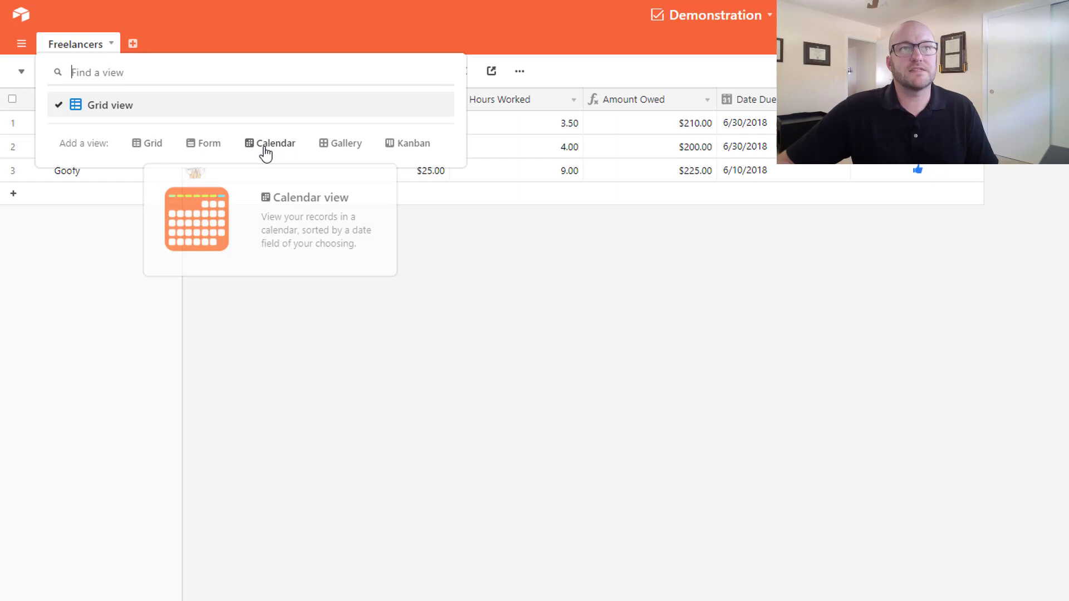
pyautogui.click(275, 143)
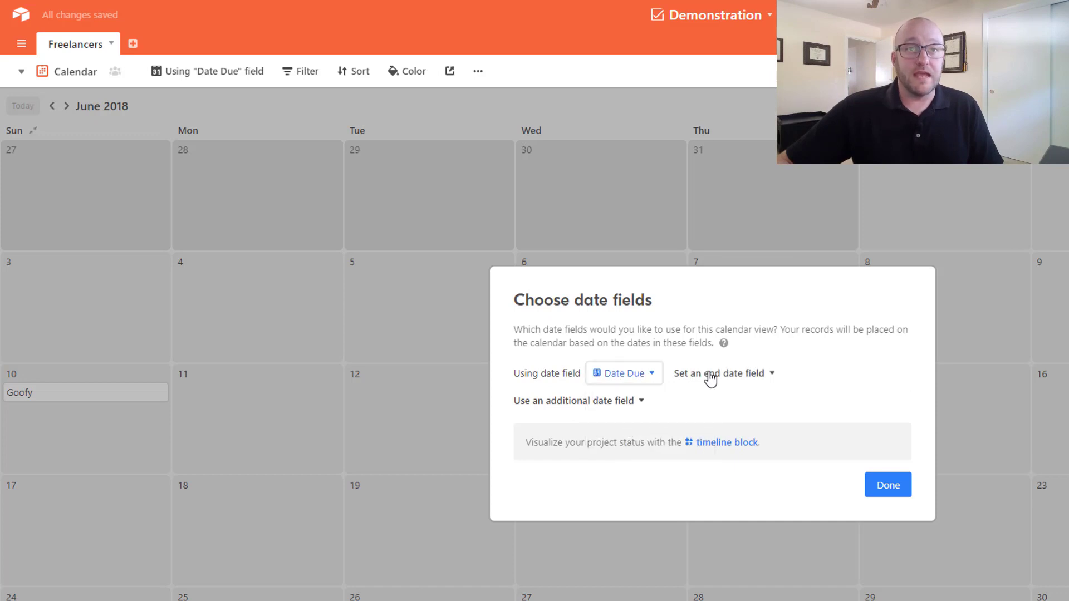
# Keep Date Due as the calendar's date field and finish setup.
pyautogui.click(887, 485)
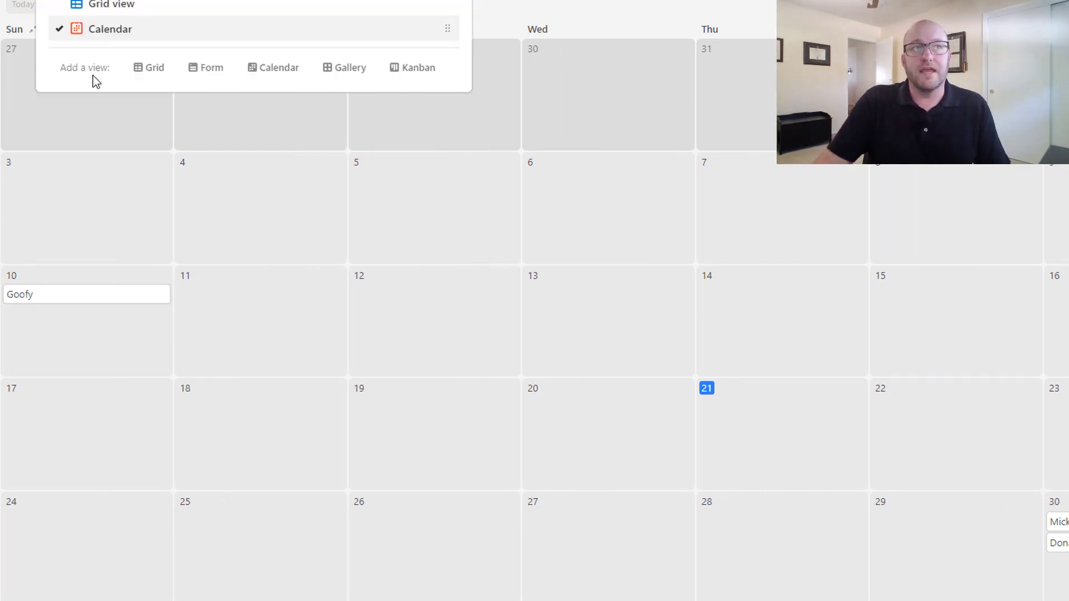
pyautogui.moveTo(155, 67)
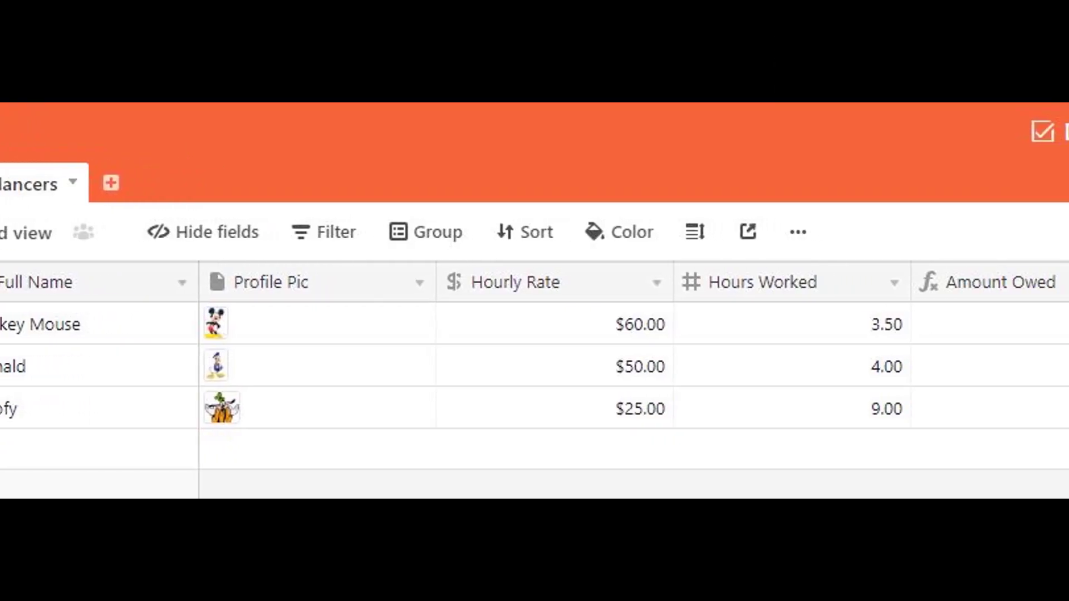
# Scroll right across the Freelancers grid to show hours, amounts, due dates and Goofy's paid mark.
pyautogui.hscroll(3)
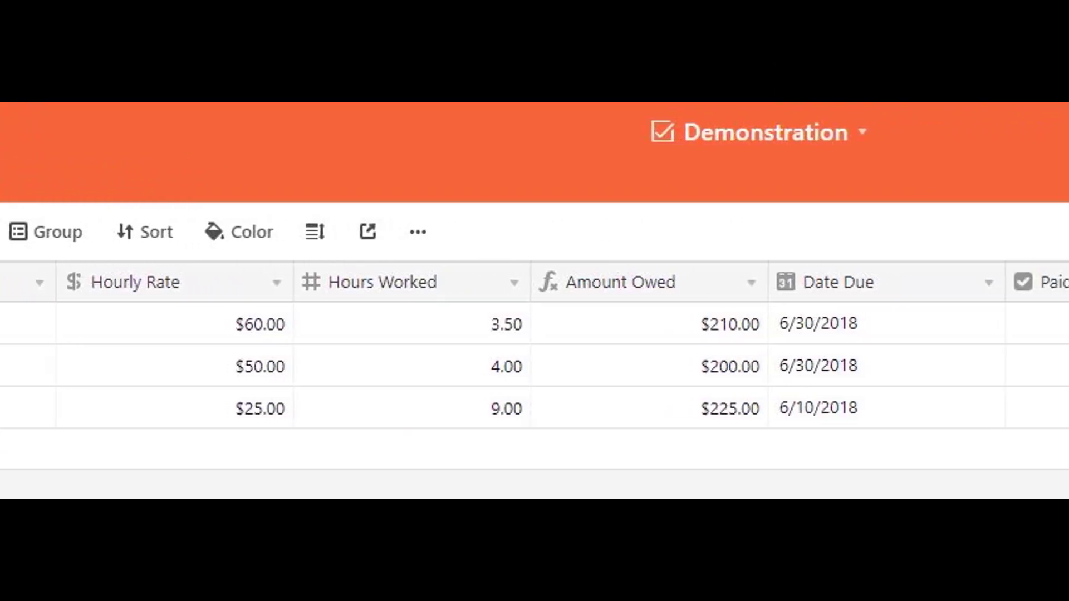
pyautogui.hscroll(3)
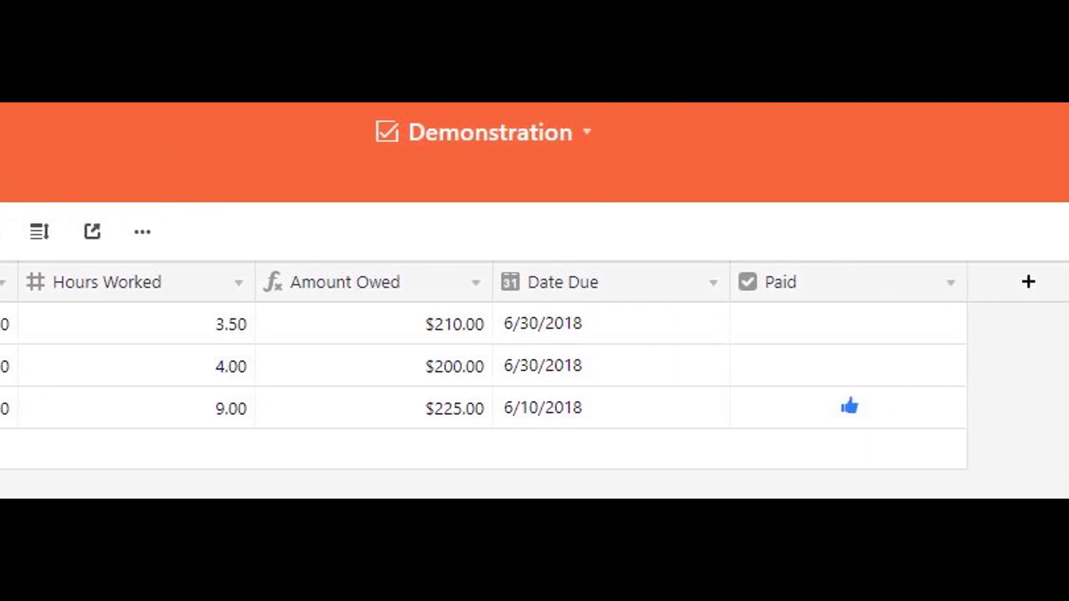